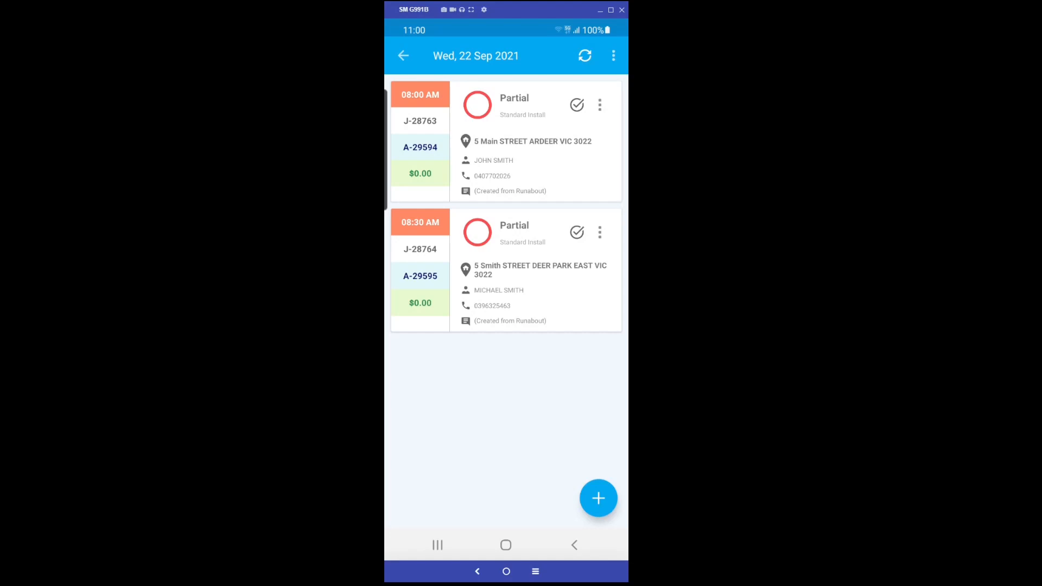
left_click(597, 499)
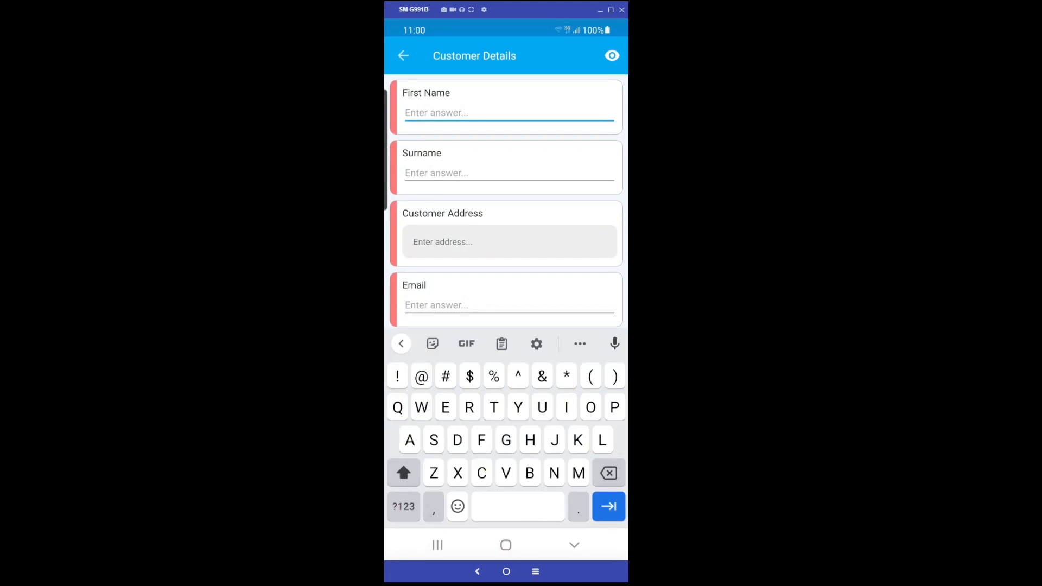
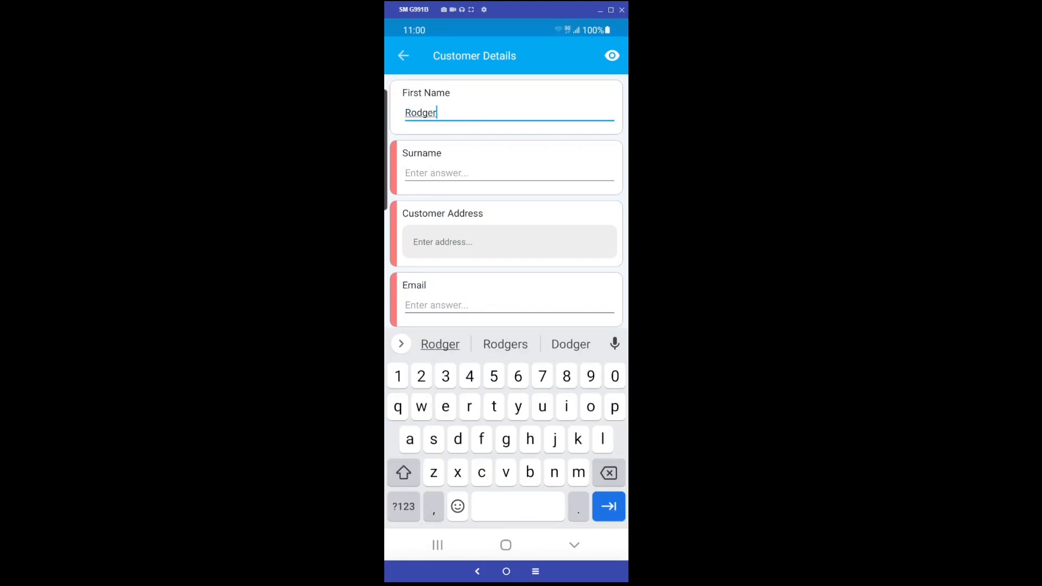
left_click(508, 173)
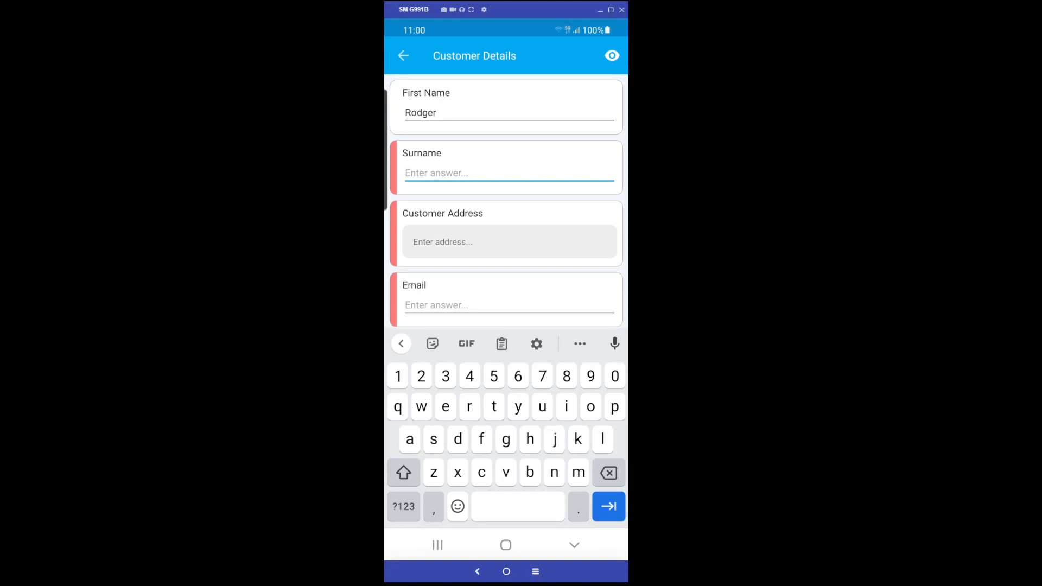
type("Smi")
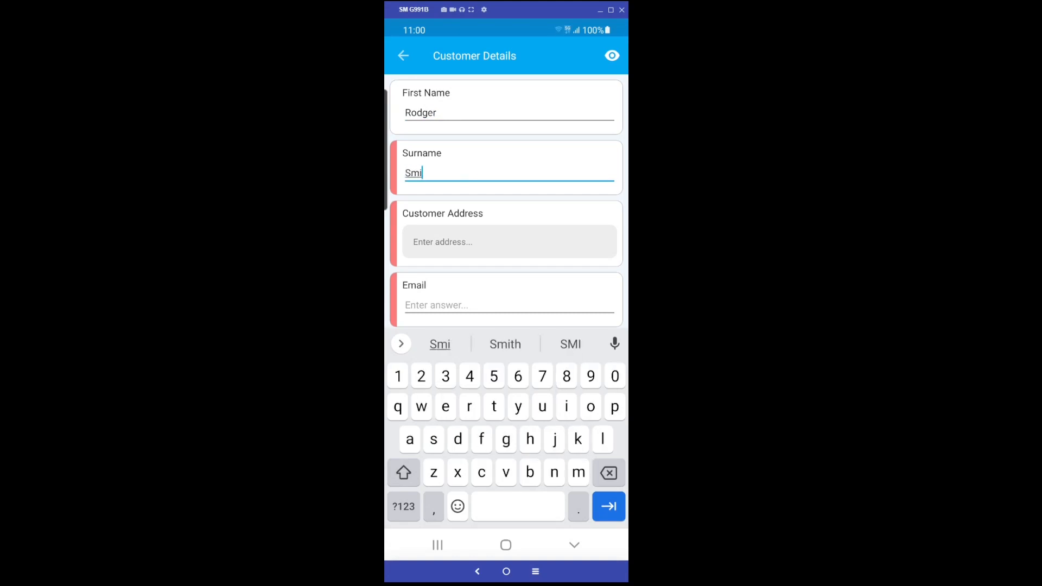
left_click(505, 344)
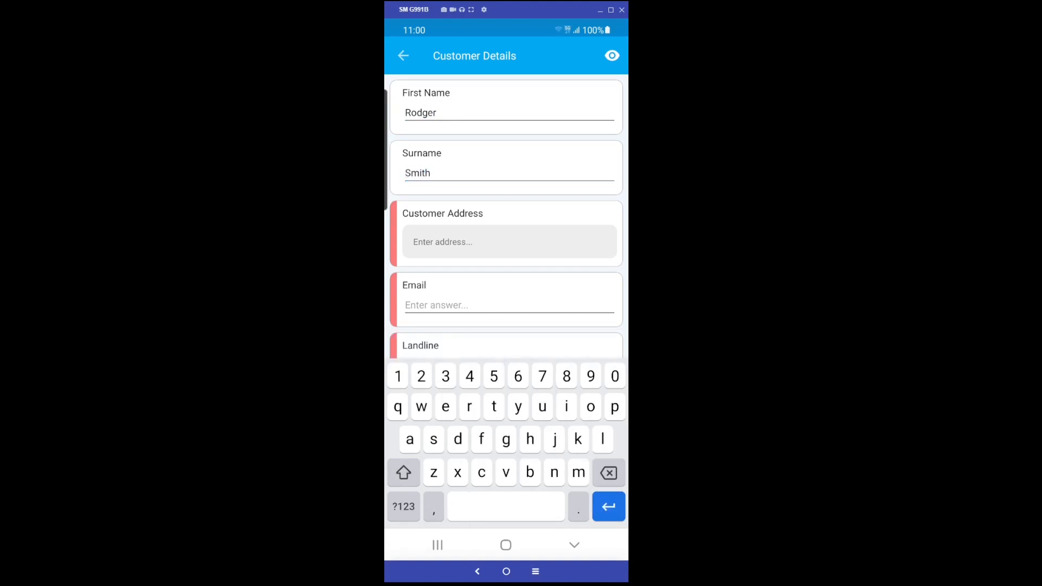
Step: Pick the suggested Gambier Avenue address, then clear it again
left_click(510, 242)
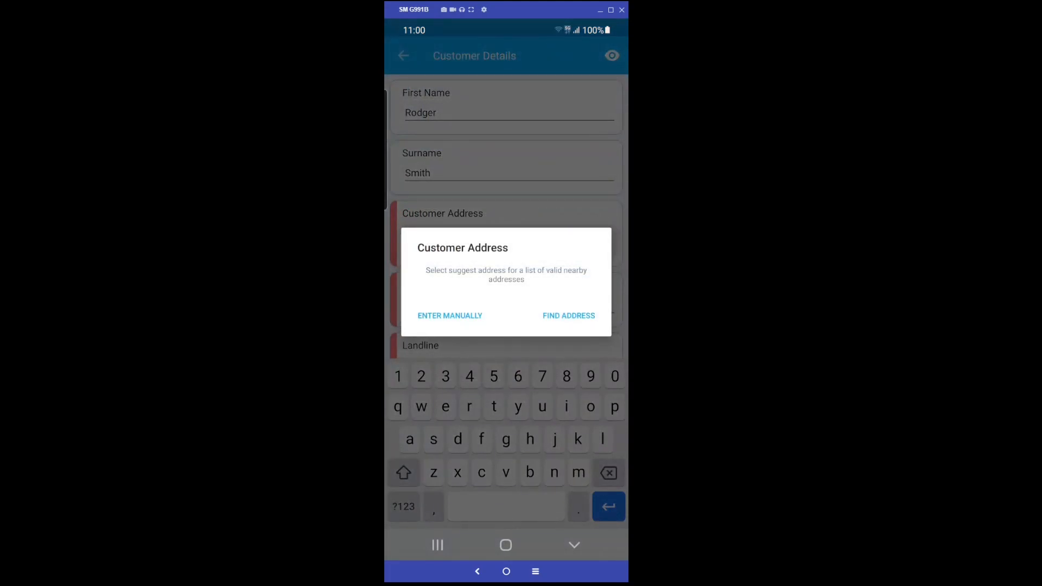
left_click(568, 314)
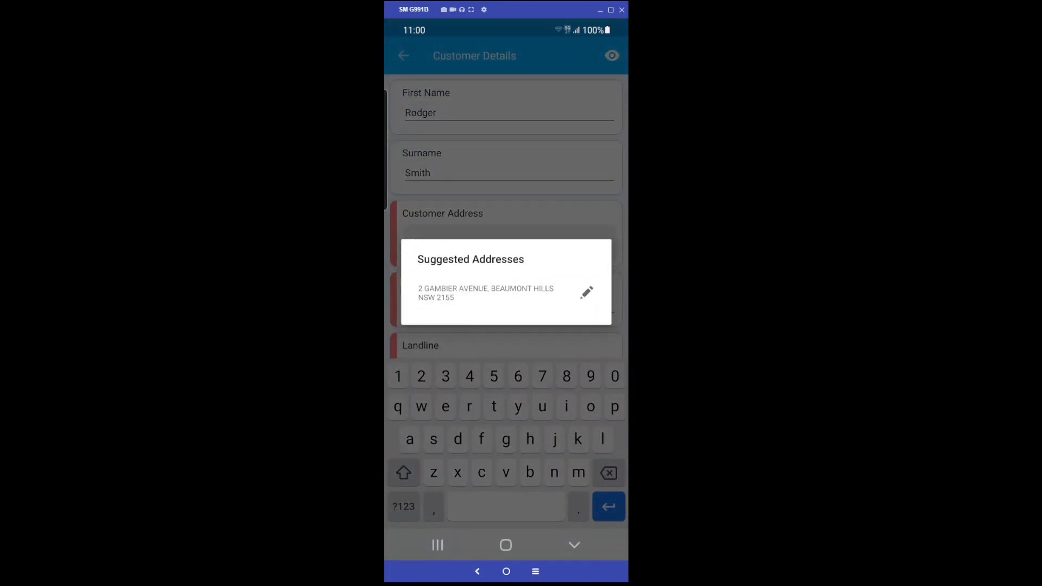
left_click(485, 292)
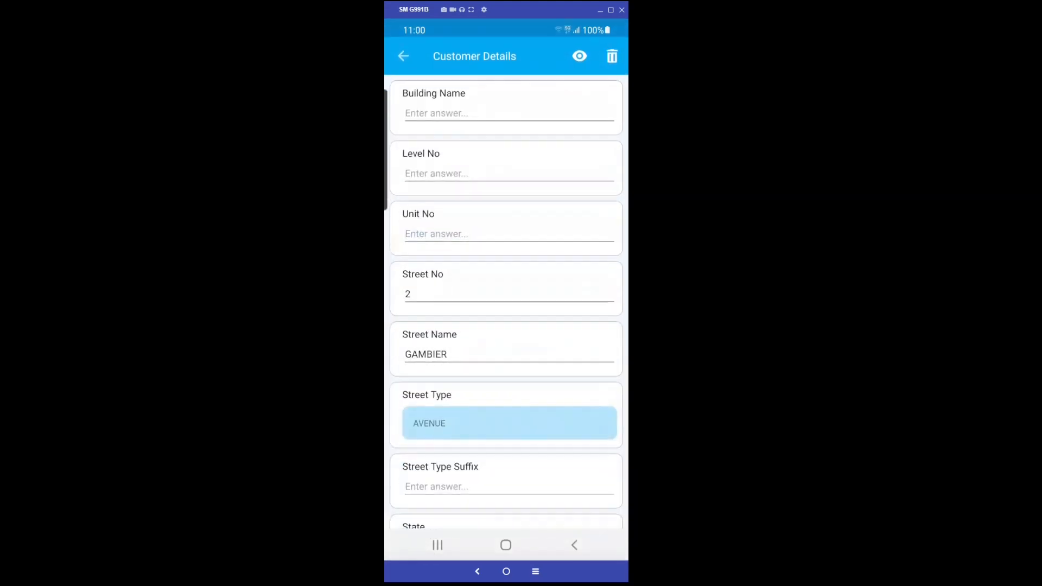
left_click(611, 56)
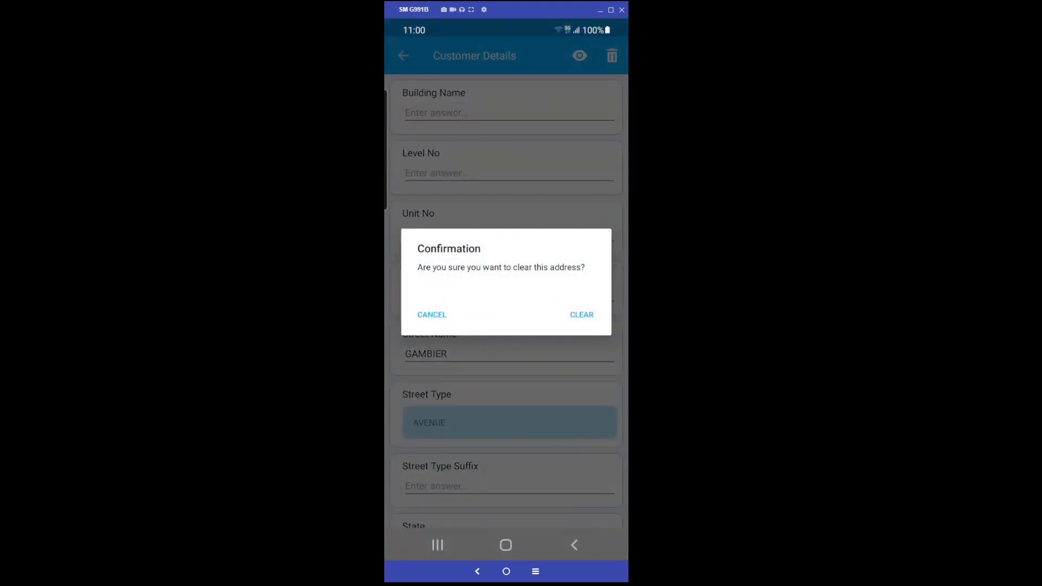
left_click(581, 315)
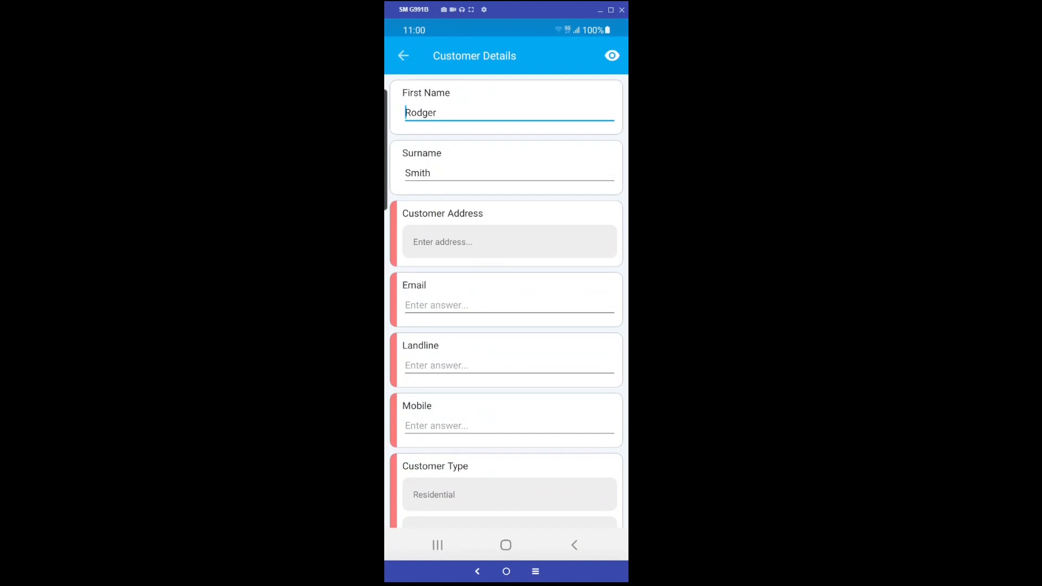
left_click(510, 242)
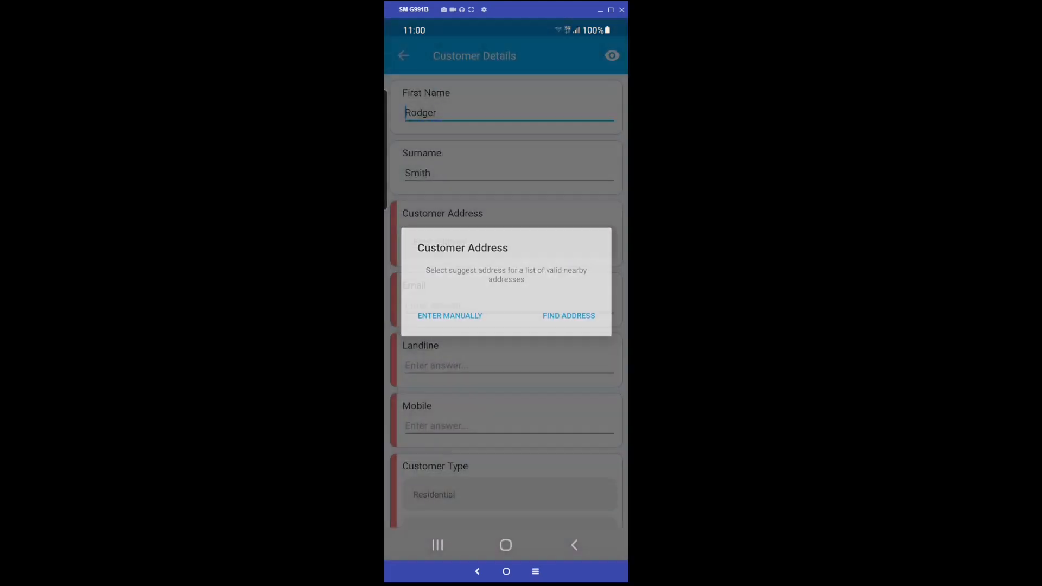
left_click(450, 316)
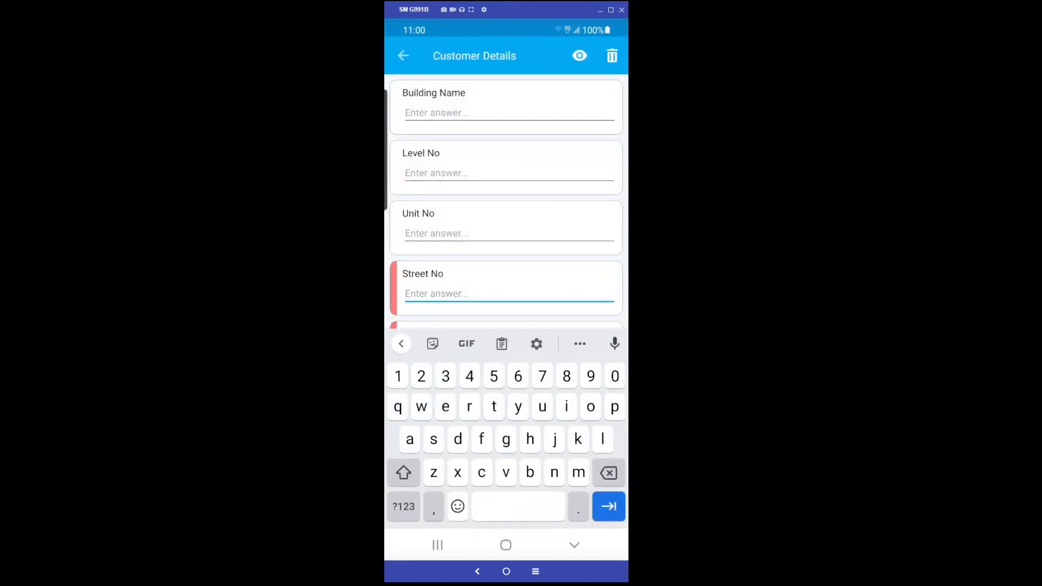
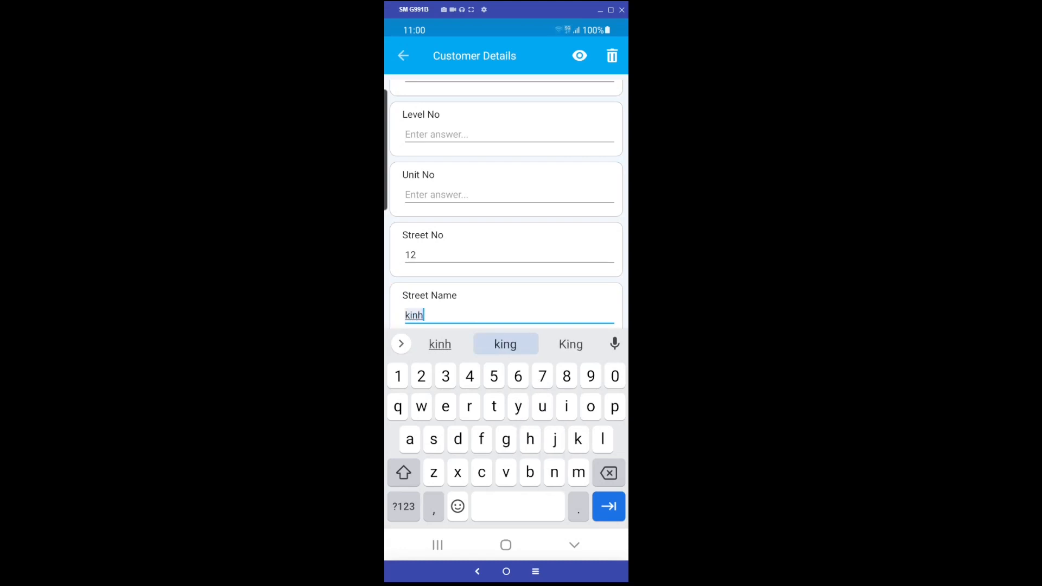
left_click(505, 344)
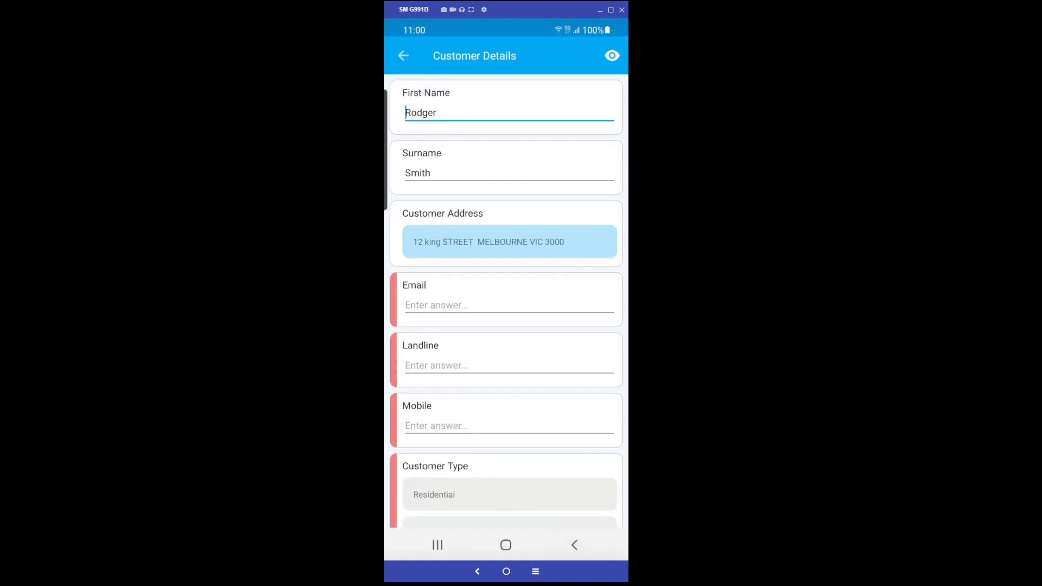
Step: Fill in the customer's email and landline number and mark the customer Residential
left_click(509, 306)
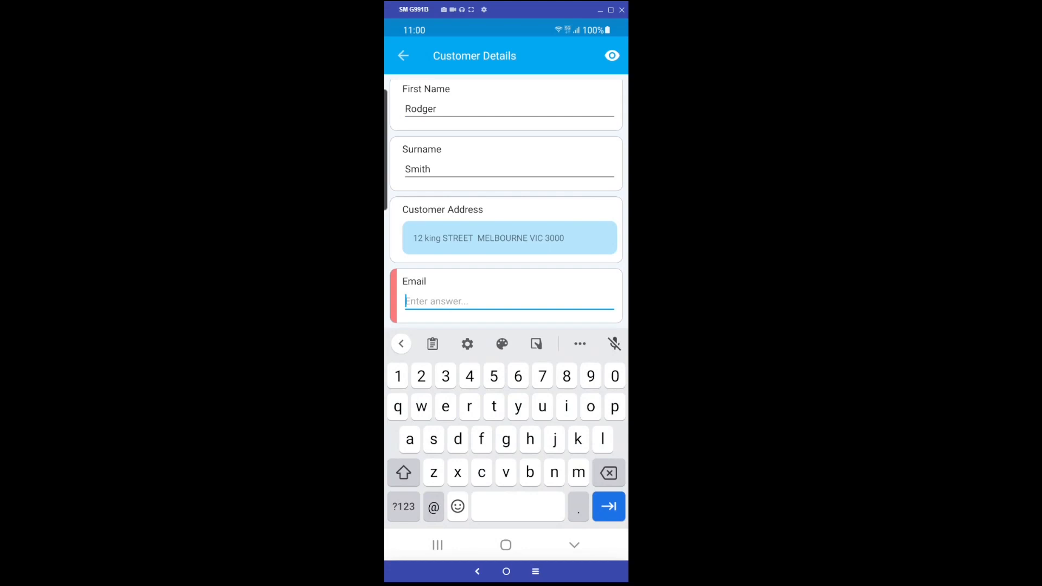
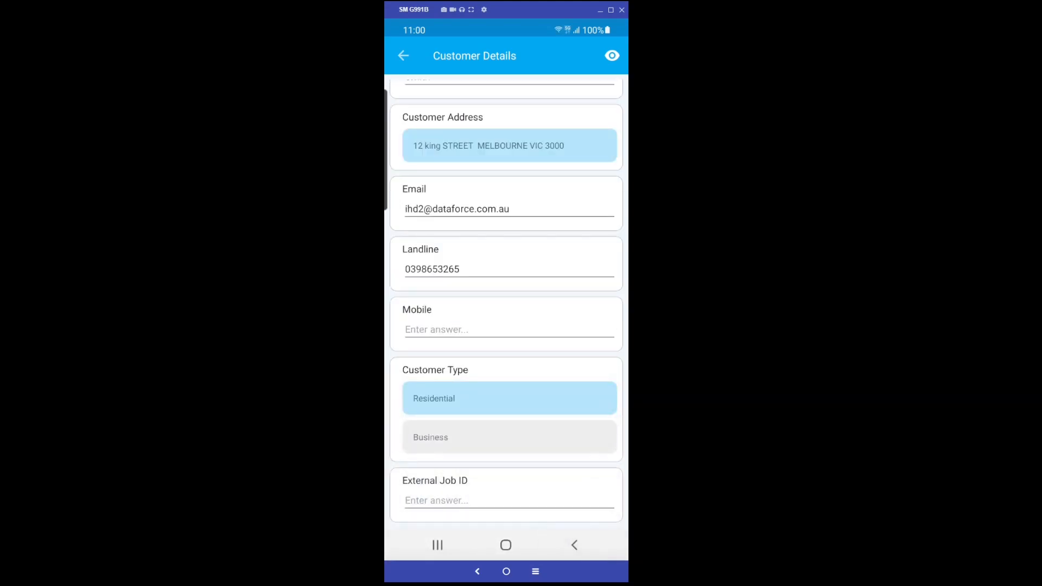
Step: Save the customer details and create the new appointment 29596
left_click(404, 55)
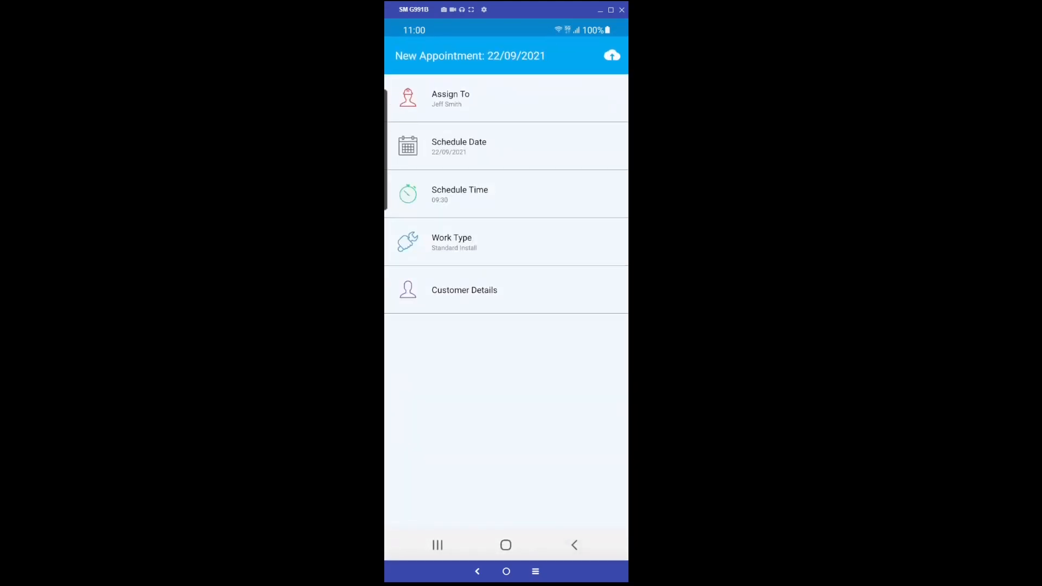
left_click(611, 55)
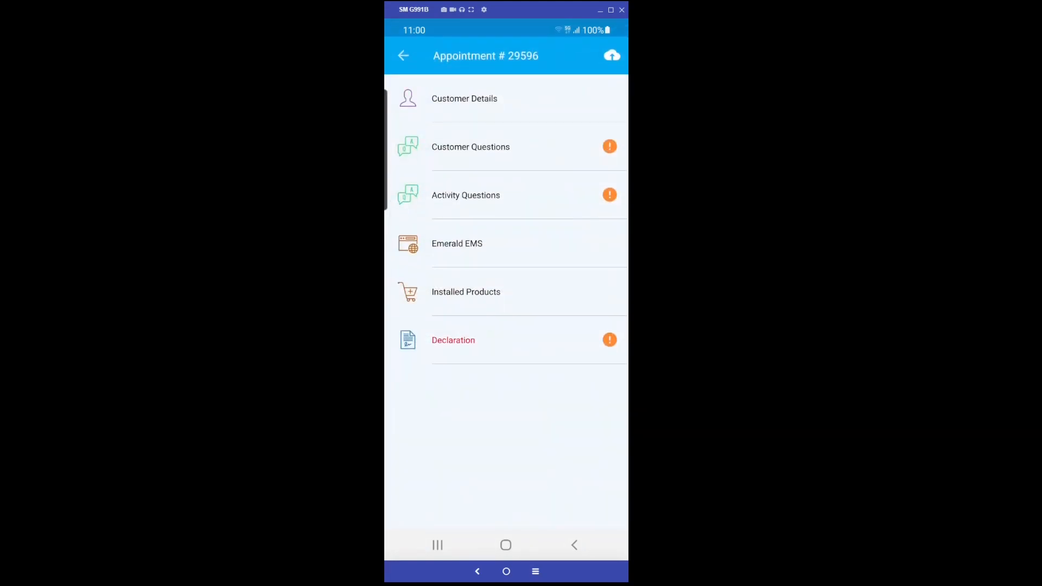
left_click(470, 147)
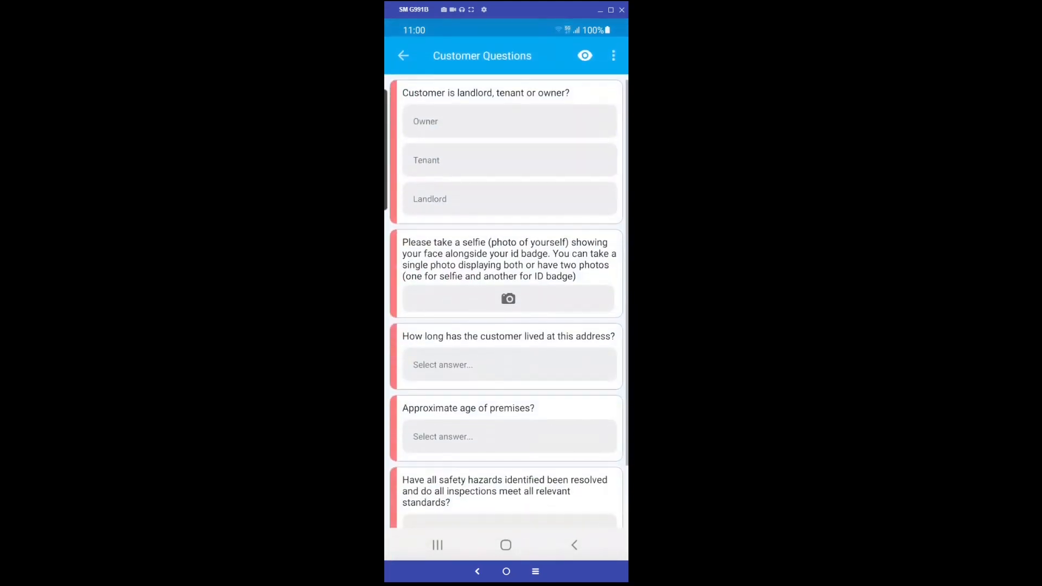
Step: In Customer Questions record Owner and attach a captured selfie with ID badge photo
left_click(508, 120)
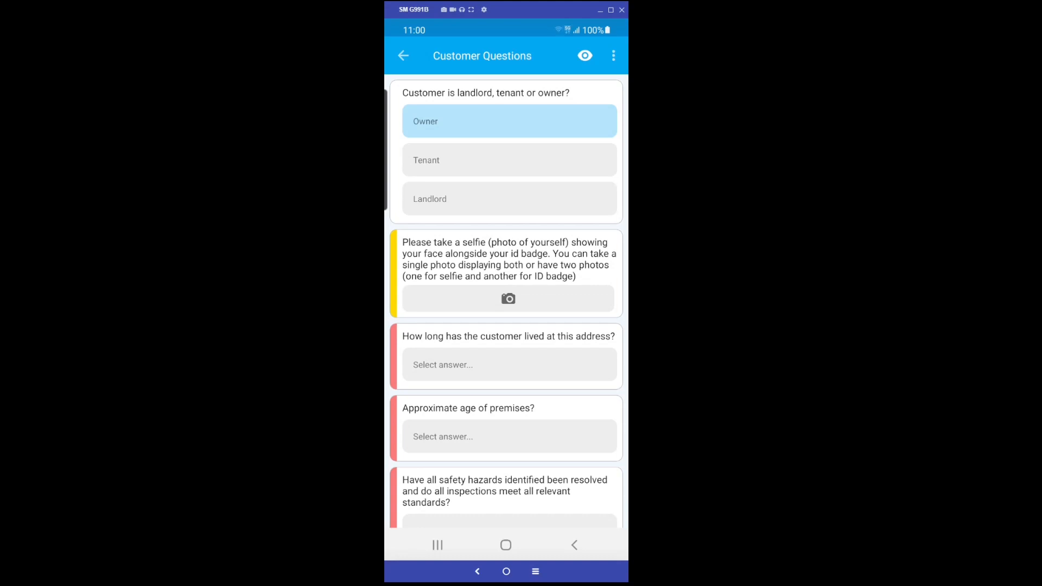
left_click(508, 298)
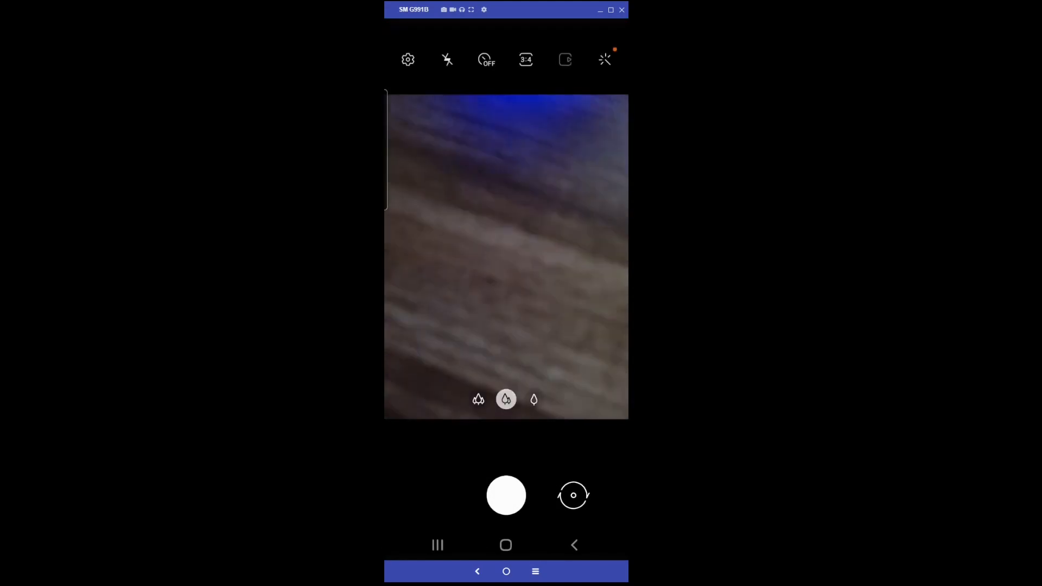
left_click(506, 495)
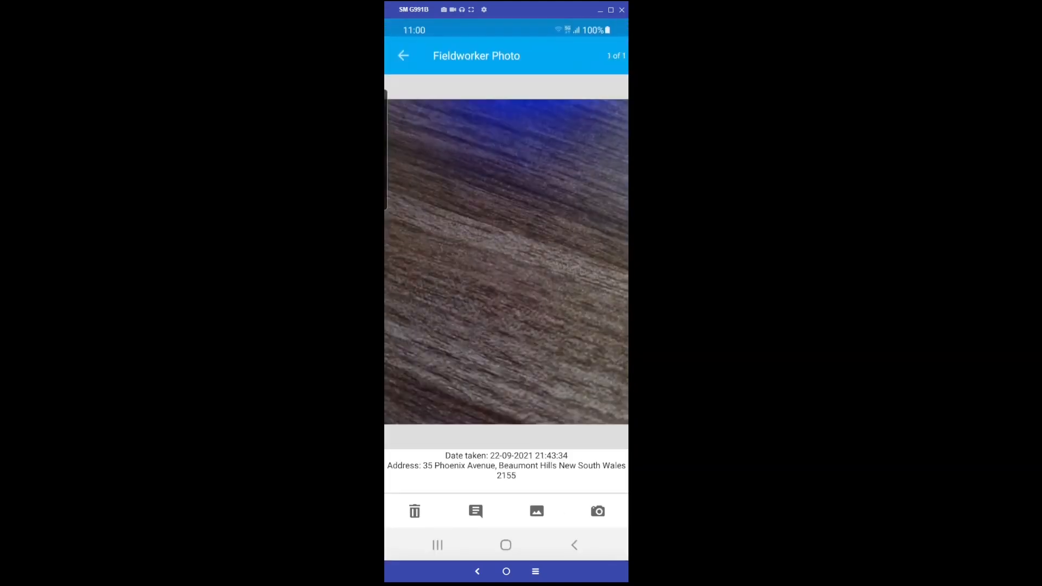
left_click(404, 56)
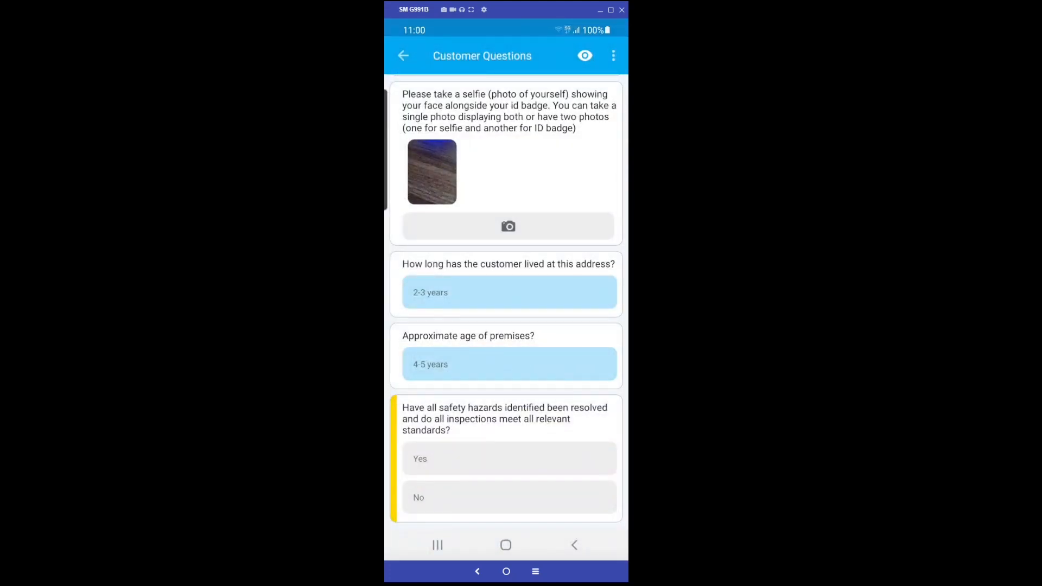
Step: Answer the Activity Questions: No to shower heads, No to schedule 21, Yes to installing an IHD
left_click(404, 55)
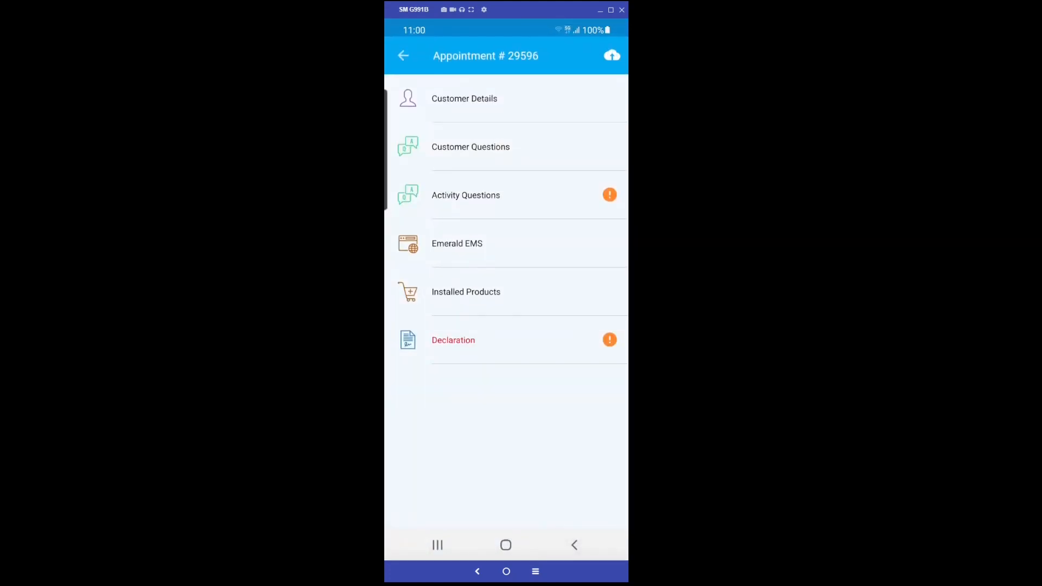
left_click(466, 194)
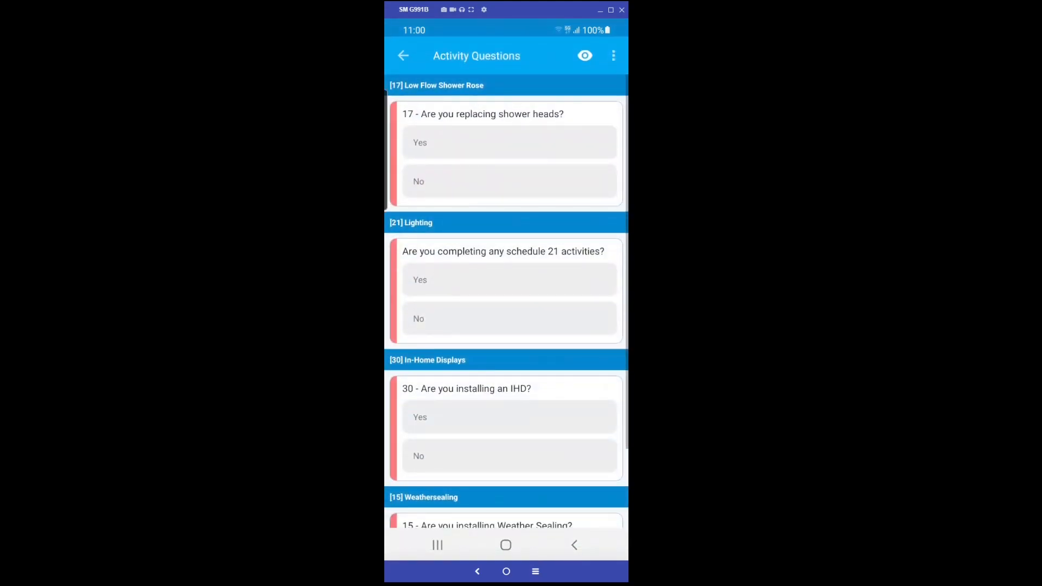
left_click(509, 181)
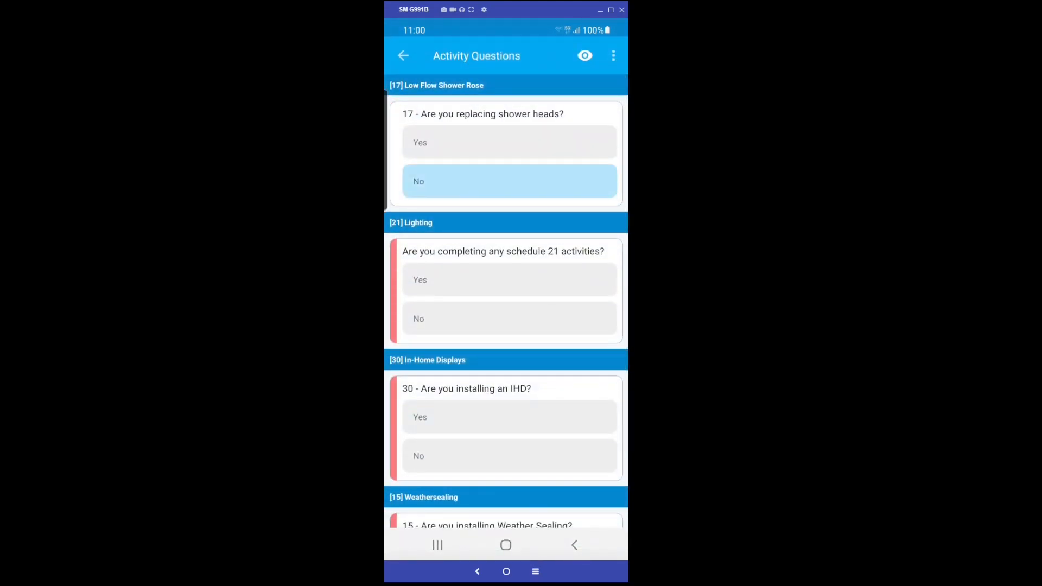
left_click(509, 318)
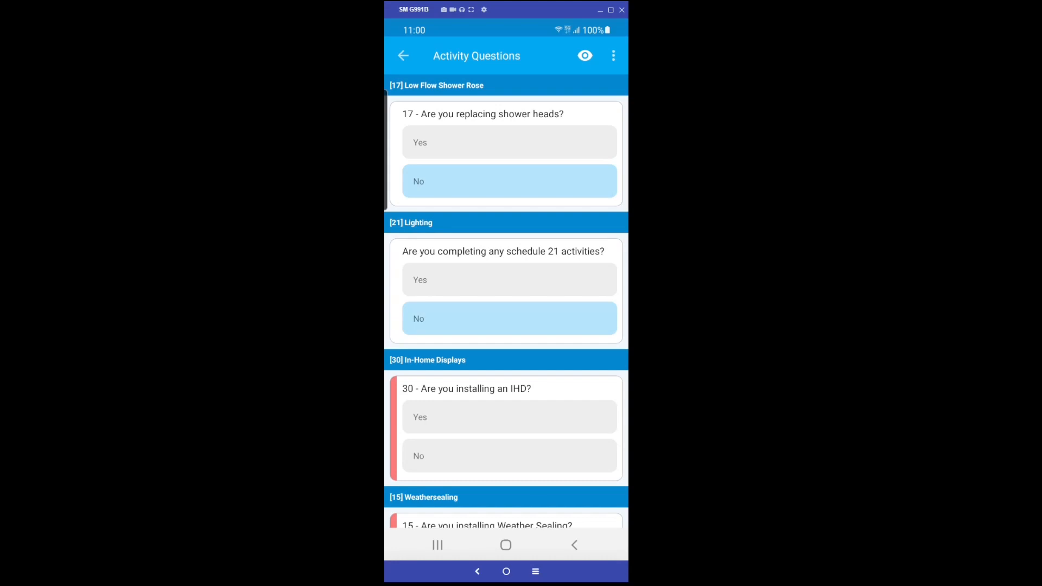
left_click(509, 417)
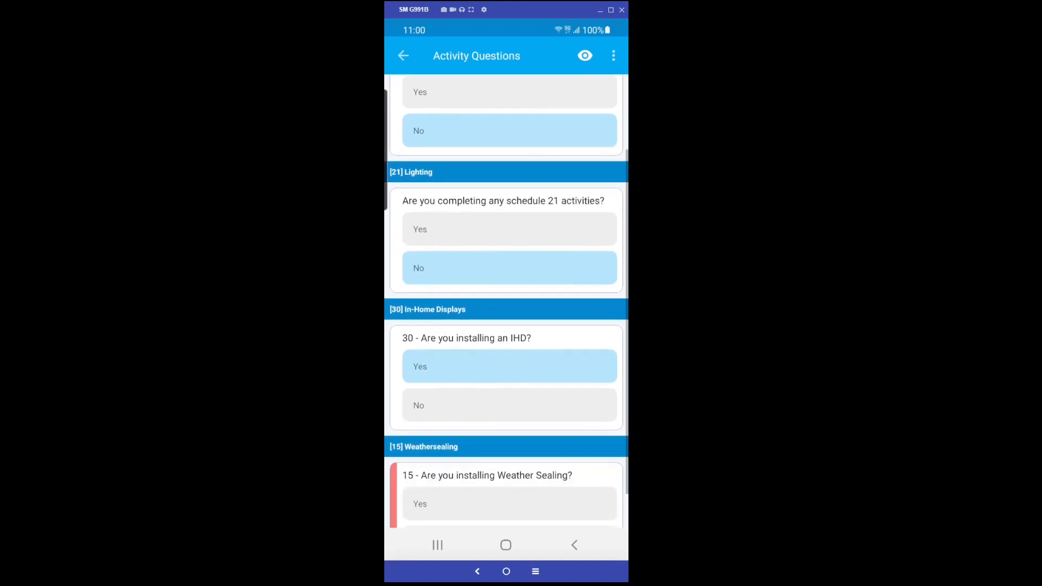
scroll("down", 3)
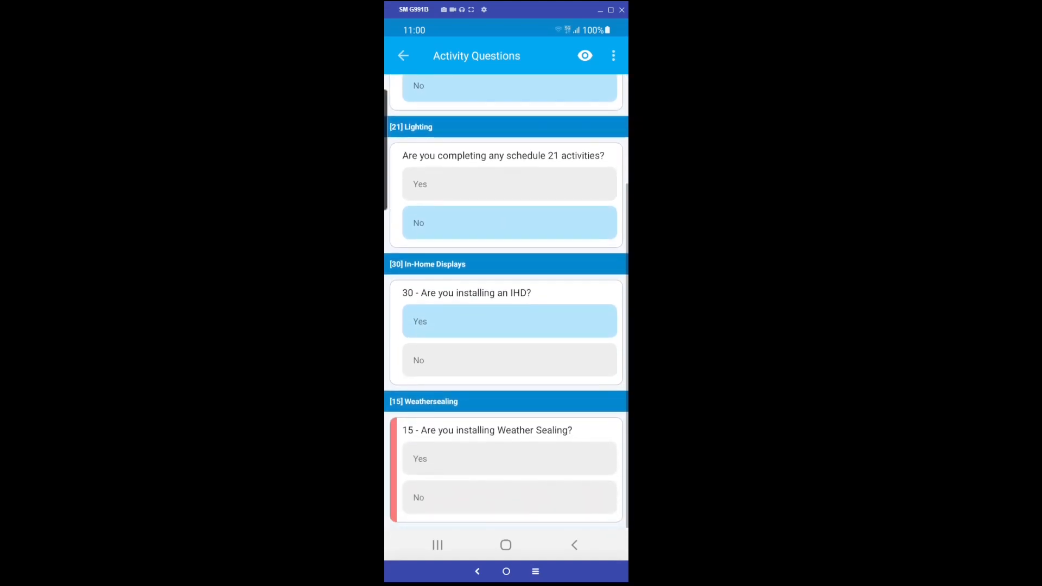
left_click(403, 55)
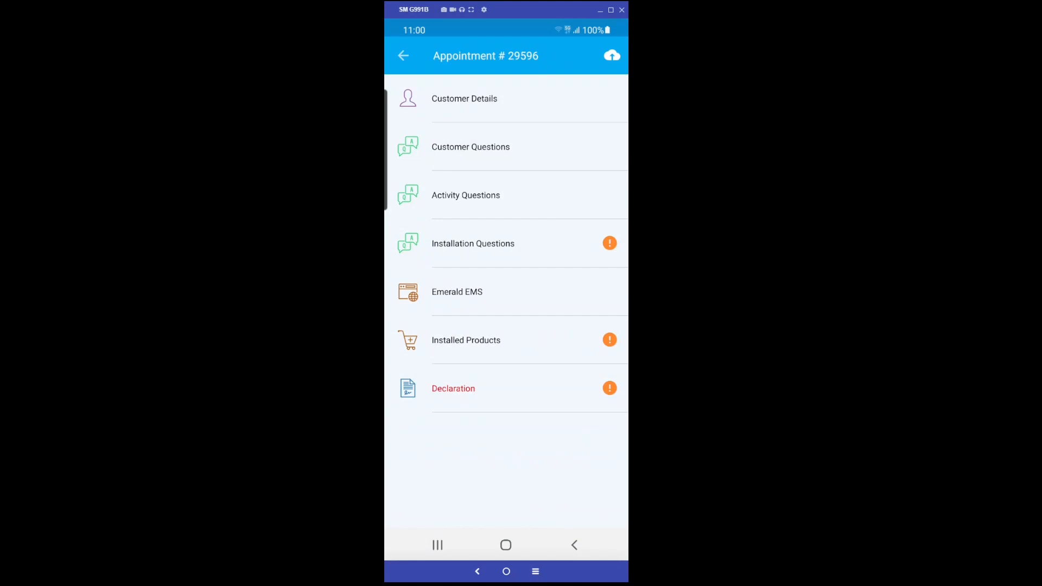
Step: In Installation Questions answer no previous IHD and attach a pre-installation switchboard photo
left_click(472, 244)
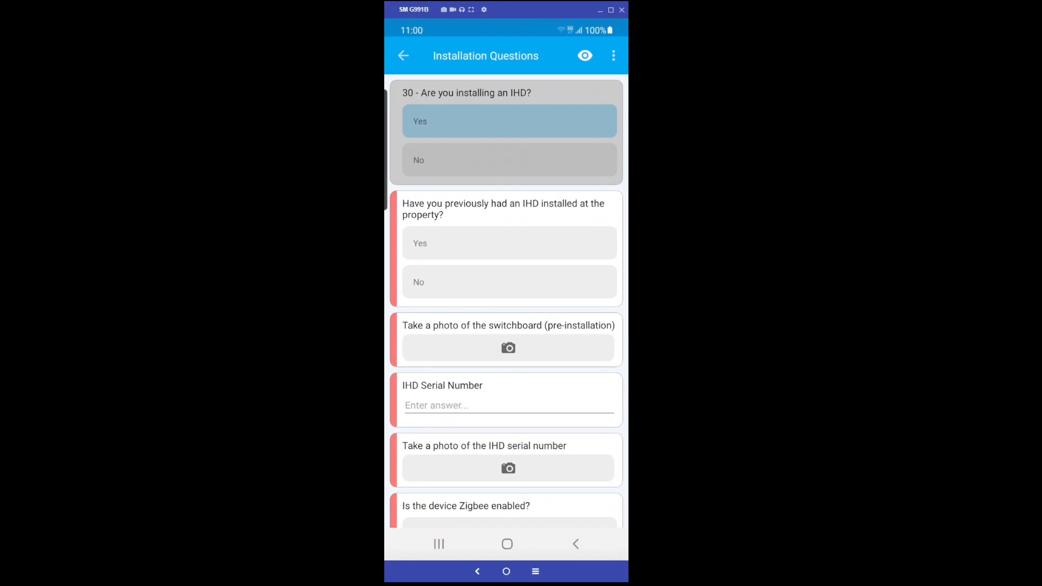
left_click(509, 282)
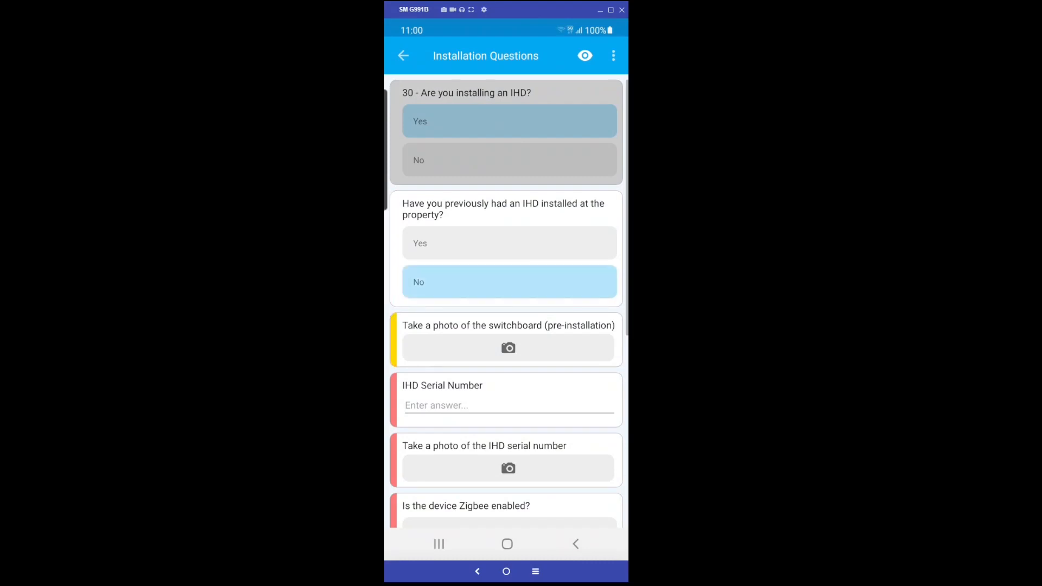
left_click(508, 348)
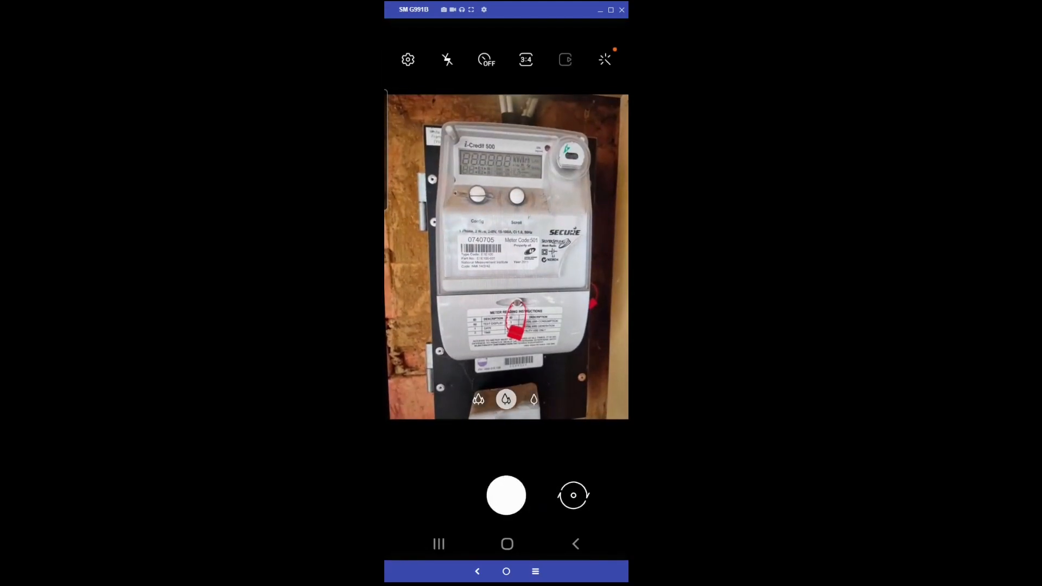
left_click(507, 495)
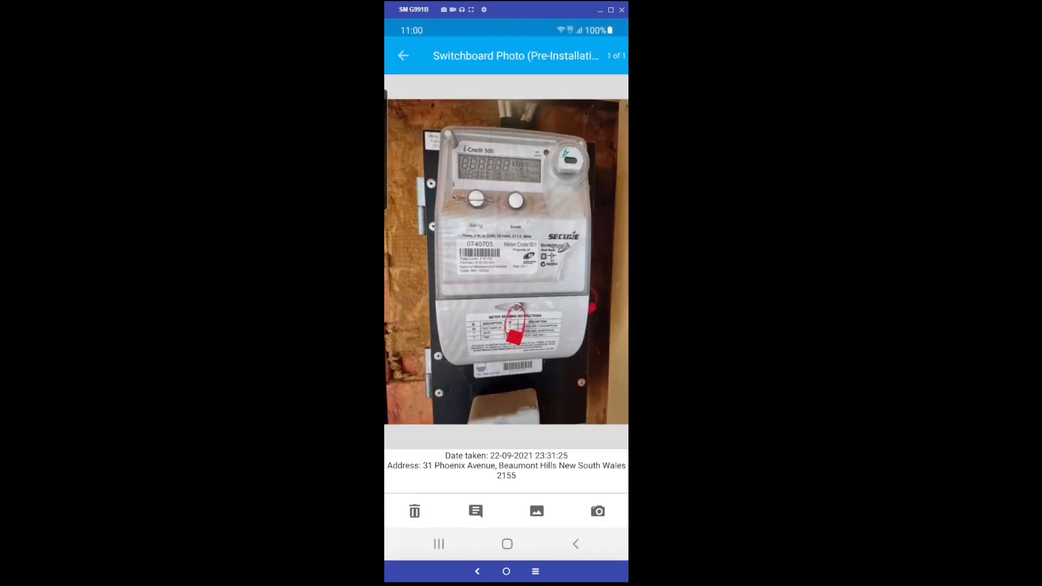
left_click(403, 56)
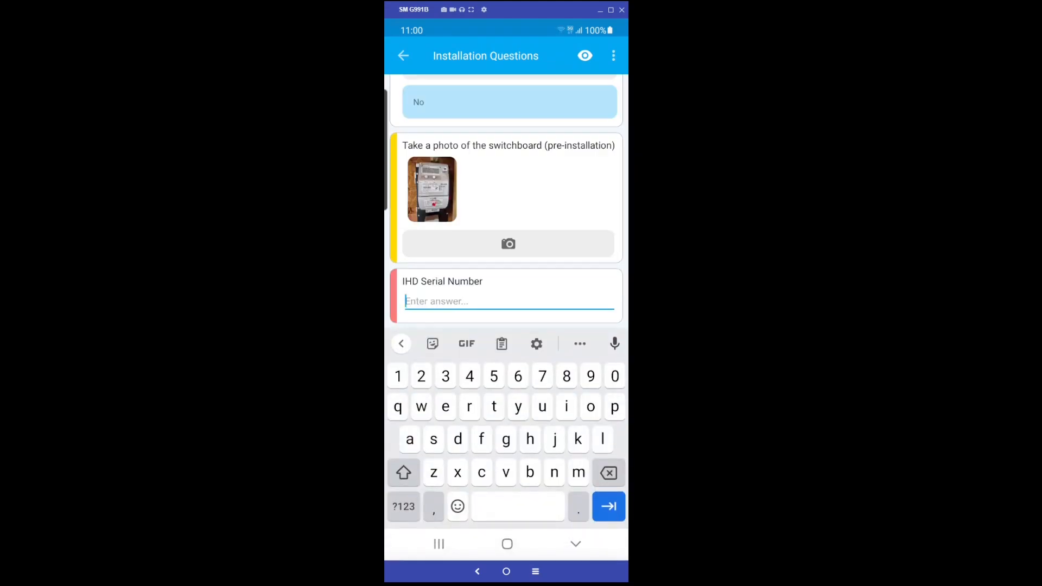
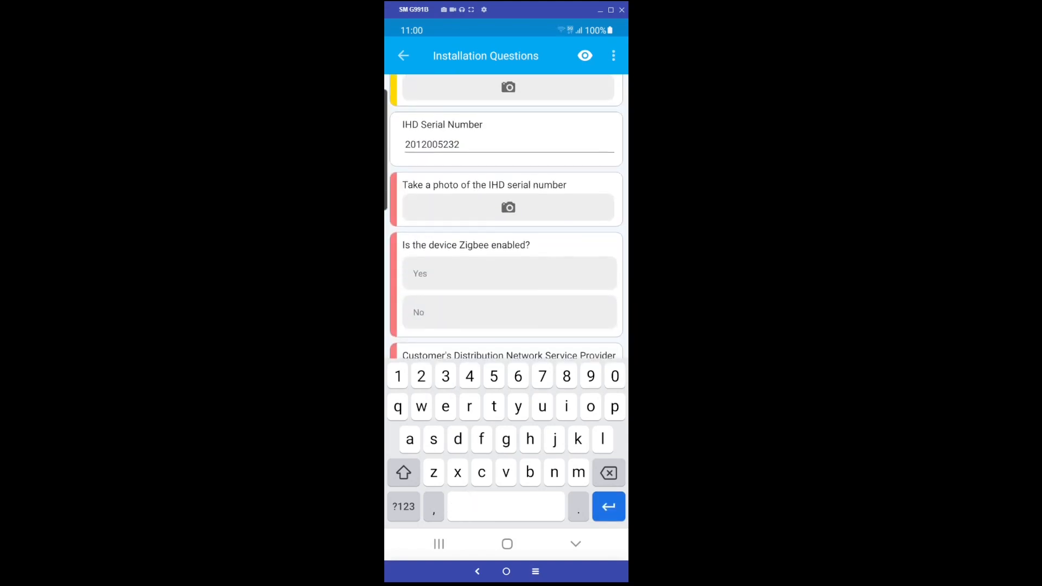
left_click(508, 206)
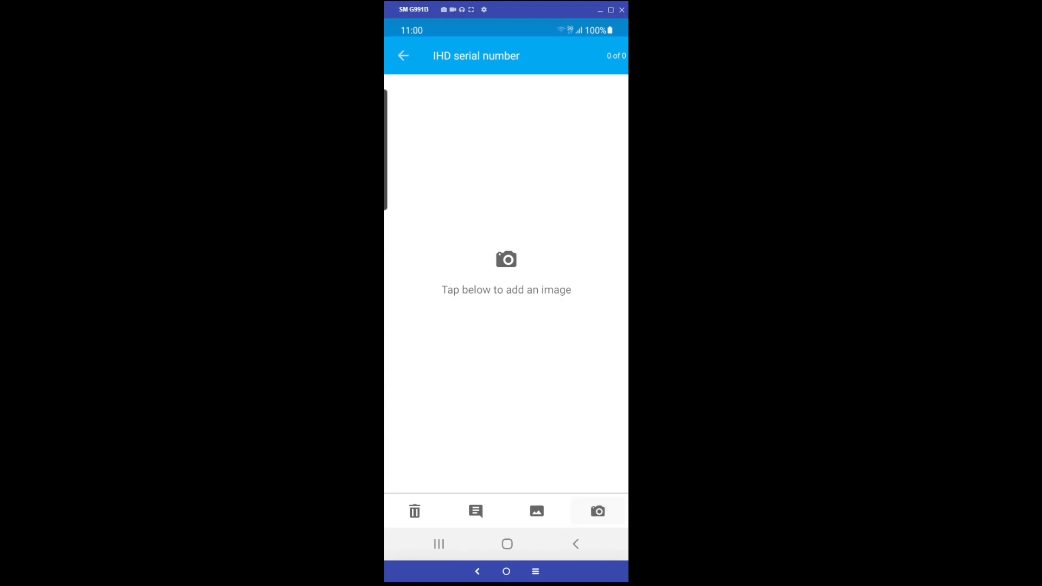
left_click(597, 511)
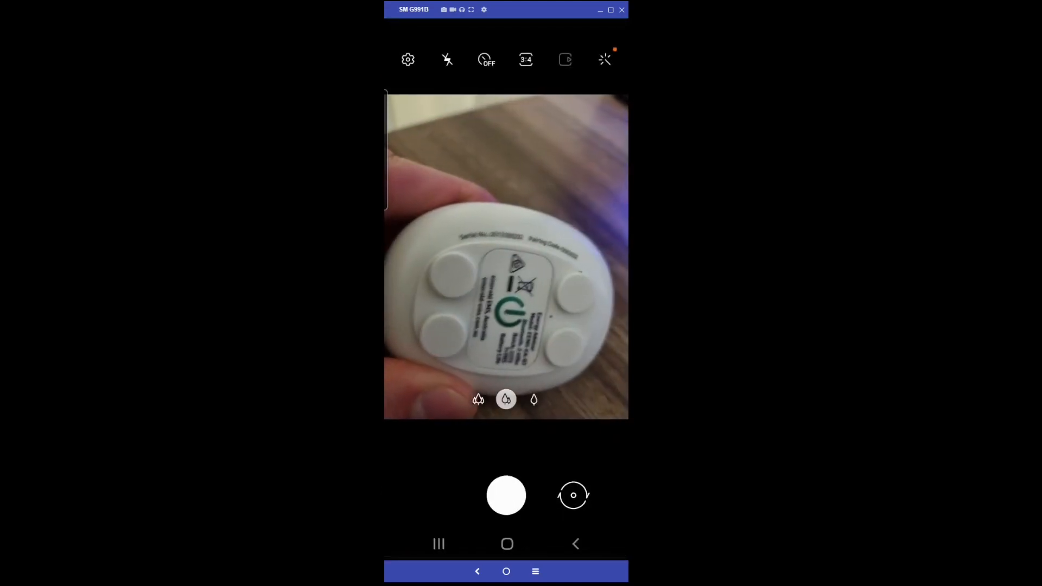
left_click(506, 496)
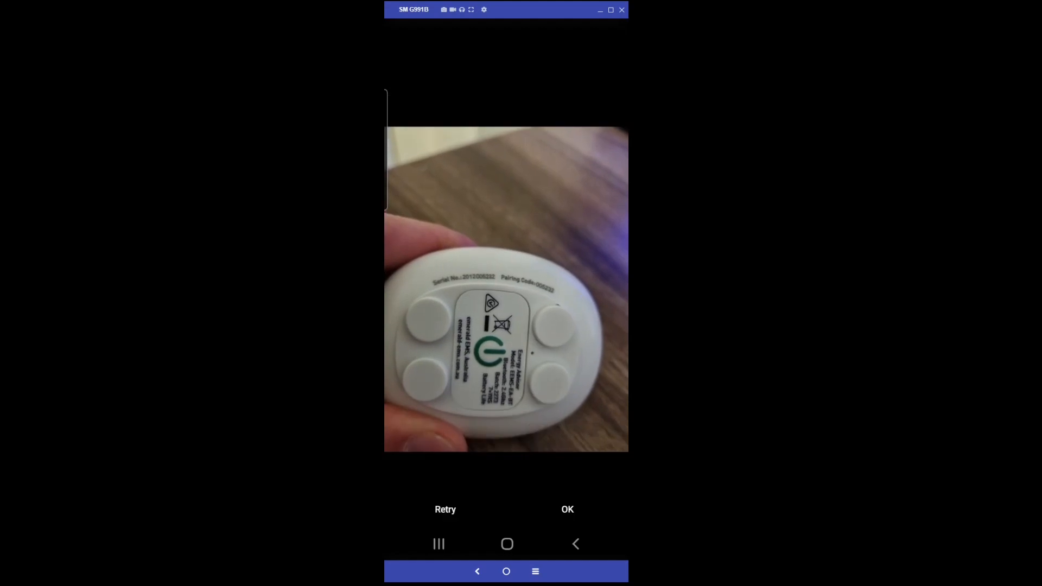
left_click(567, 510)
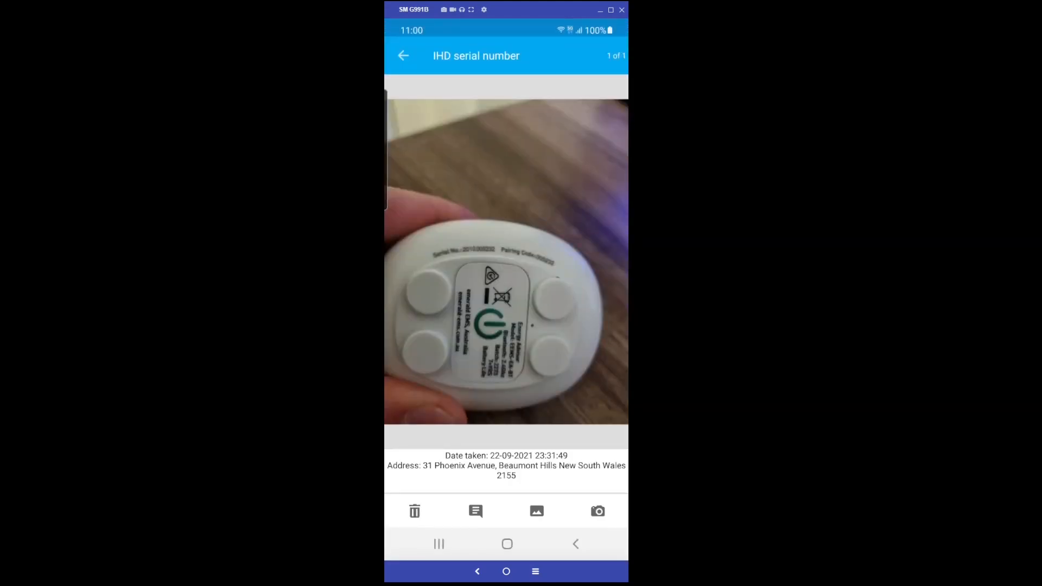
left_click(402, 56)
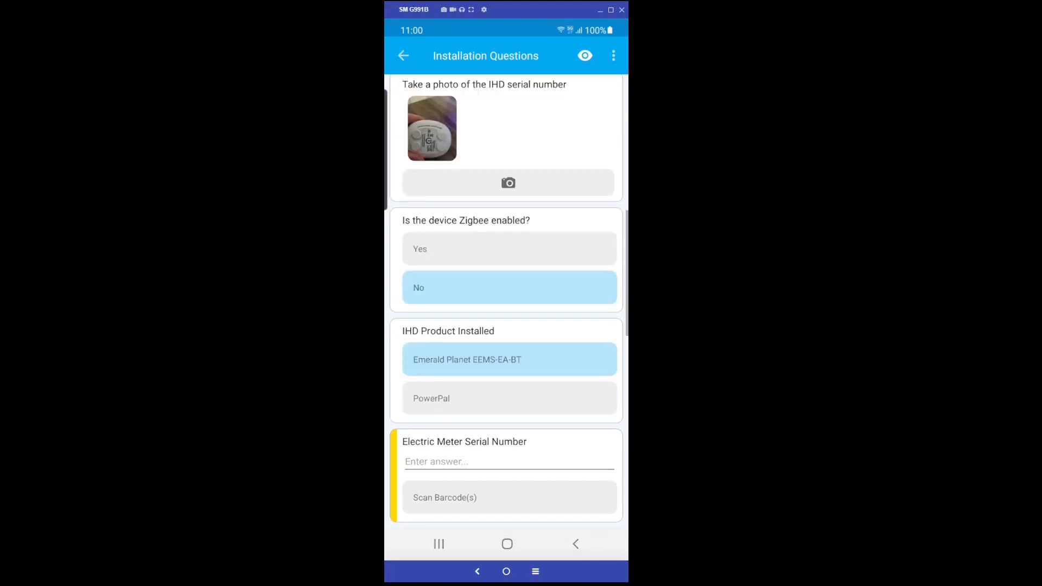
Step: Enter meter serial 0740705 and set the tariff structure to Peak / Off-peak
left_click(508, 462)
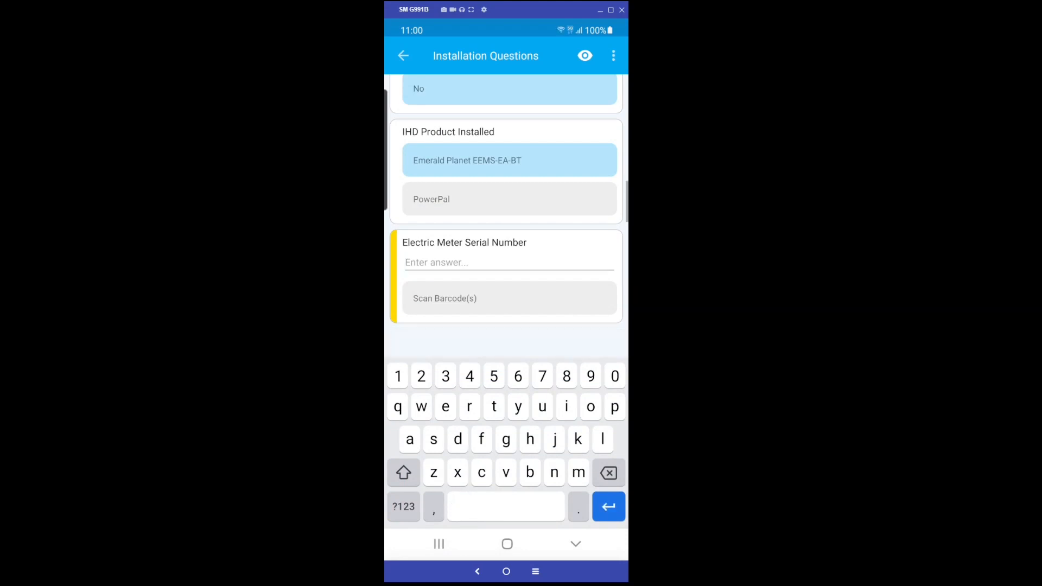
type("0740705")
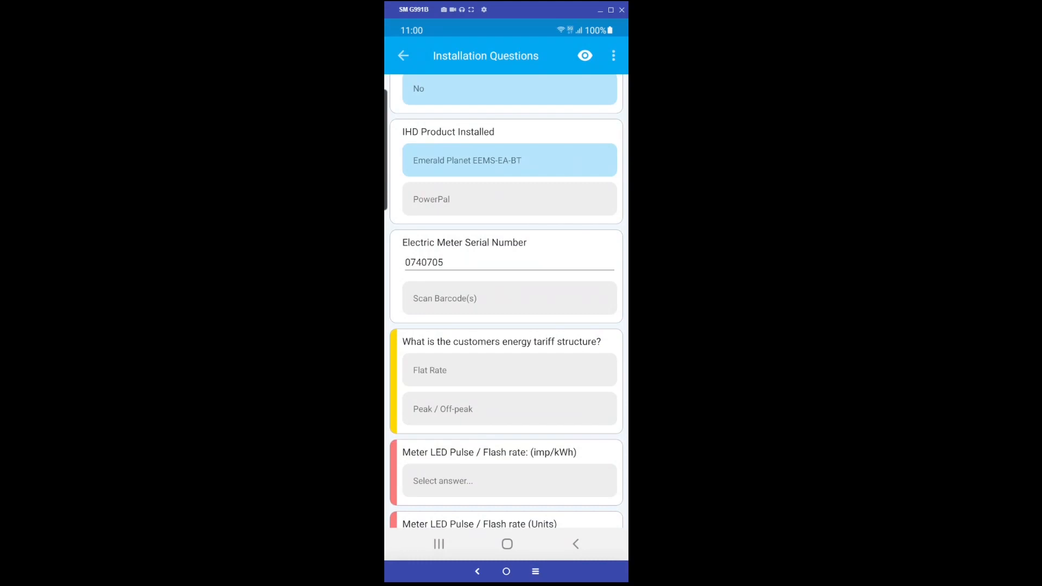
left_click(509, 370)
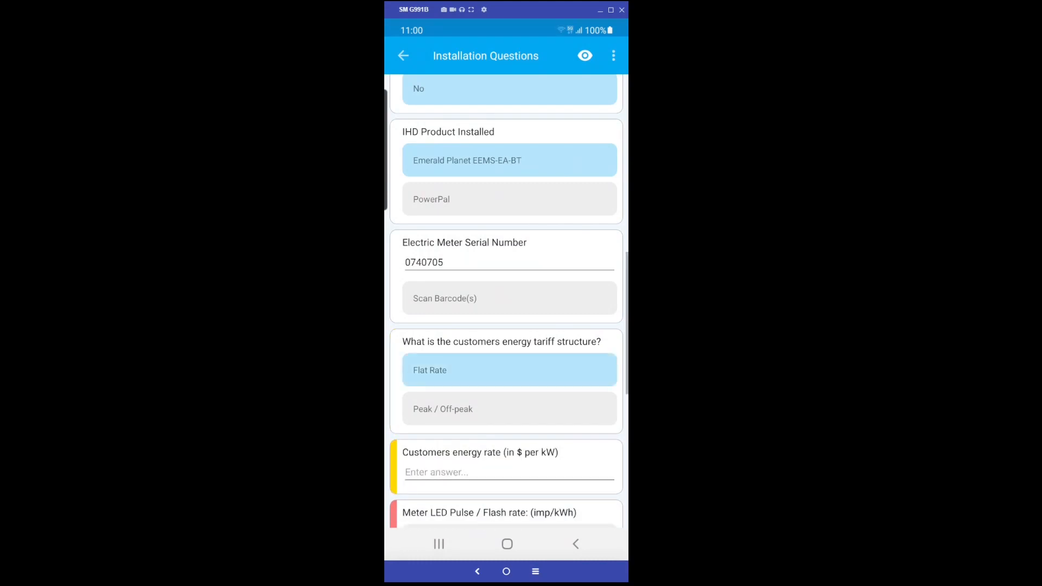
left_click(510, 409)
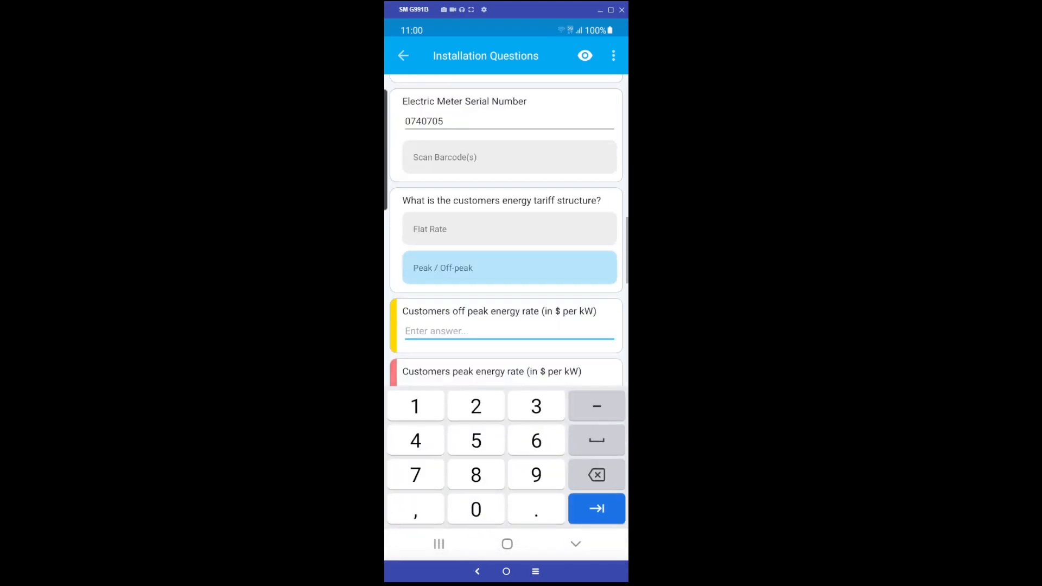
Step: Enter off-peak rate .2 and peak rate .3, pick the iCredit 500 flash rate and the DNSP
type(".2")
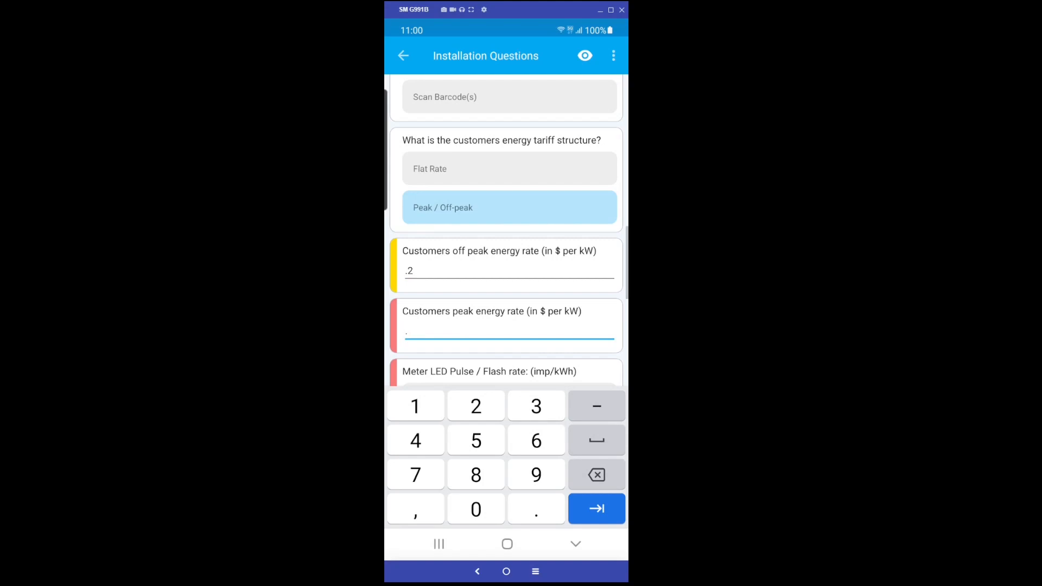
left_click(535, 406)
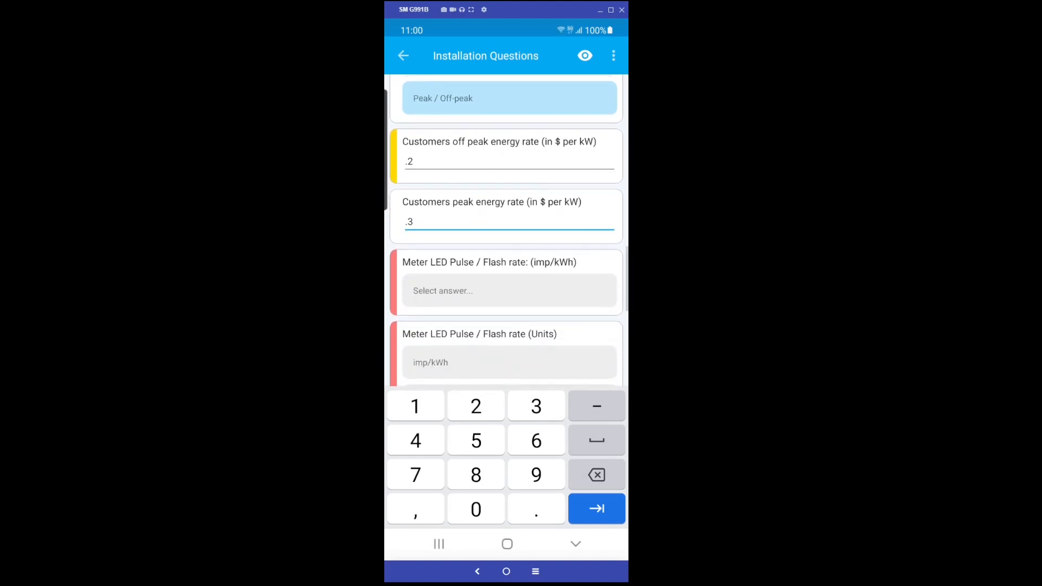
left_click(509, 291)
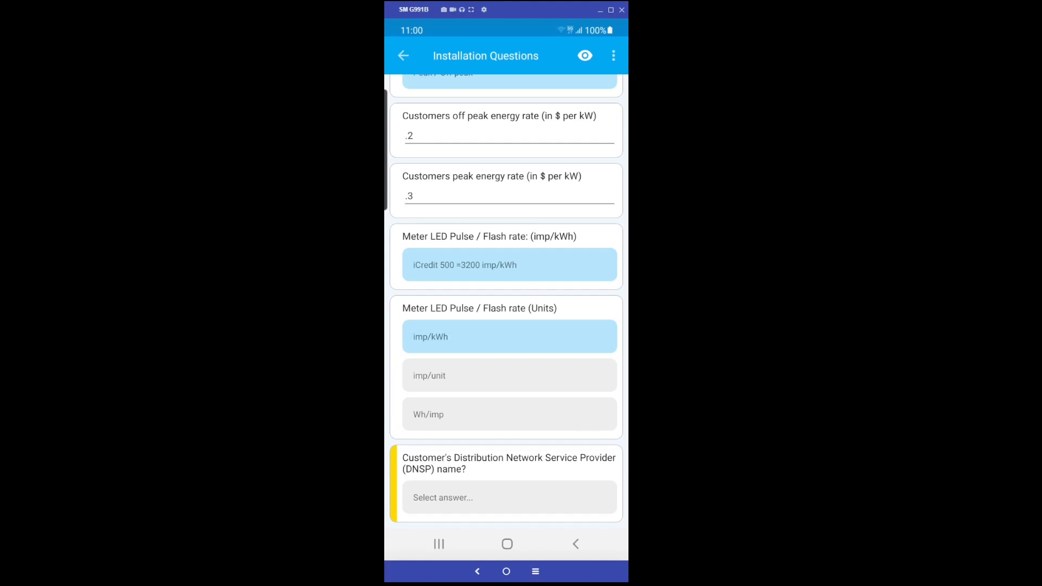
left_click(509, 498)
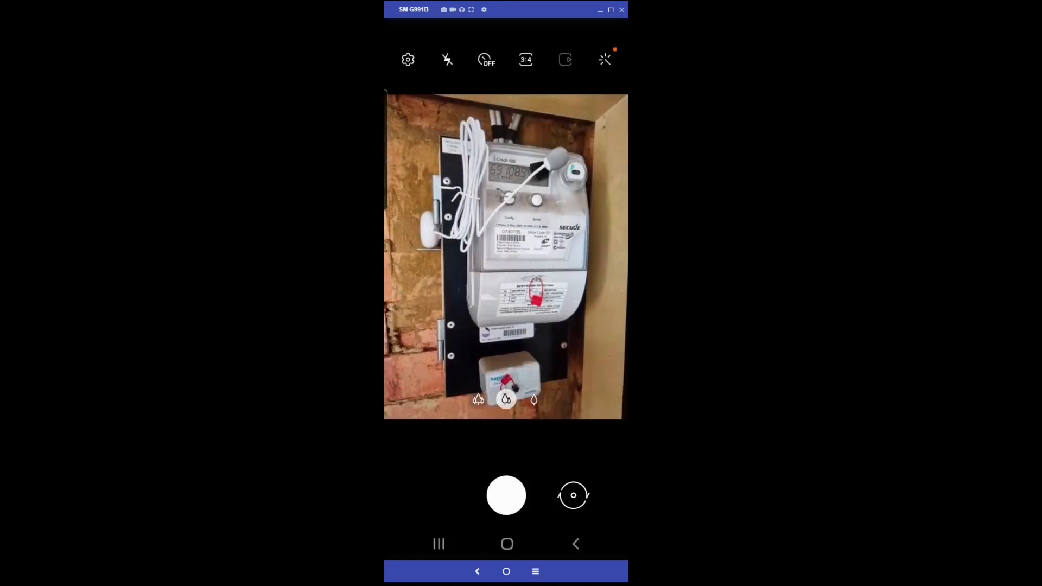
Step: Capture and keep the post-installation switchboard photo and continue to the Emerald EMS section
left_click(506, 496)
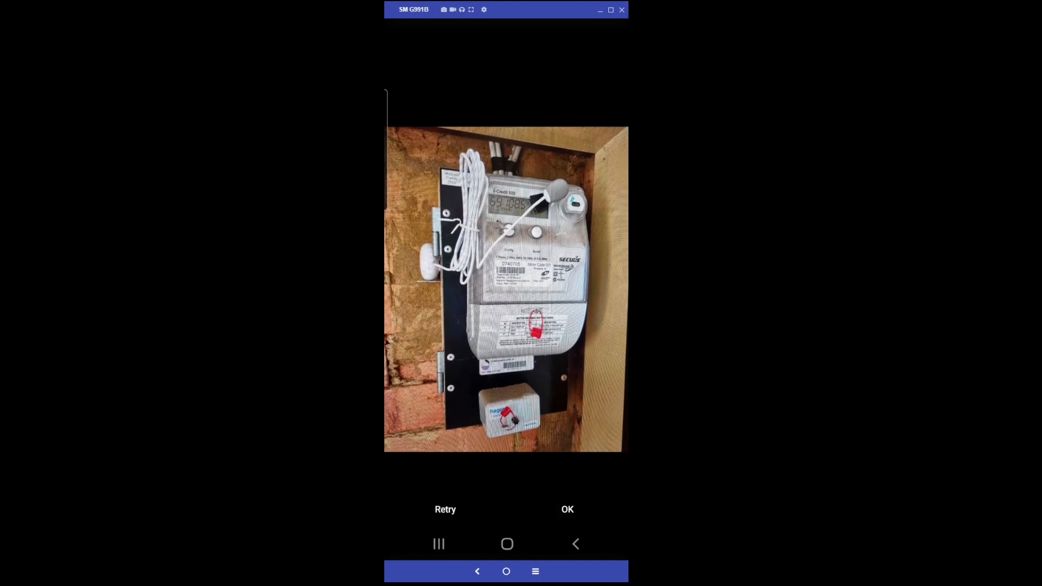
left_click(568, 509)
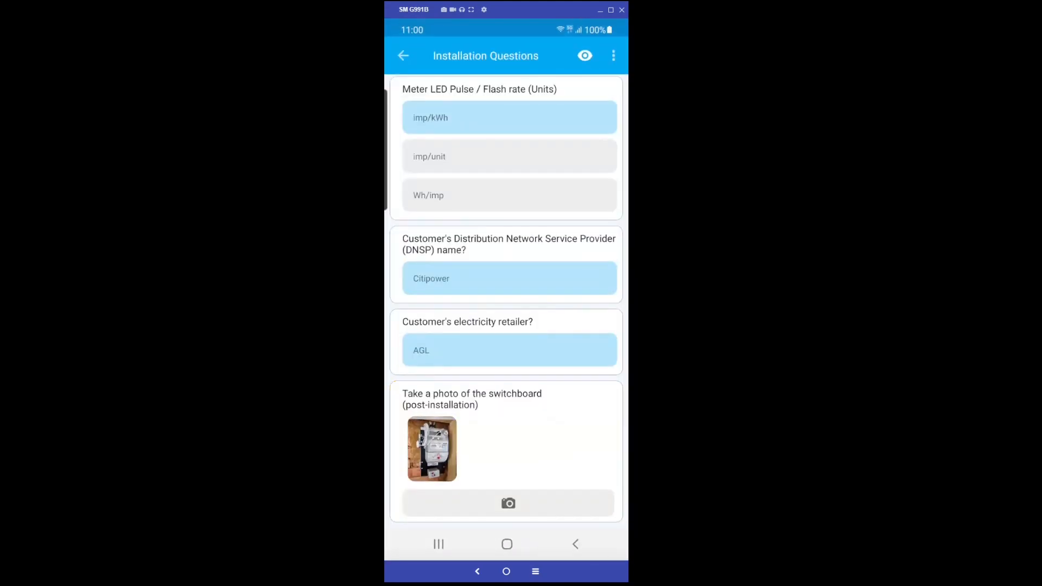
left_click(402, 55)
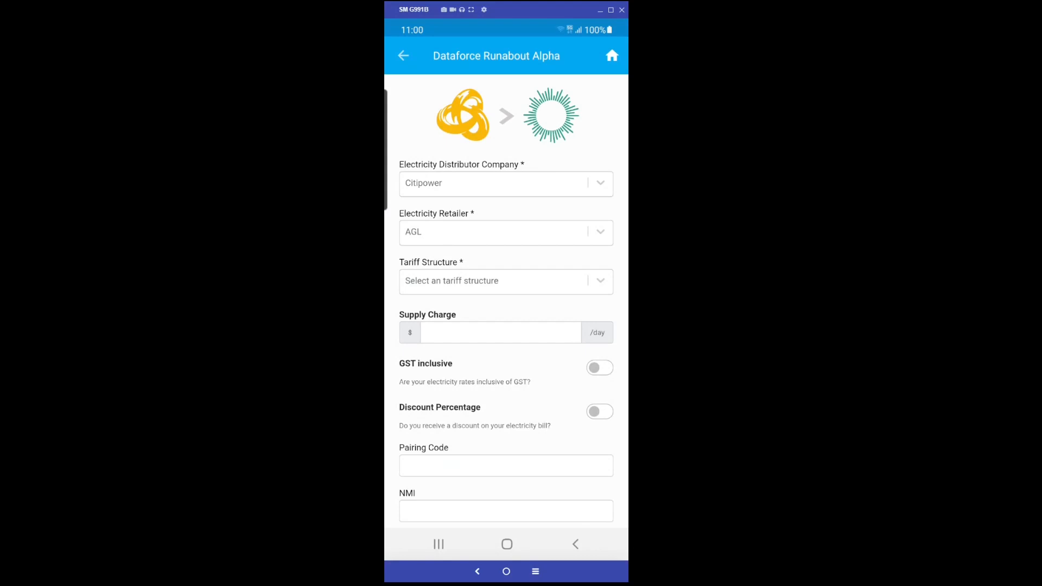
Step: Set the Dataforce form tariff to Peak/Off Peak with daily supply charge 0.85
left_click(505, 280)
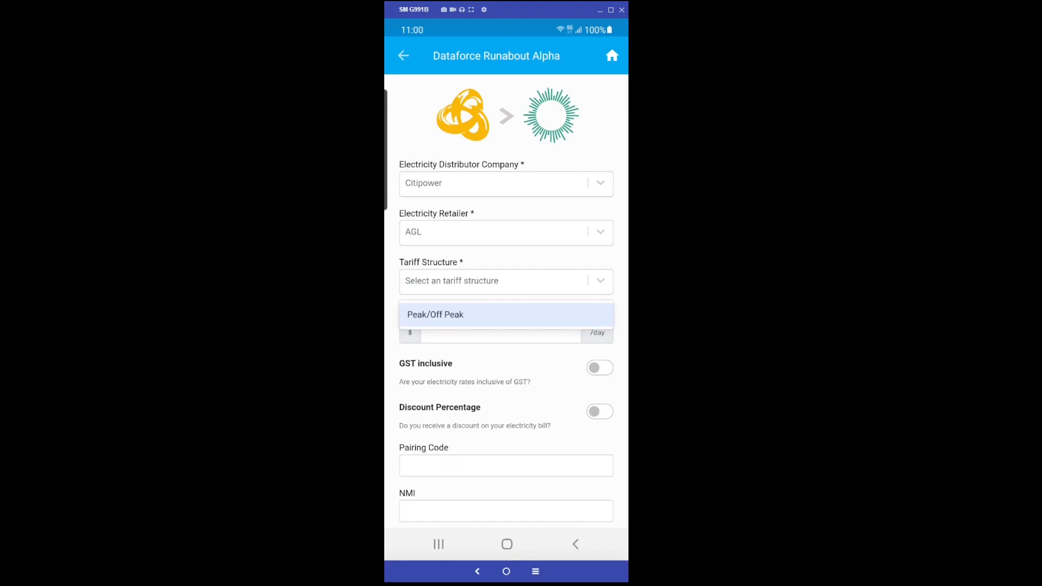
left_click(436, 315)
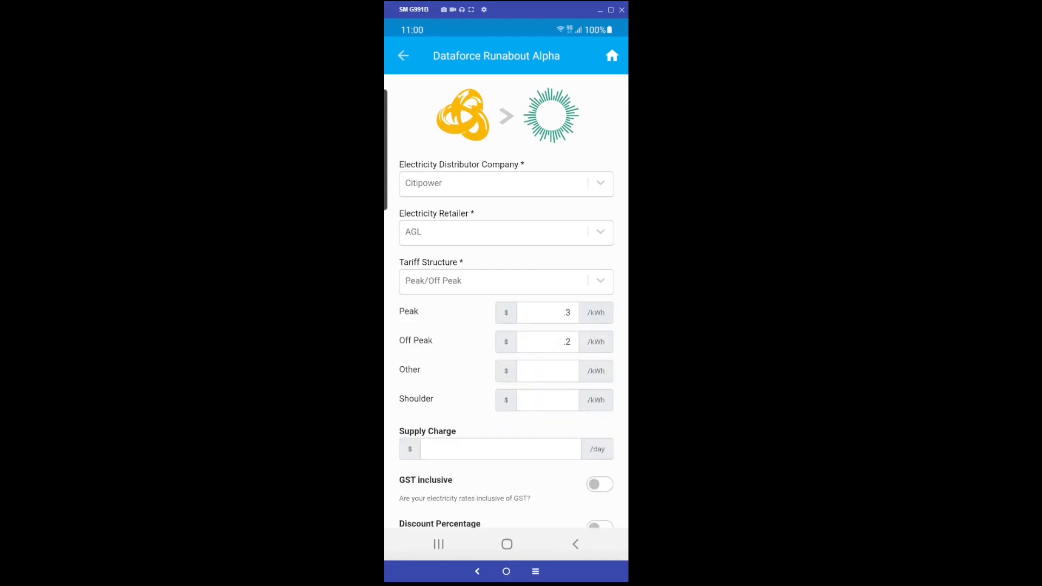
left_click(500, 448)
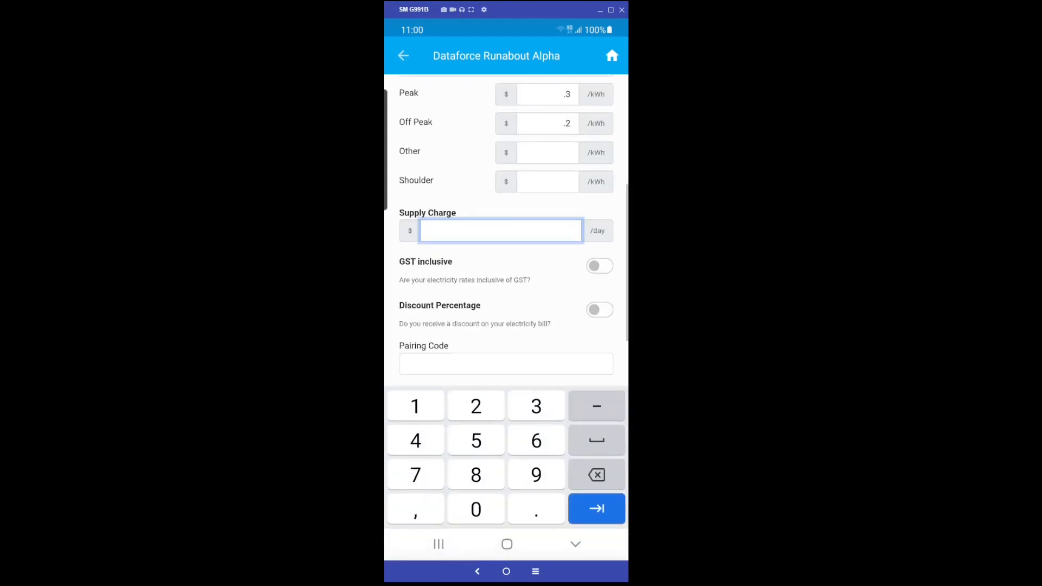
type("0.85")
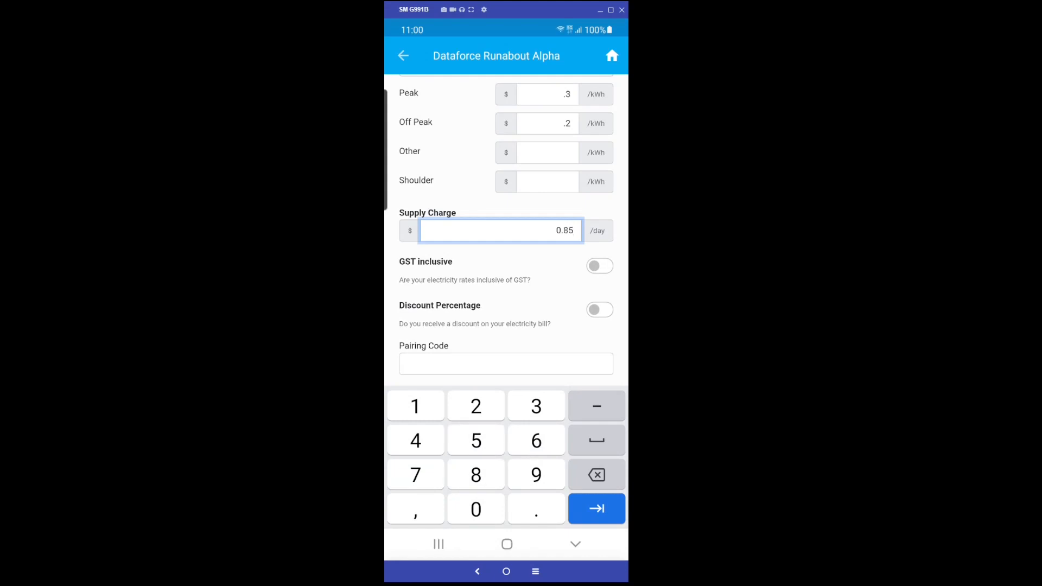
left_click(506, 363)
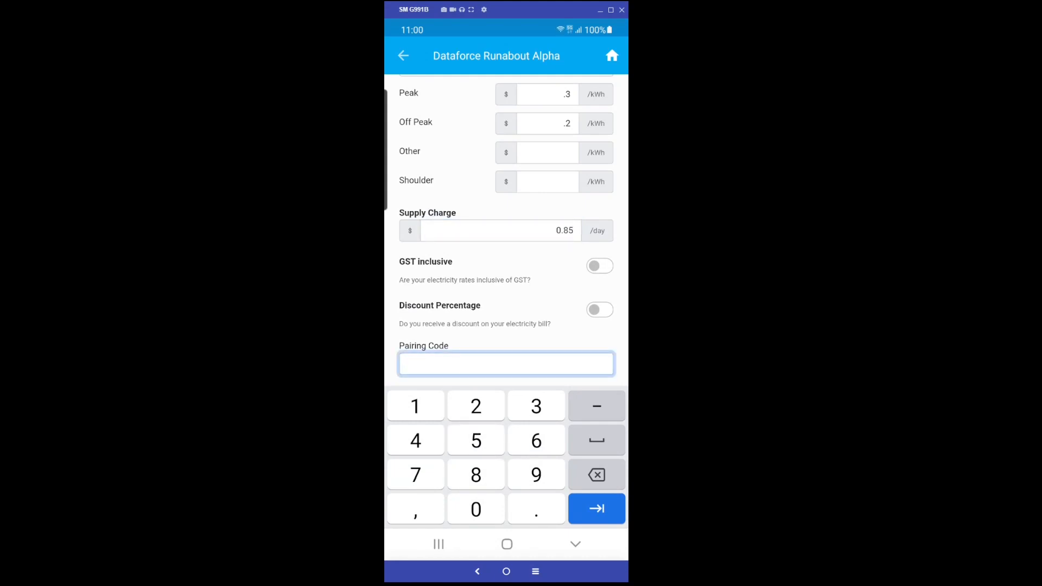
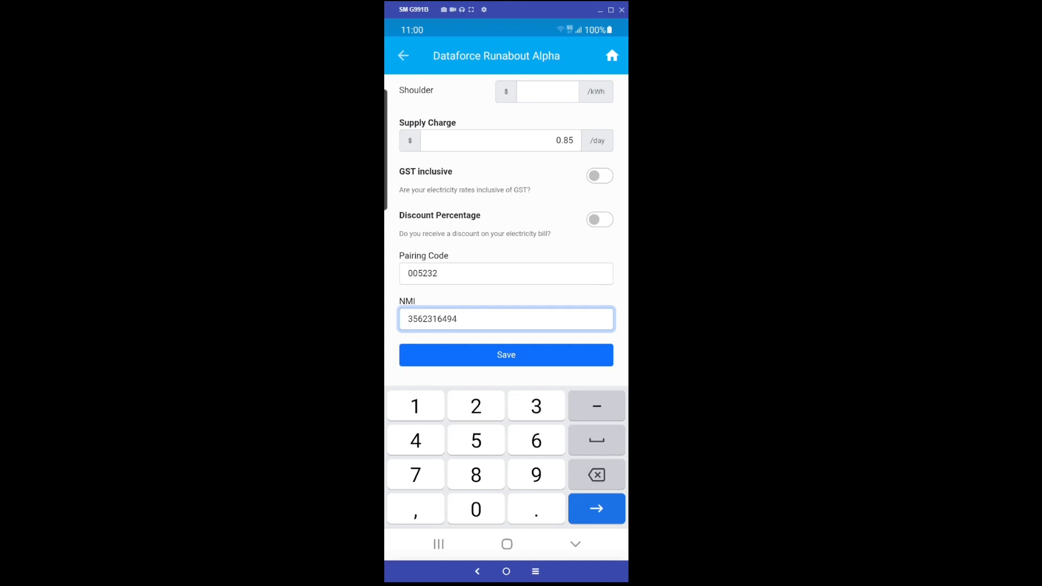
left_click(506, 354)
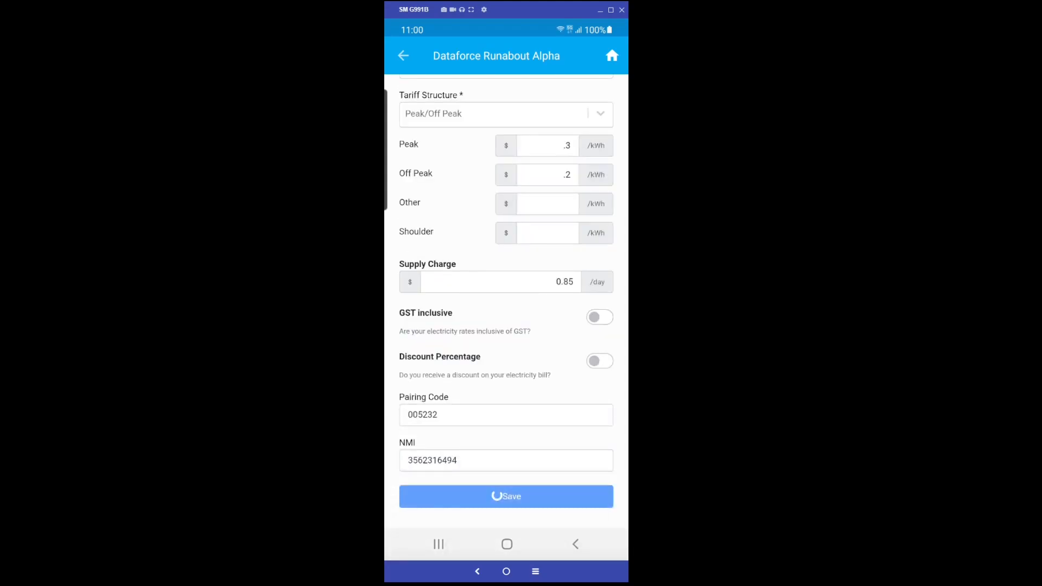
left_click(506, 496)
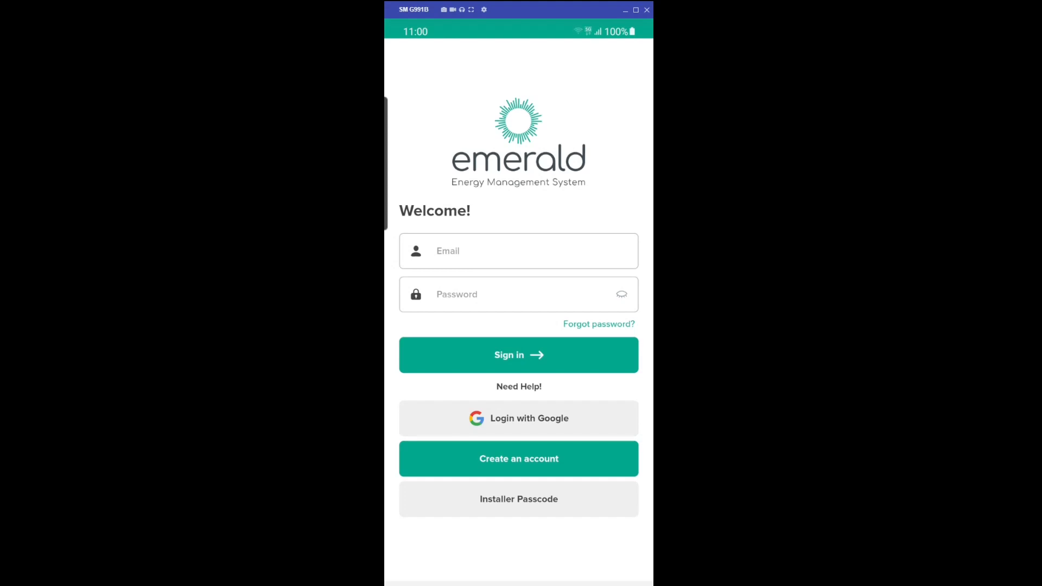
Step: Sign in to Emerald EMS with the installer passcode to reach the My Account form
left_click(518, 500)
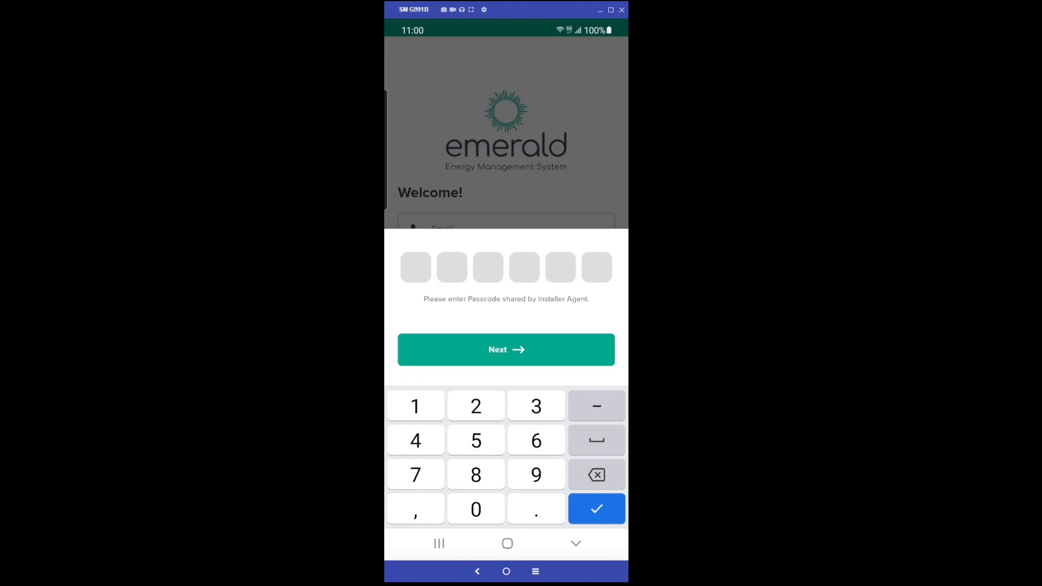
left_click(596, 508)
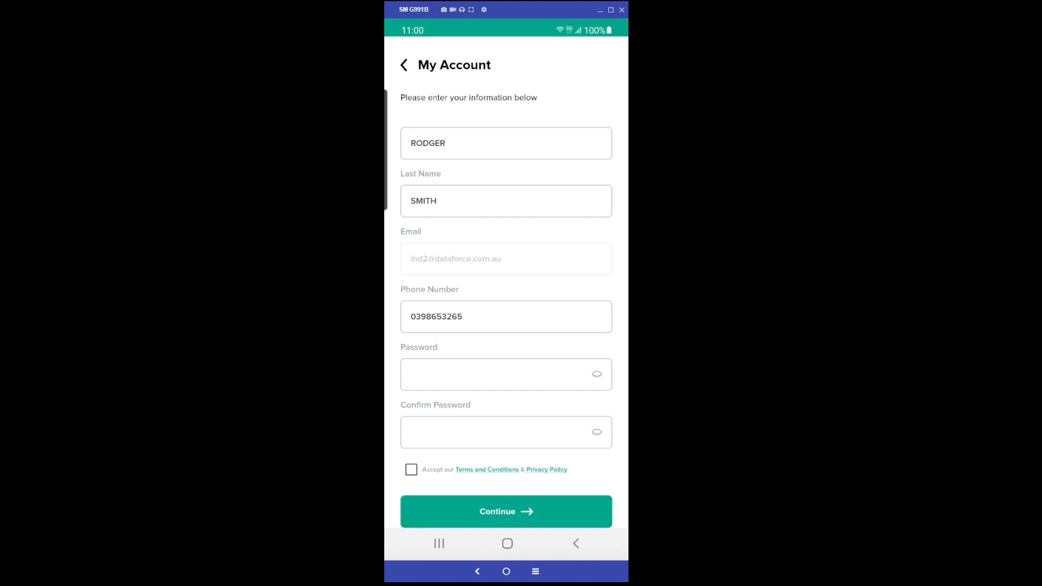
Step: Set and confirm the account password, accept the terms and continue
left_click(505, 373)
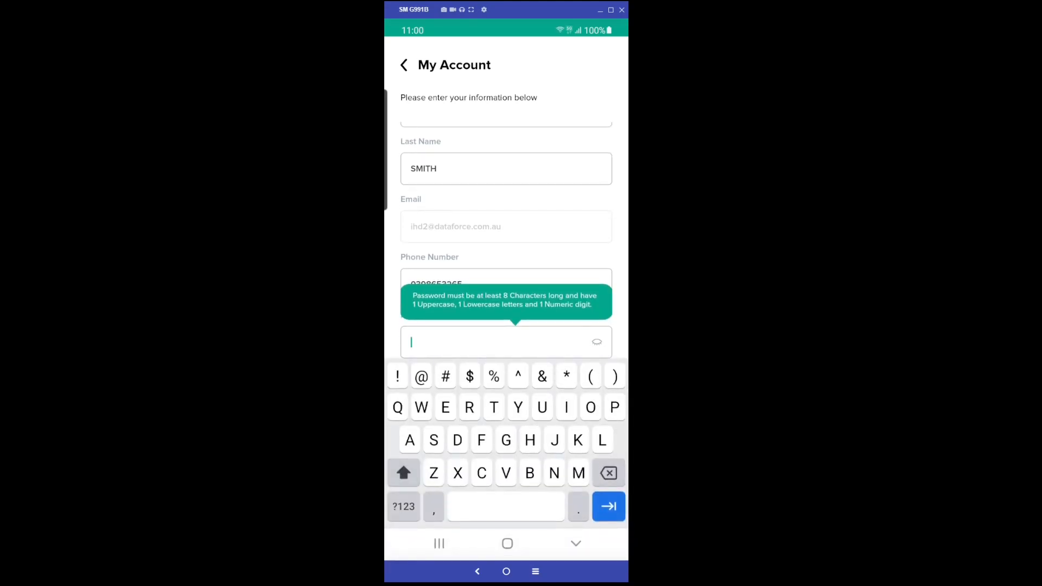
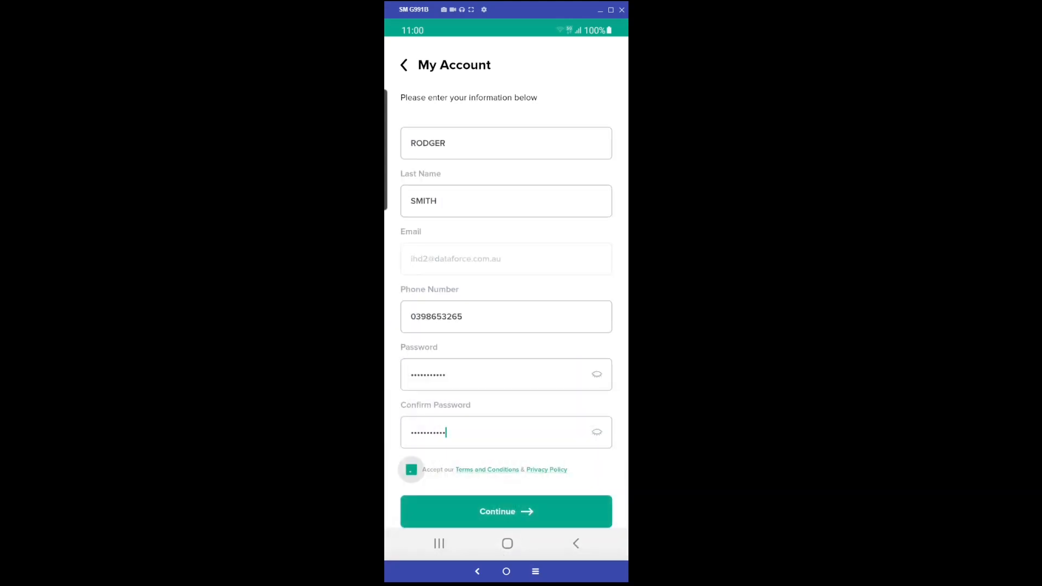
left_click(410, 469)
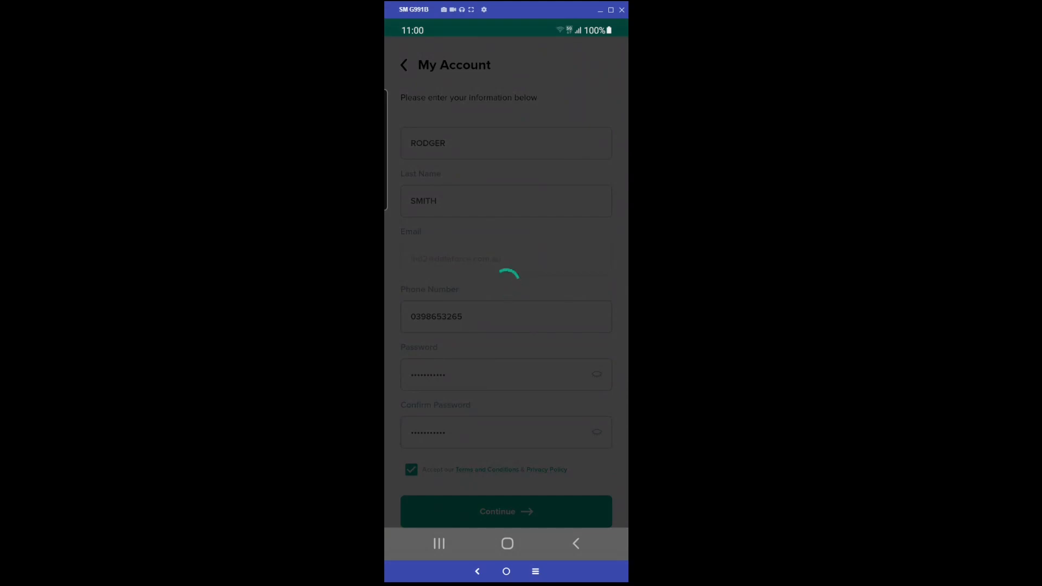
left_click(506, 512)
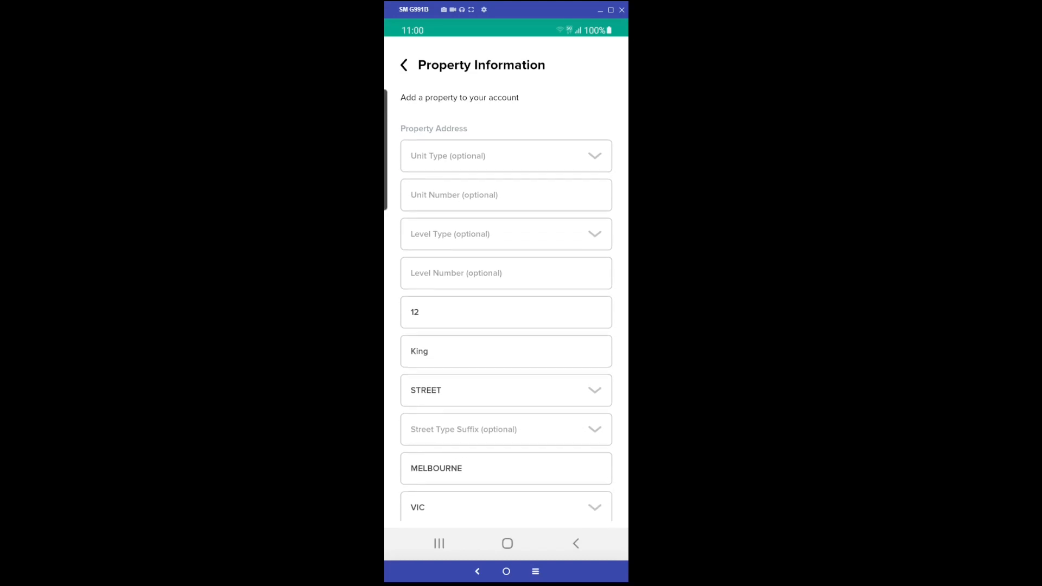
scroll("down", 3)
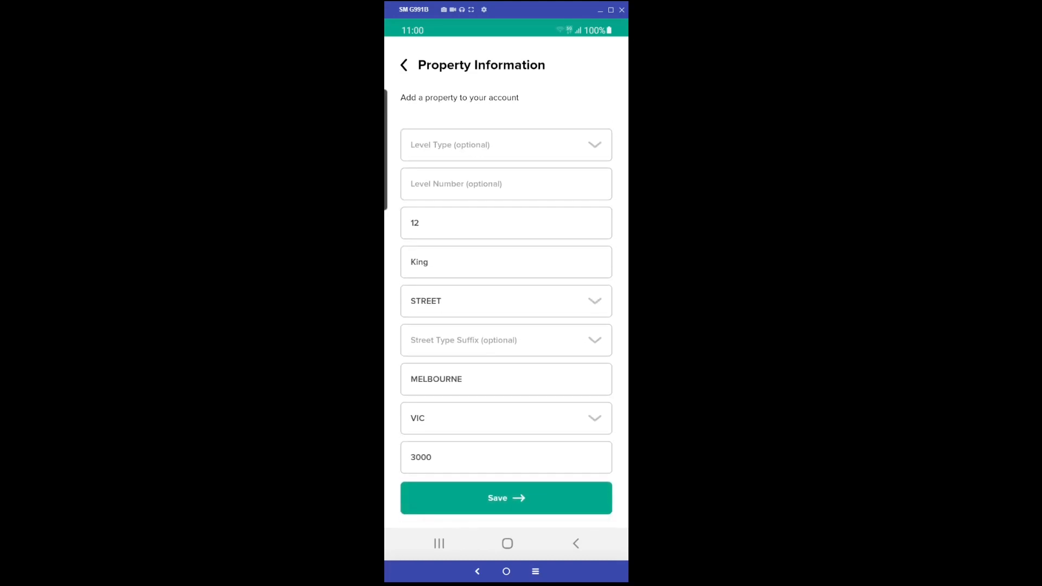
left_click(506, 498)
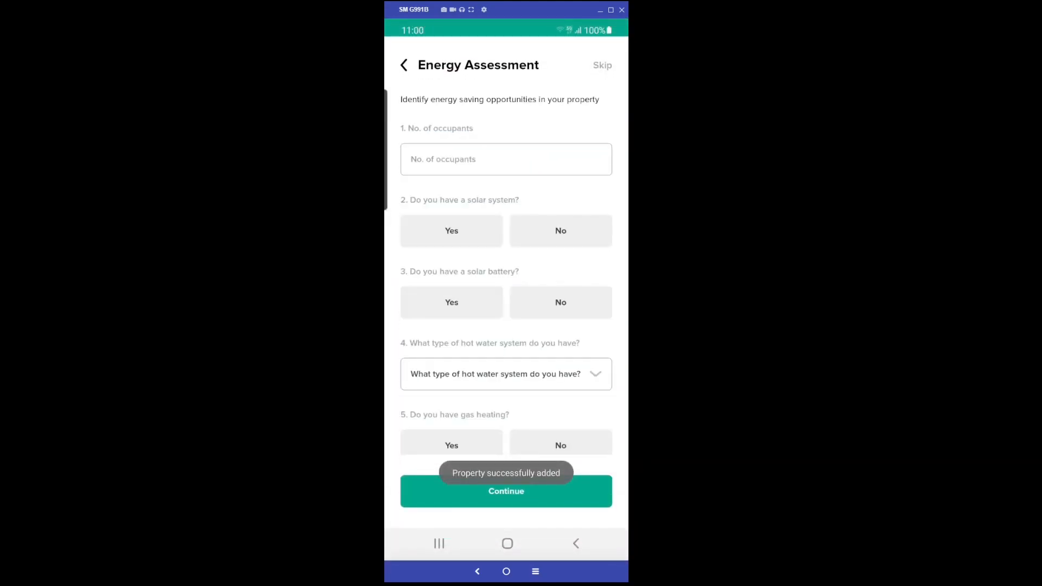
Step: Answer the assessment: 5 occupants, no solar, hot water type and ducted gas heating
left_click(506, 158)
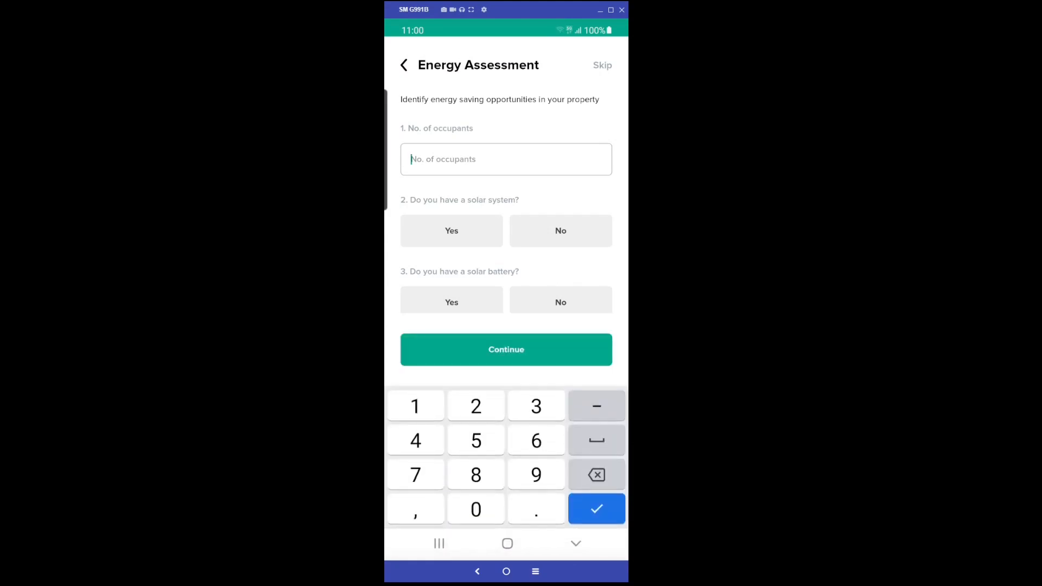
left_click(475, 440)
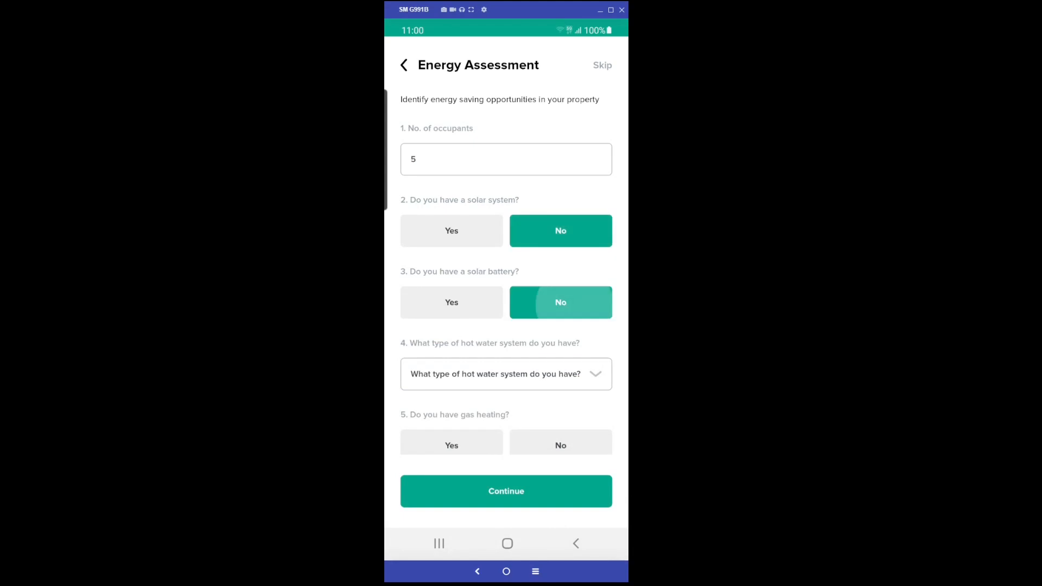
left_click(505, 373)
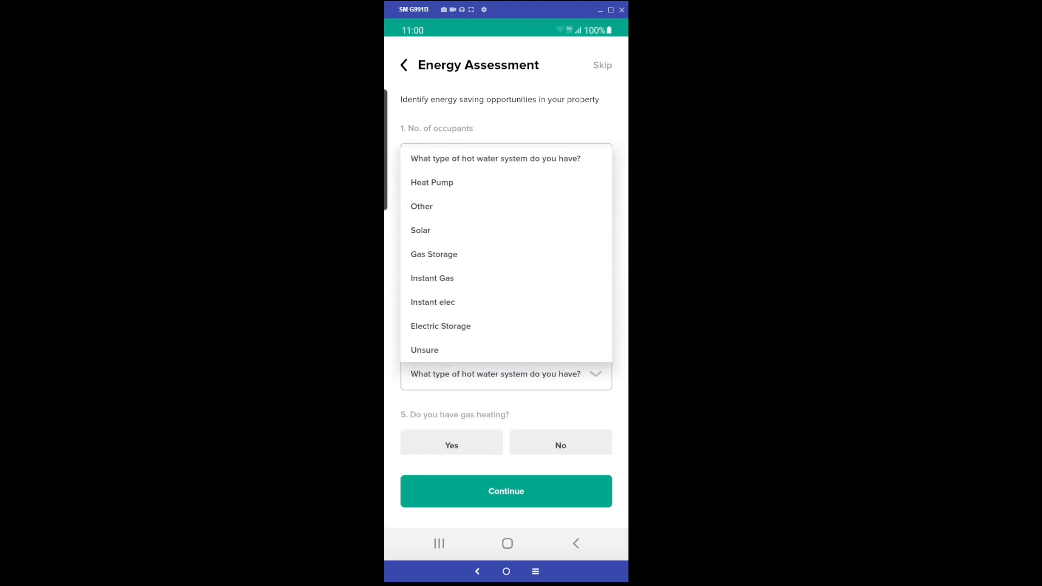
left_click(440, 326)
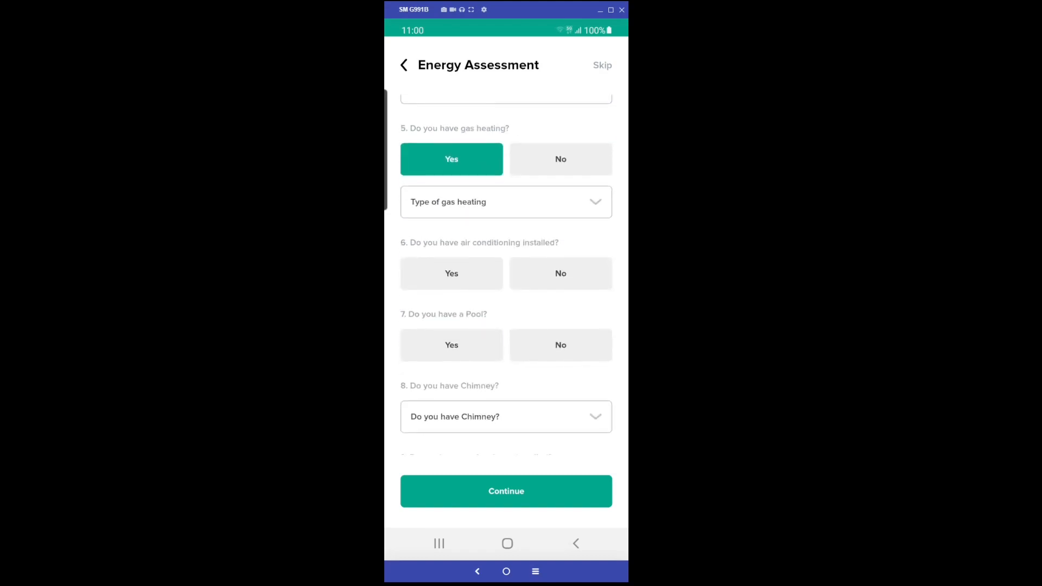
left_click(506, 202)
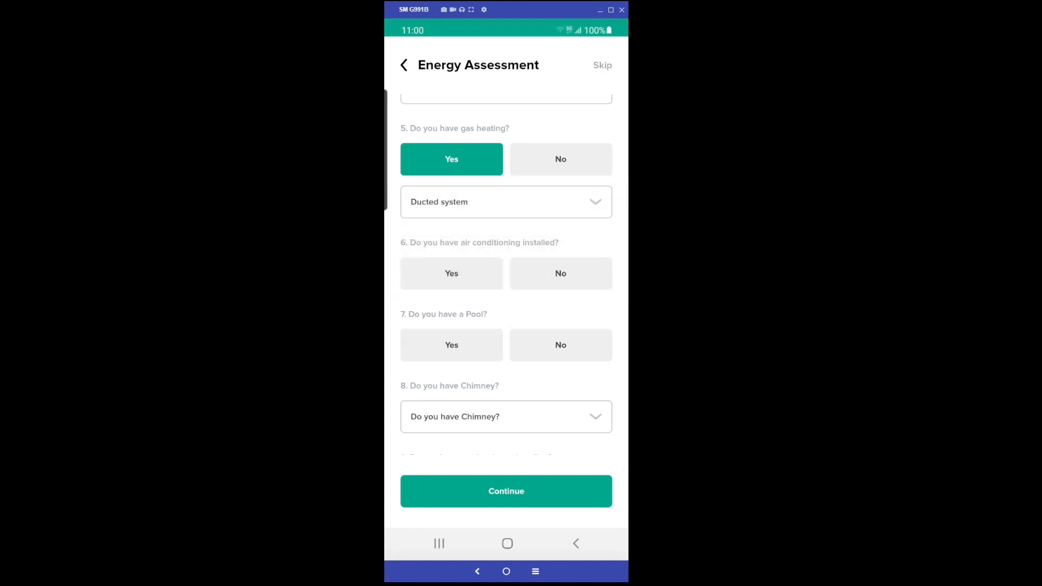
left_click(560, 274)
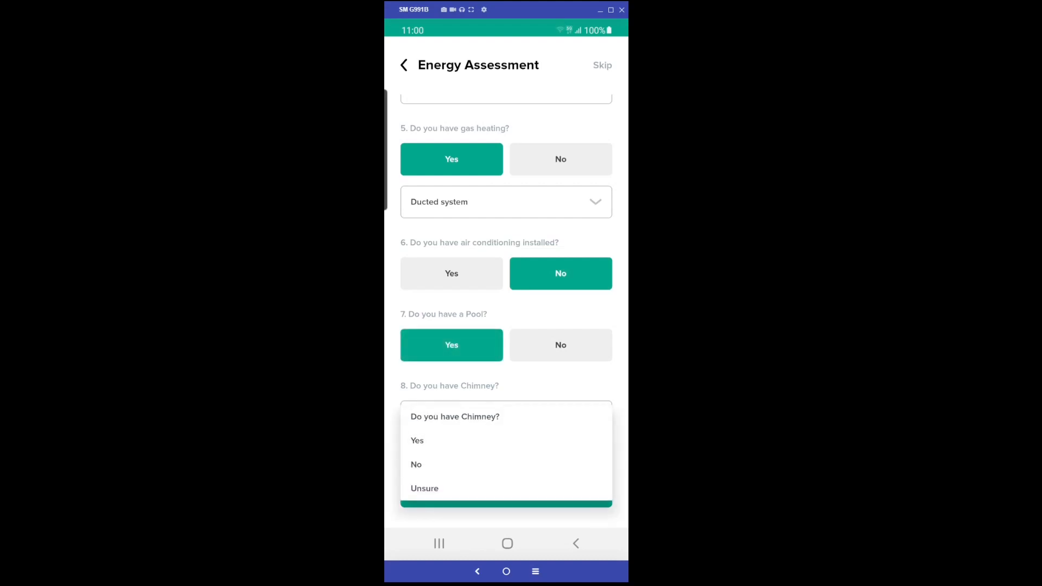
Step: Record a chimney, no smoke alarms and 2 bathrooms, then submit the assessment
left_click(417, 440)
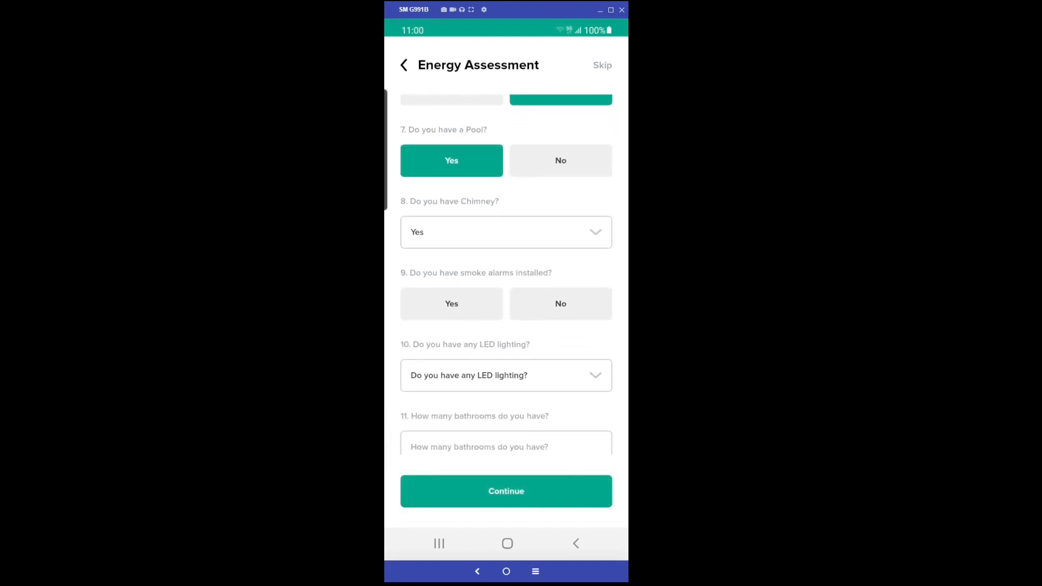
left_click(561, 303)
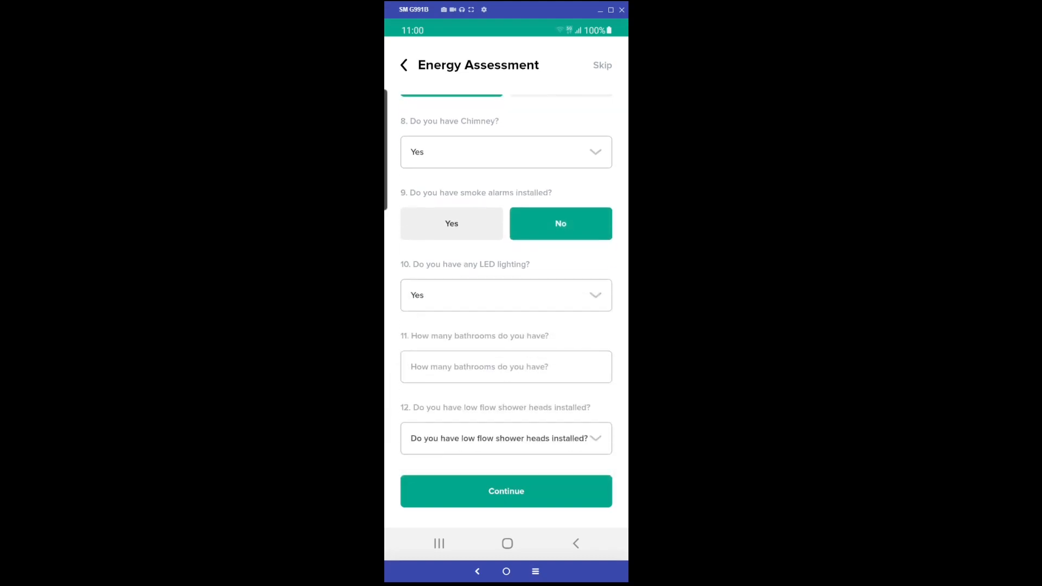
left_click(505, 366)
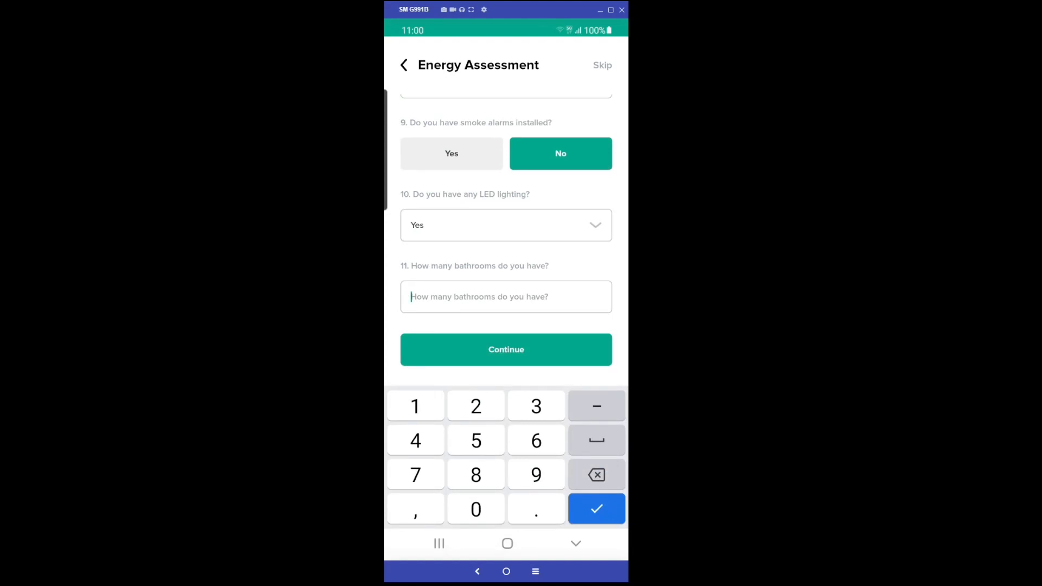
left_click(596, 508)
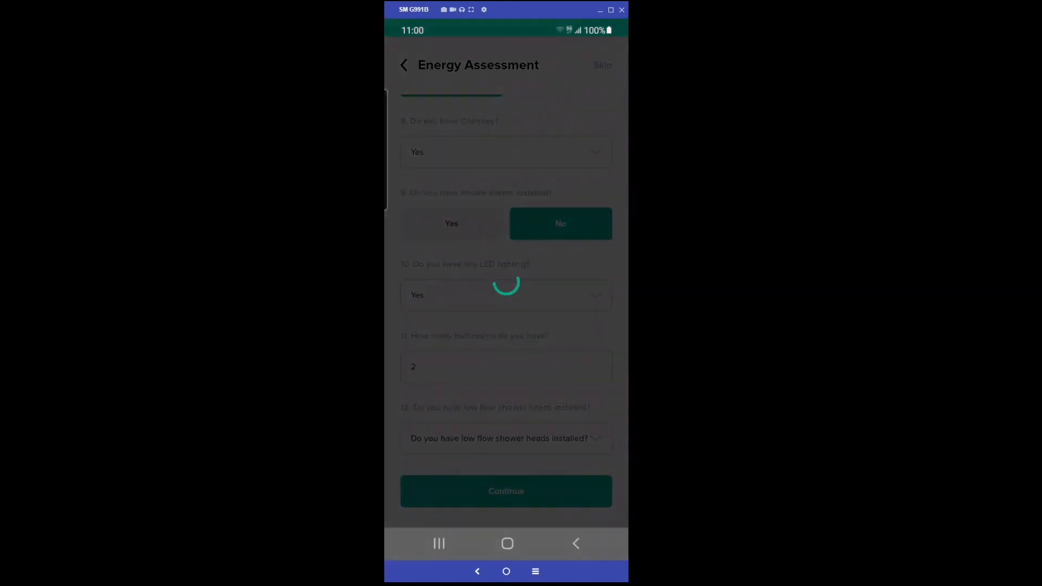
Step: Save electricity rates with Other at 0.25 and Shoulder at 0.3
left_click(506, 491)
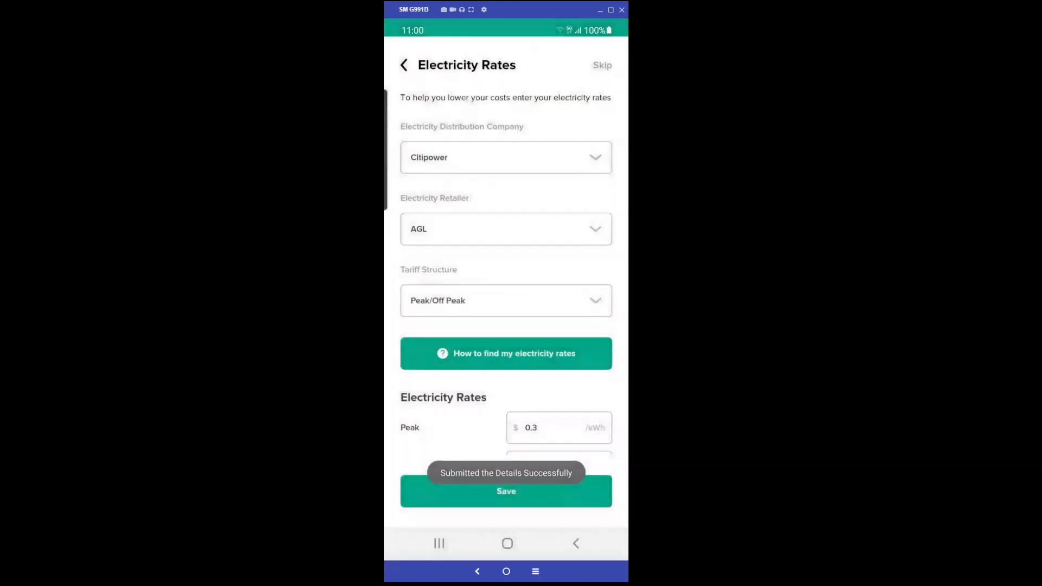
left_click(506, 491)
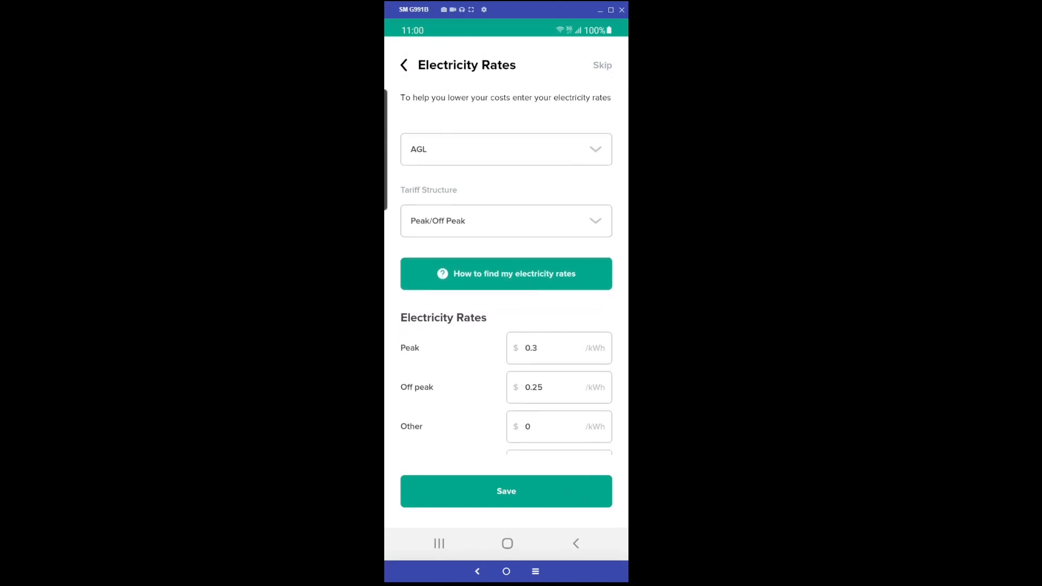
scroll("down", 3)
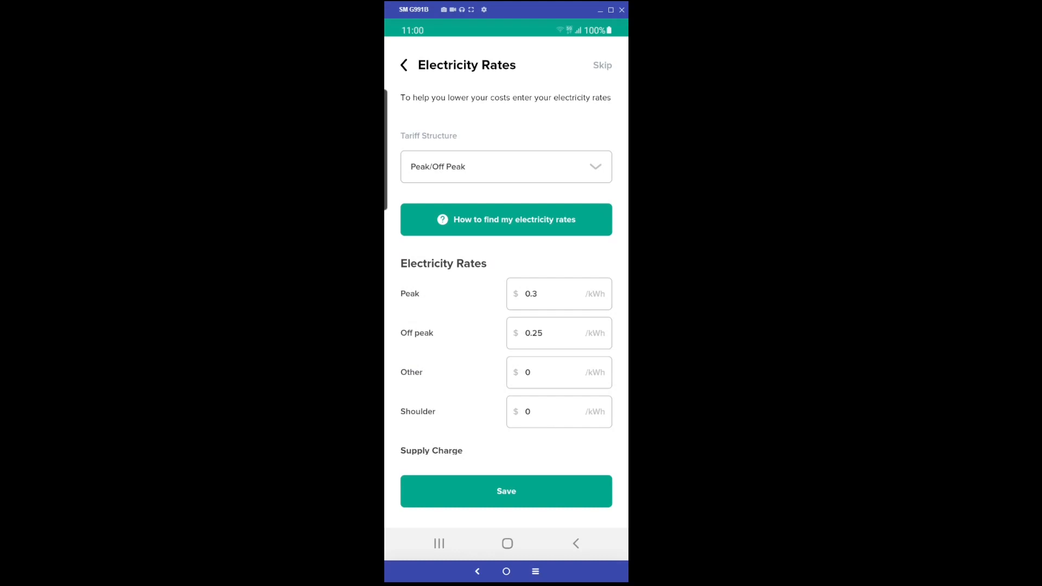
left_click(558, 372)
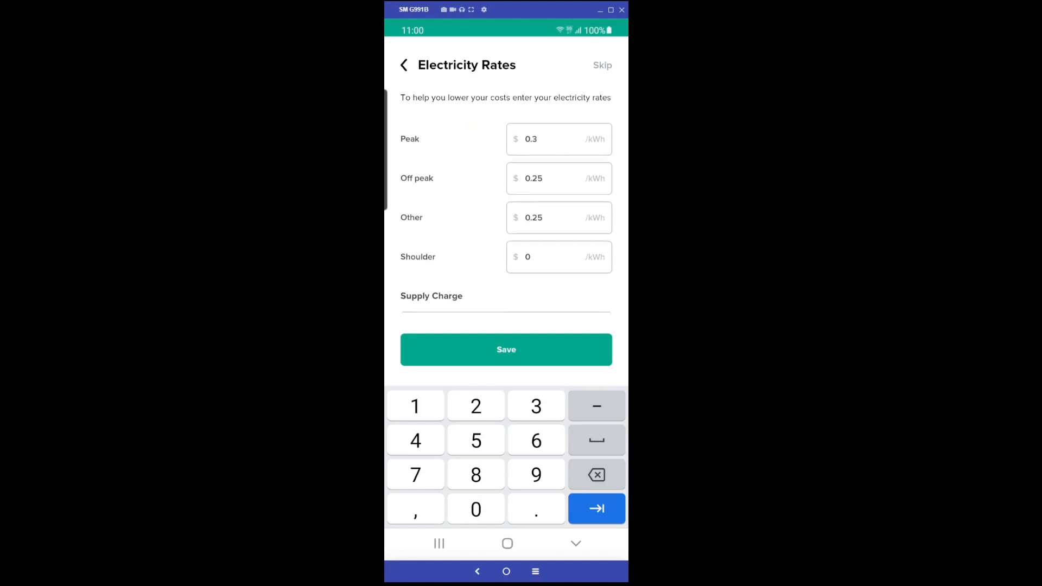
left_click(558, 257)
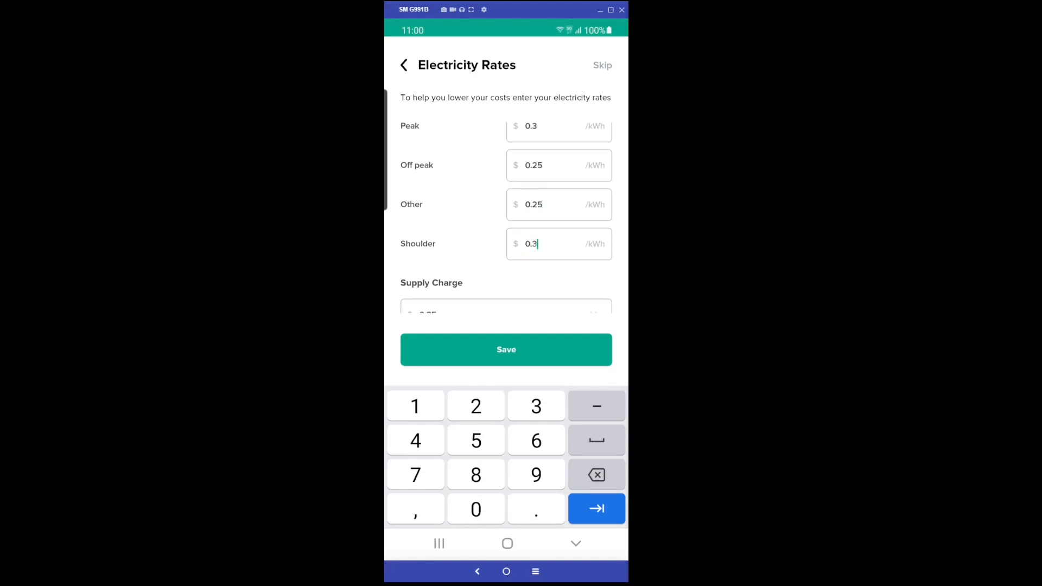
scroll("down", 3)
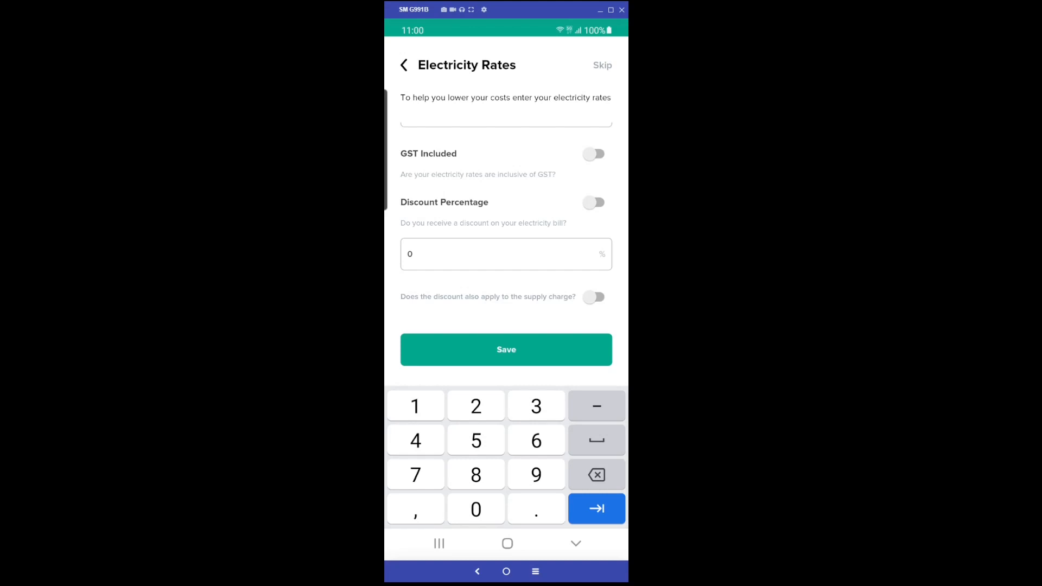
left_click(506, 349)
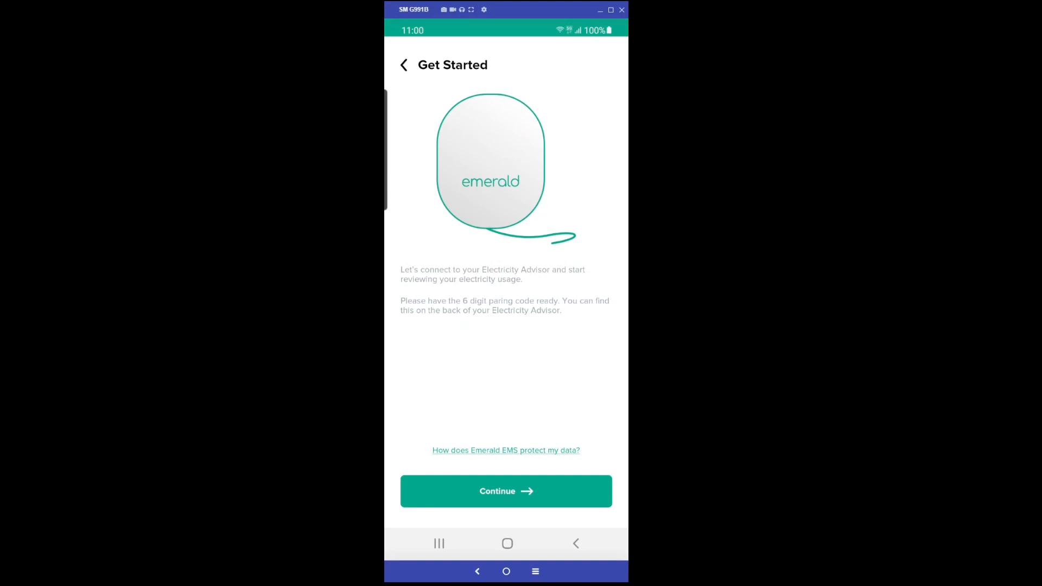
Step: Grant location access 'While using the app' so the device search can start
left_click(505, 490)
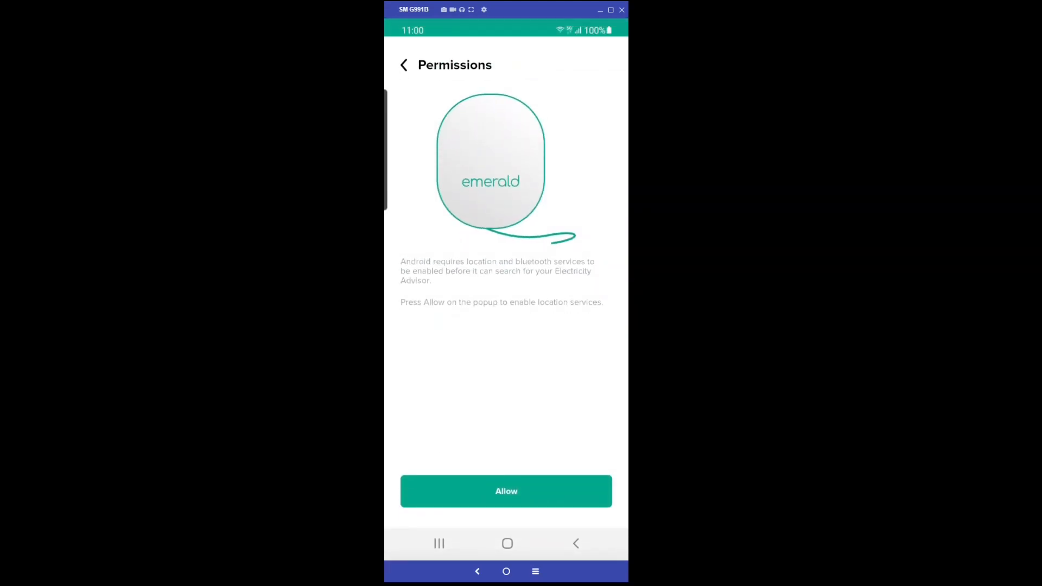
left_click(506, 491)
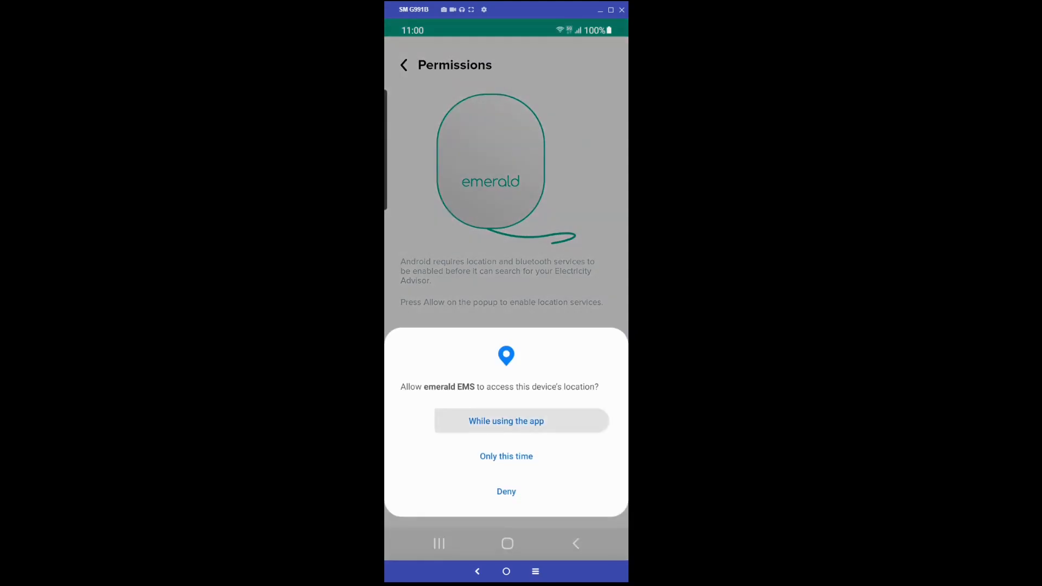
left_click(506, 421)
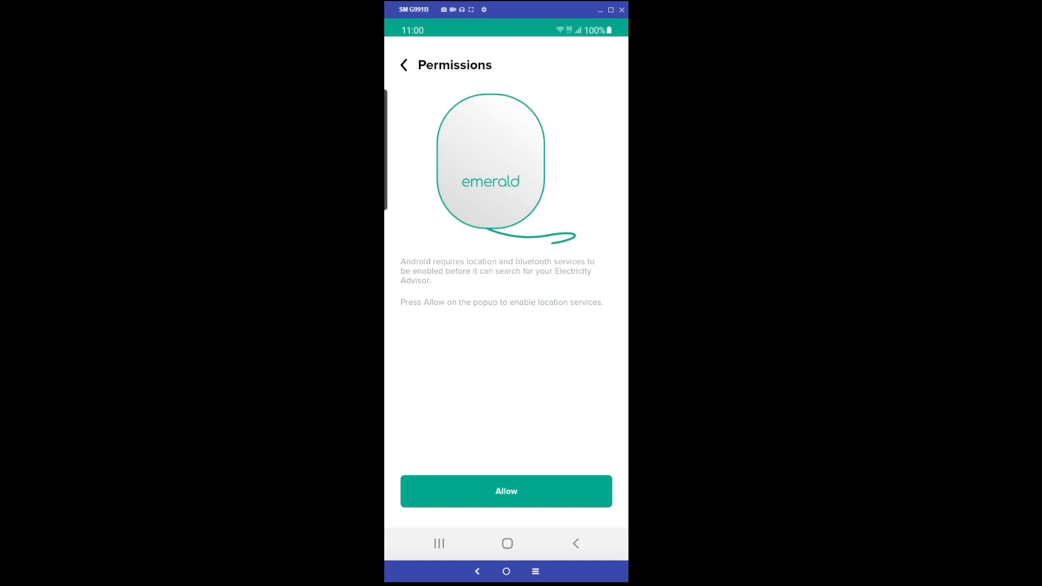
left_click(506, 491)
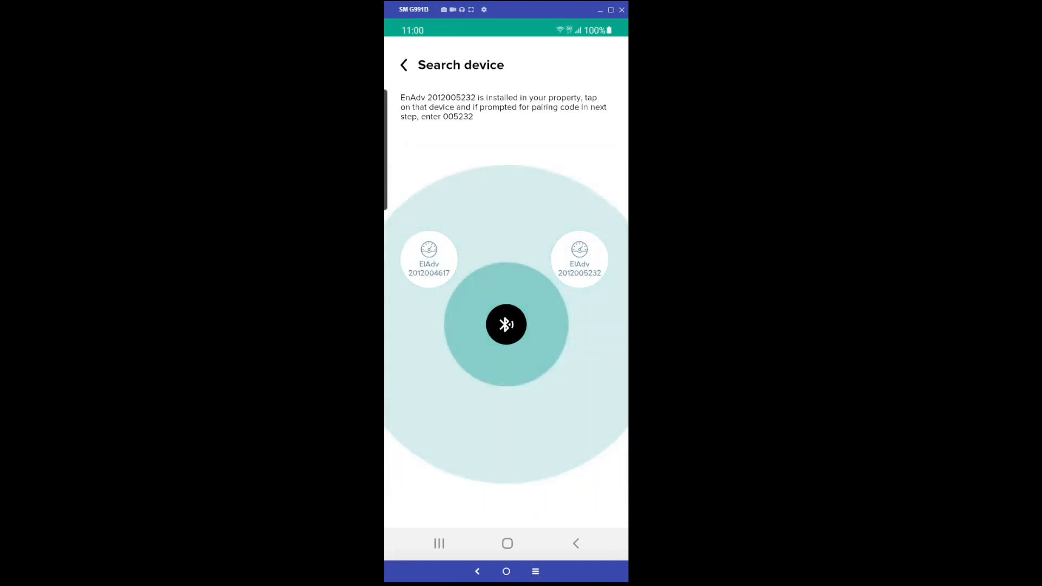
left_click(579, 260)
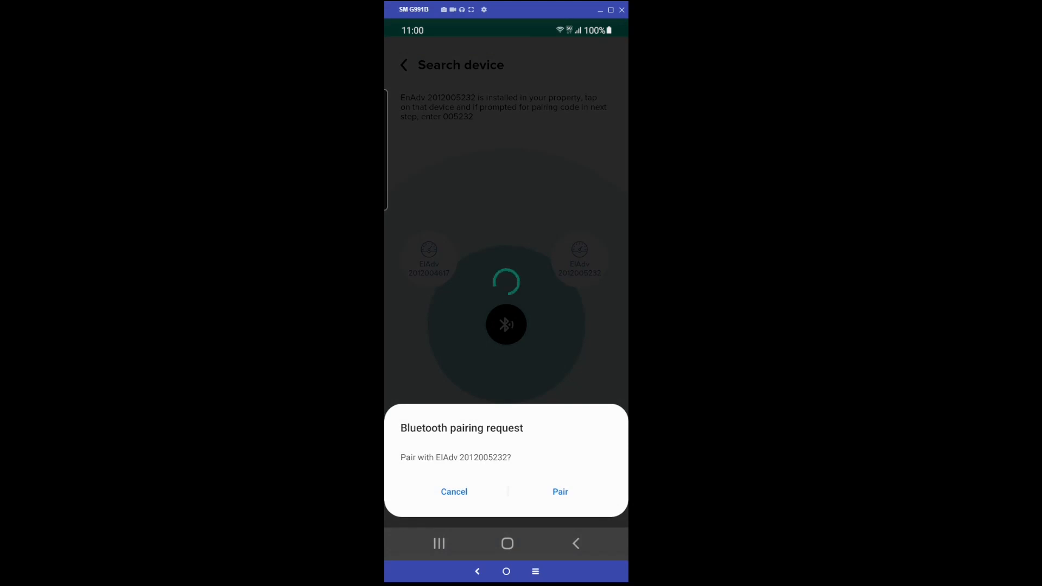
left_click(560, 492)
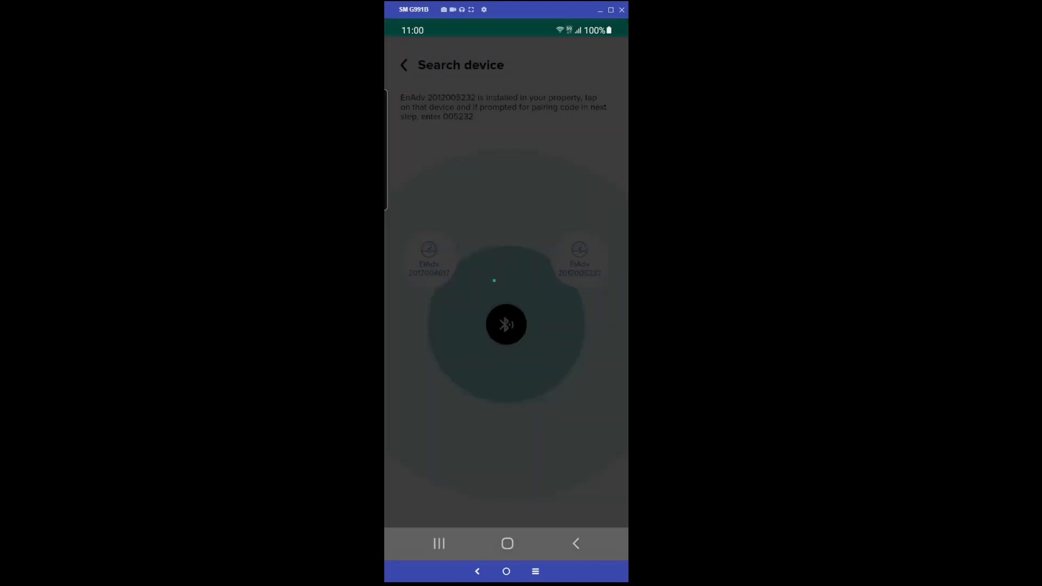
left_click(579, 258)
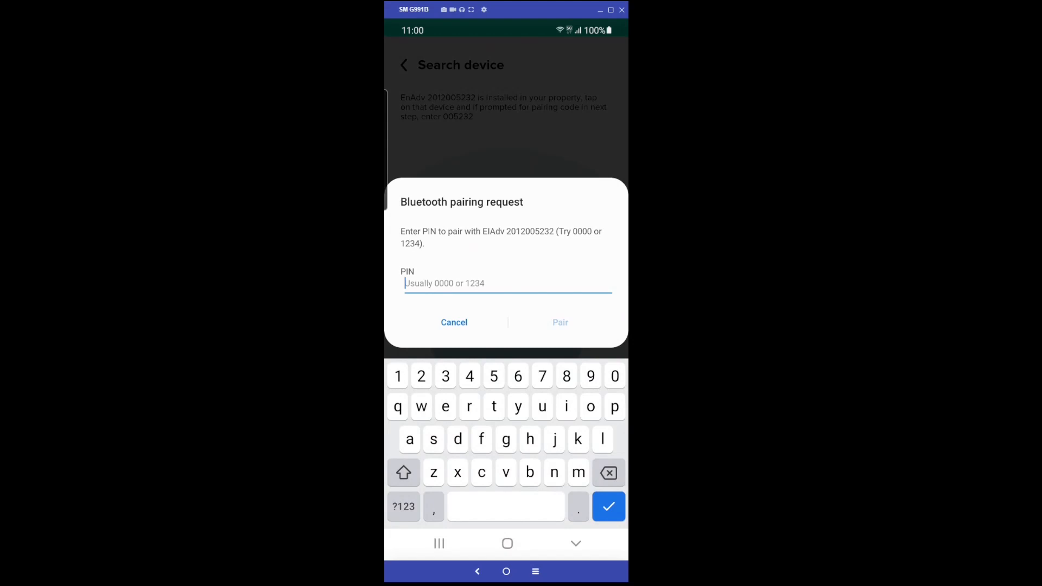
type("0")
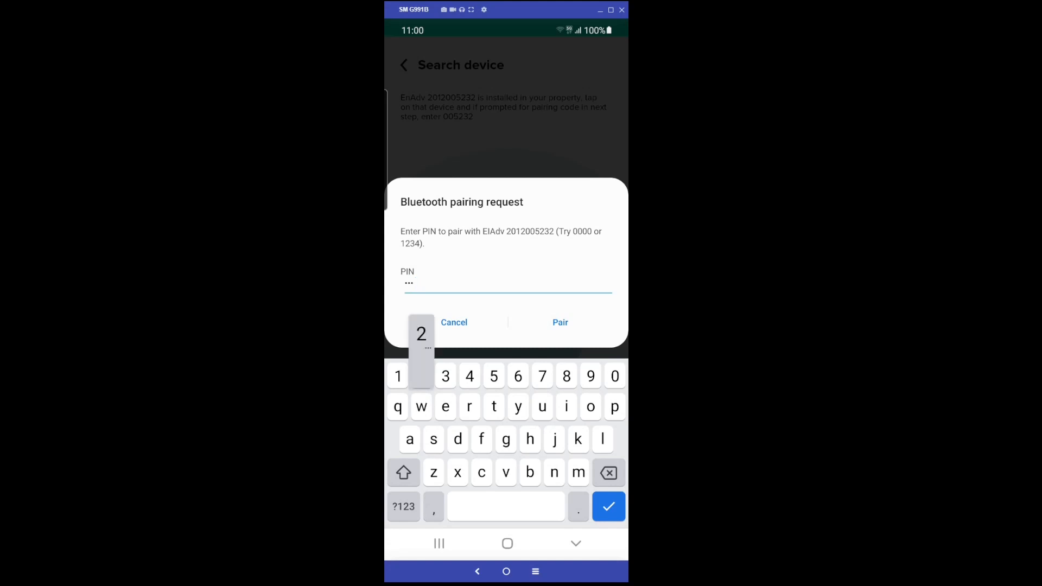
left_click(560, 322)
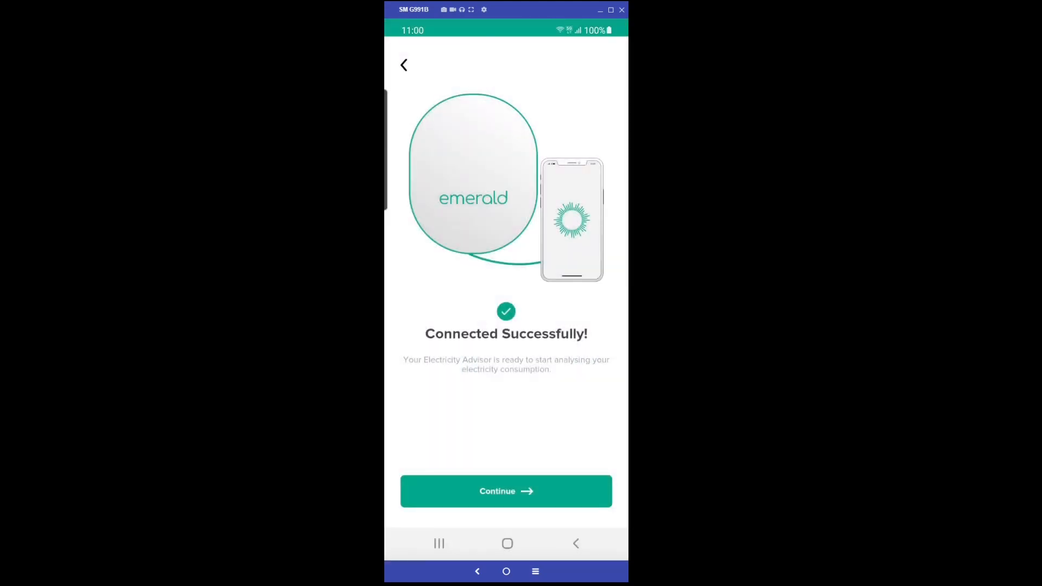
Step: Confirm the 3200 imp/kWh impulse rate and finish setup from the pairing summary
left_click(506, 491)
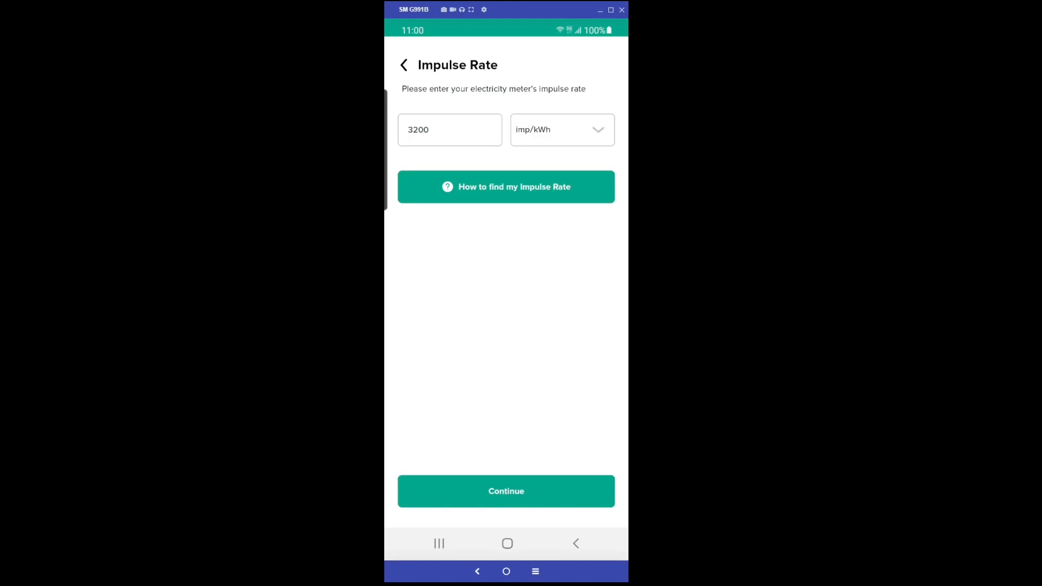
left_click(506, 491)
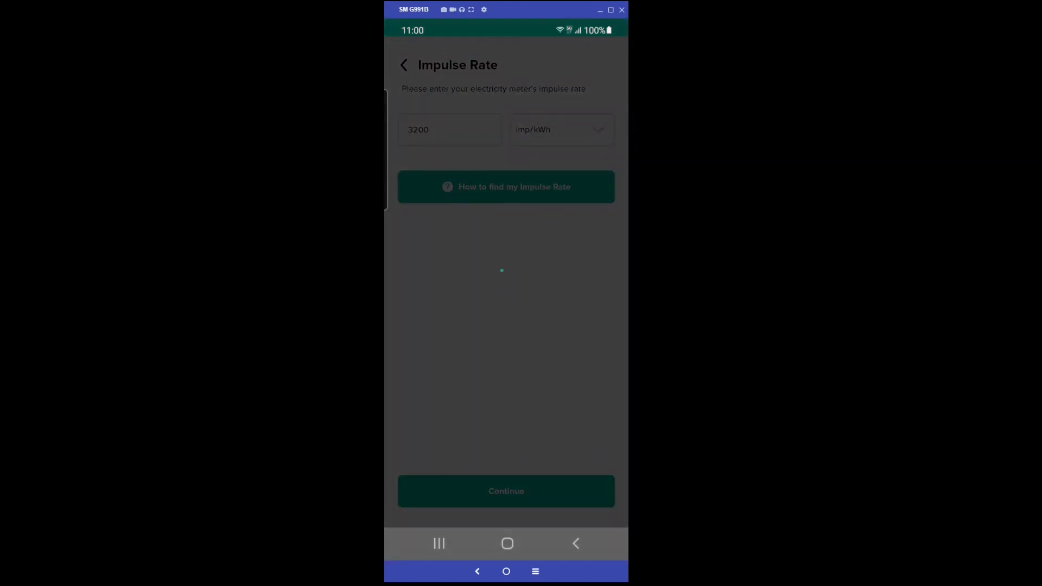
left_click(506, 491)
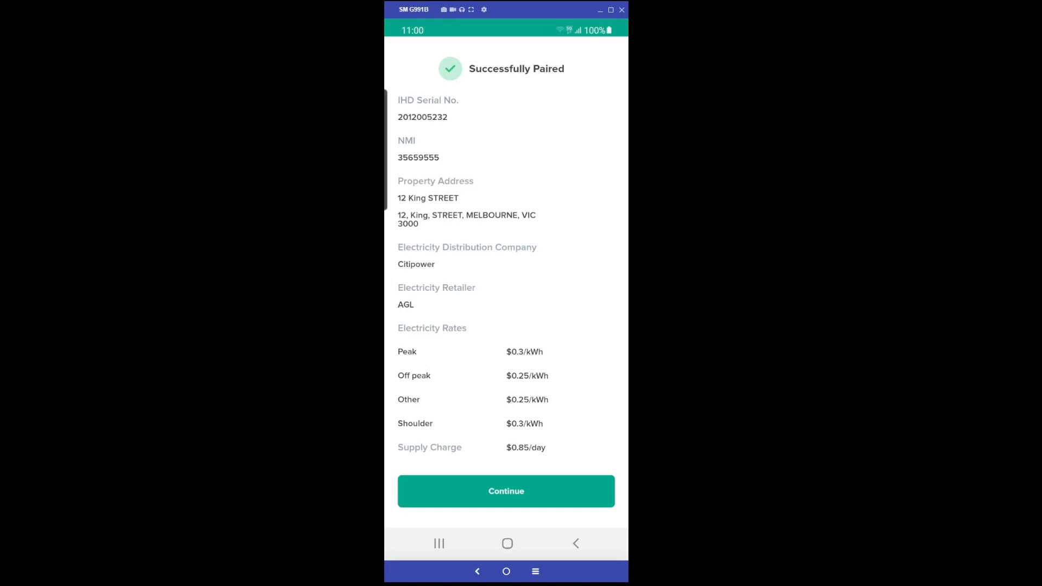
left_click(506, 490)
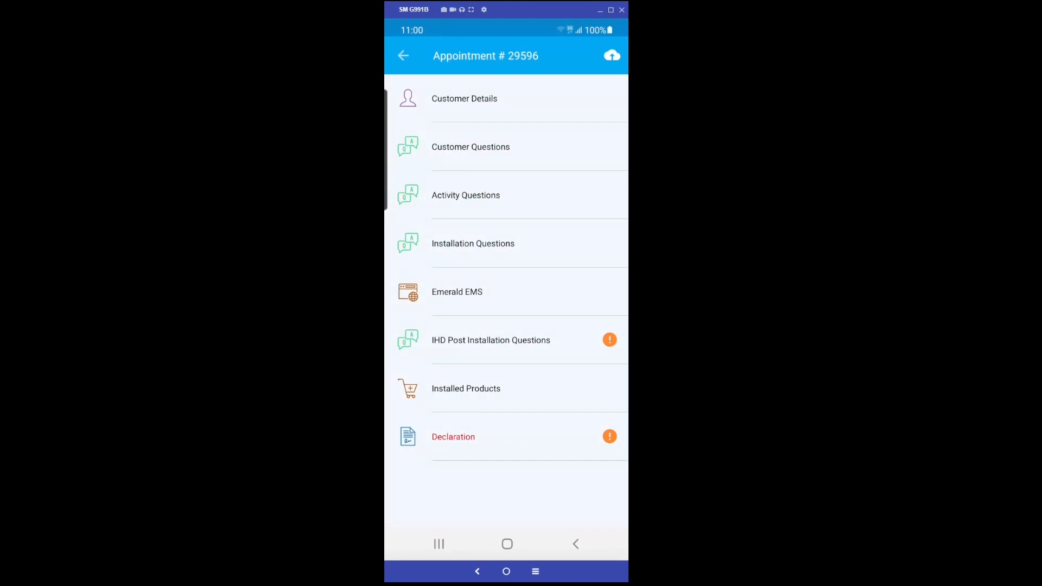
Step: Confirm usage data reads correctly and attach a photo of the electricity bill
left_click(491, 340)
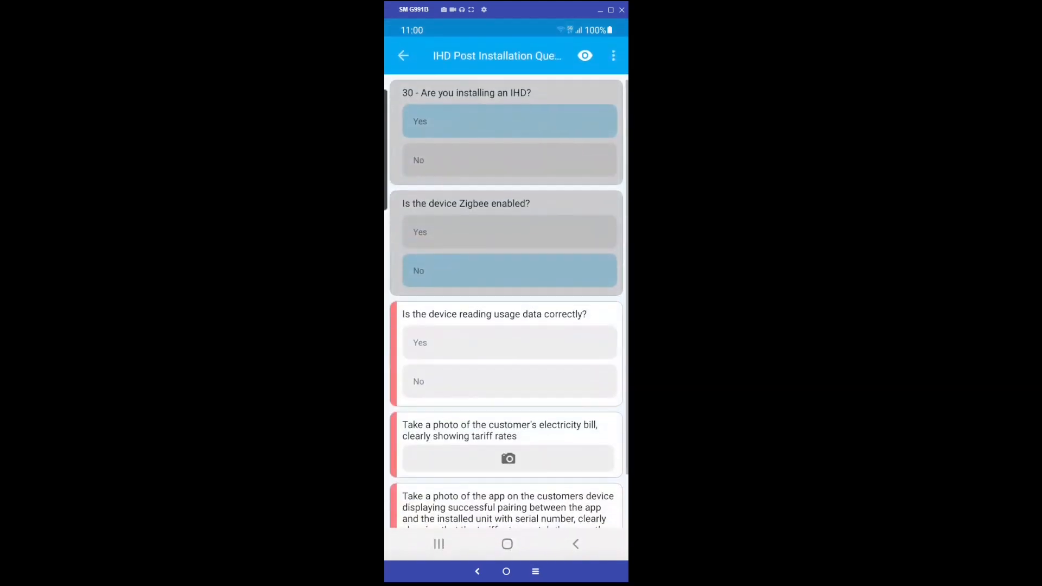
left_click(508, 342)
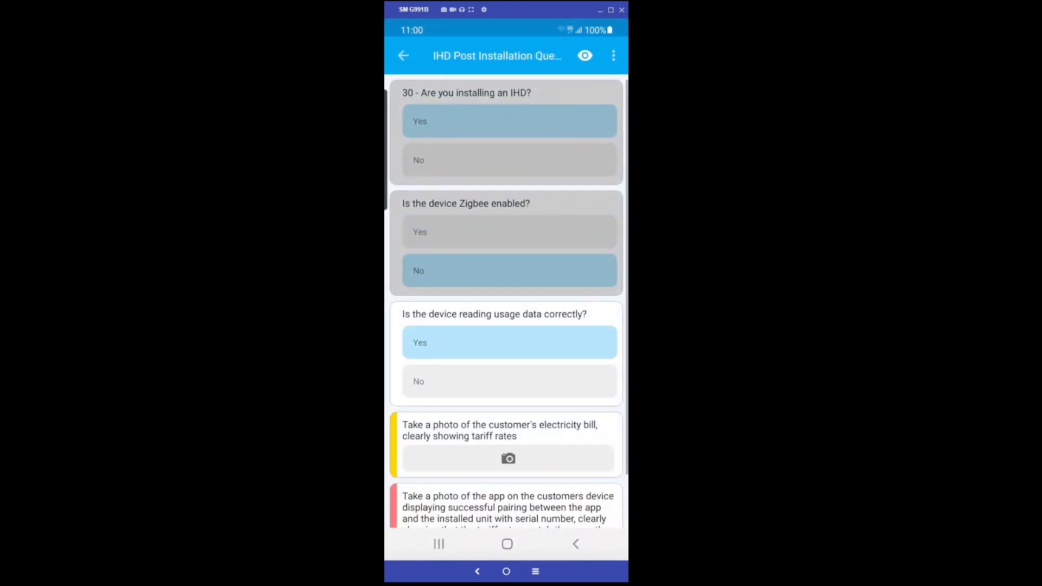
left_click(508, 458)
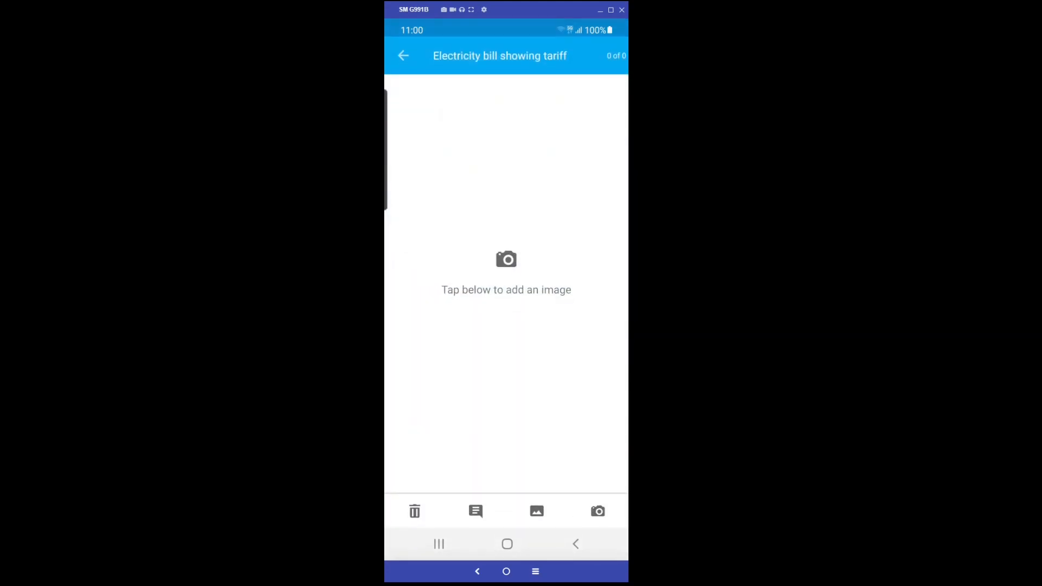
left_click(596, 511)
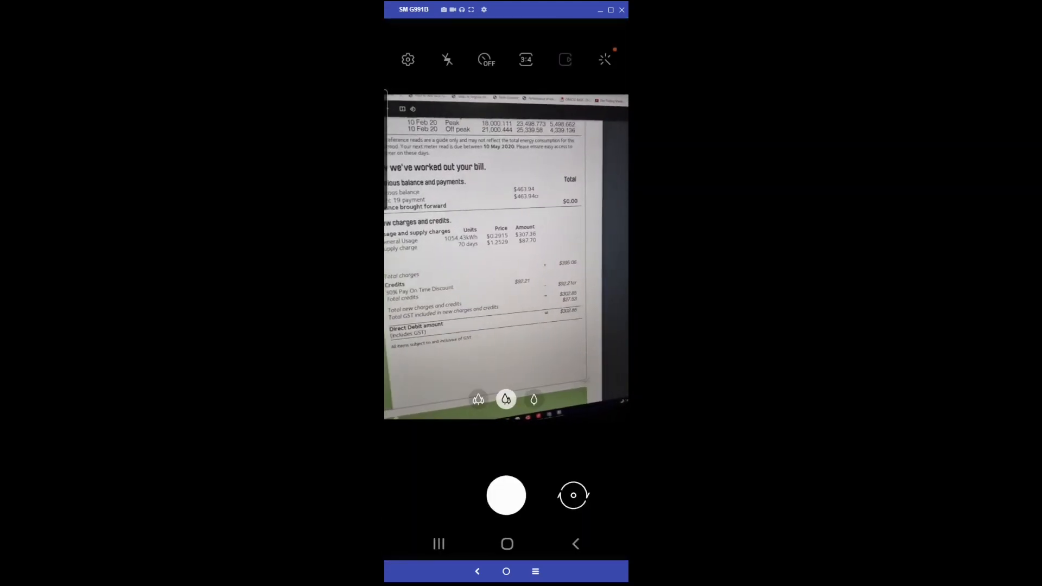
left_click(506, 495)
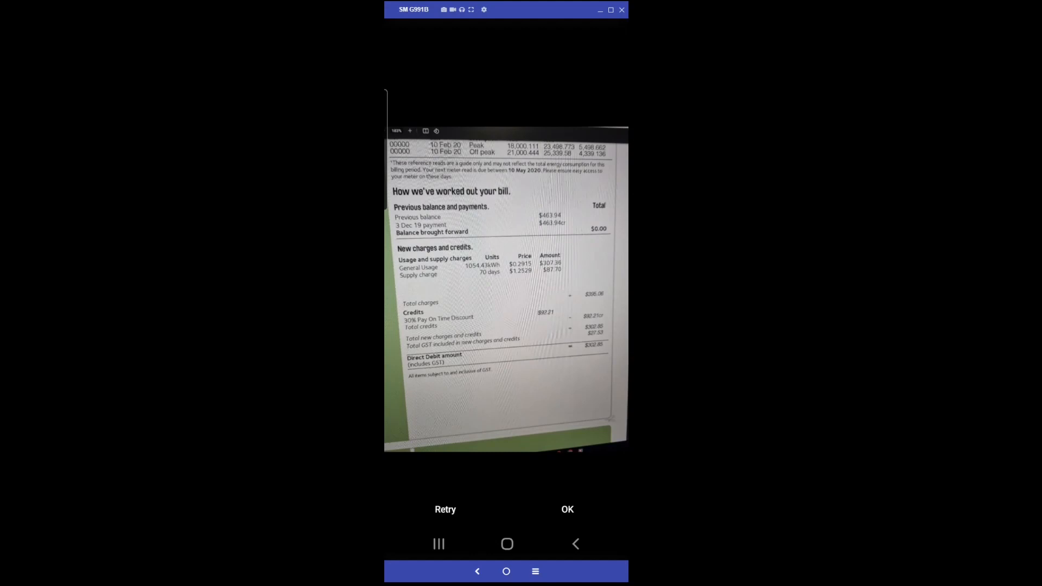
left_click(567, 509)
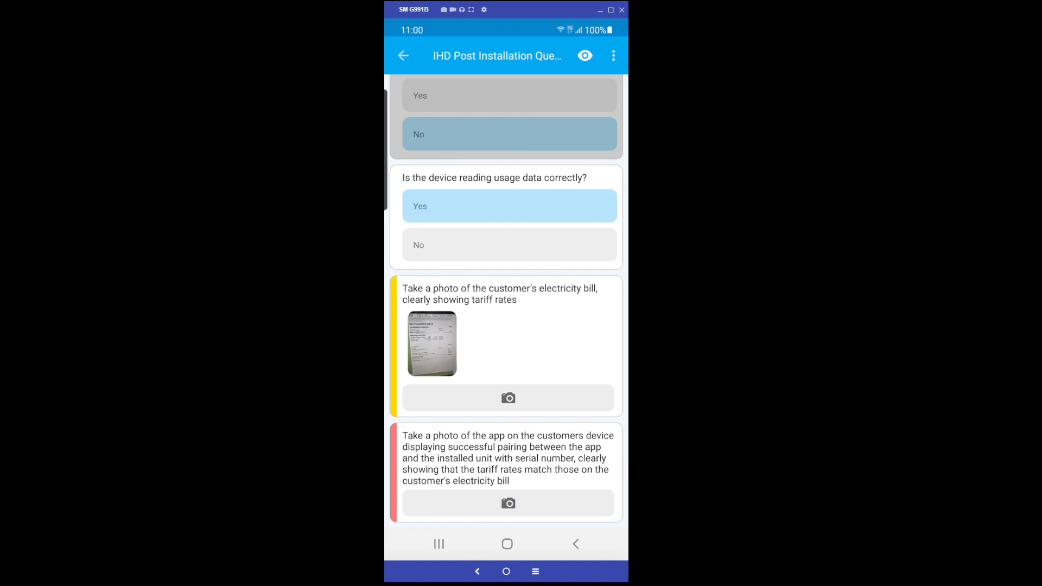
Step: Attach a photo of the successfully paired screen and return to the checklist
left_click(508, 503)
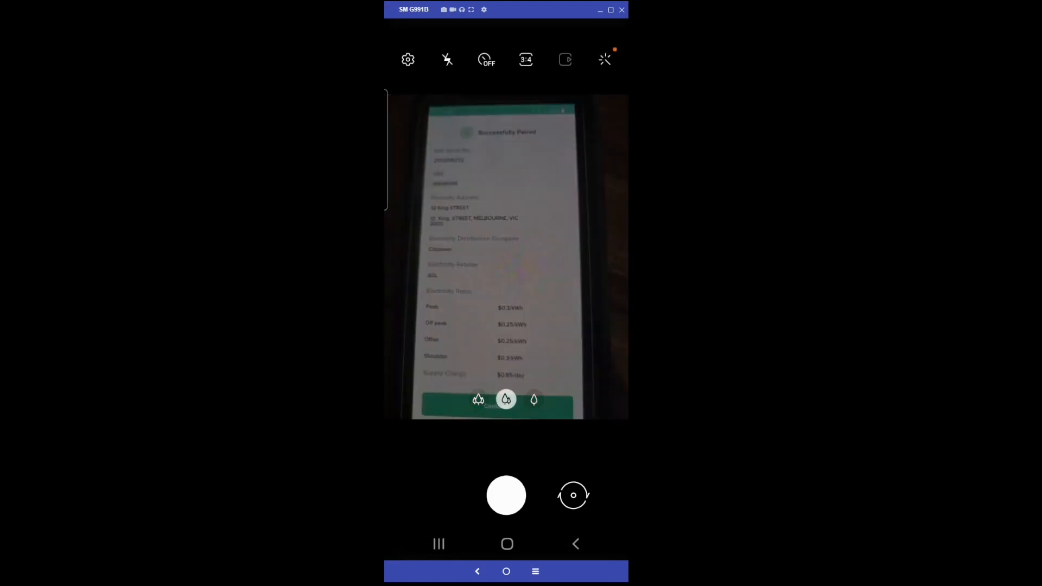
left_click(506, 495)
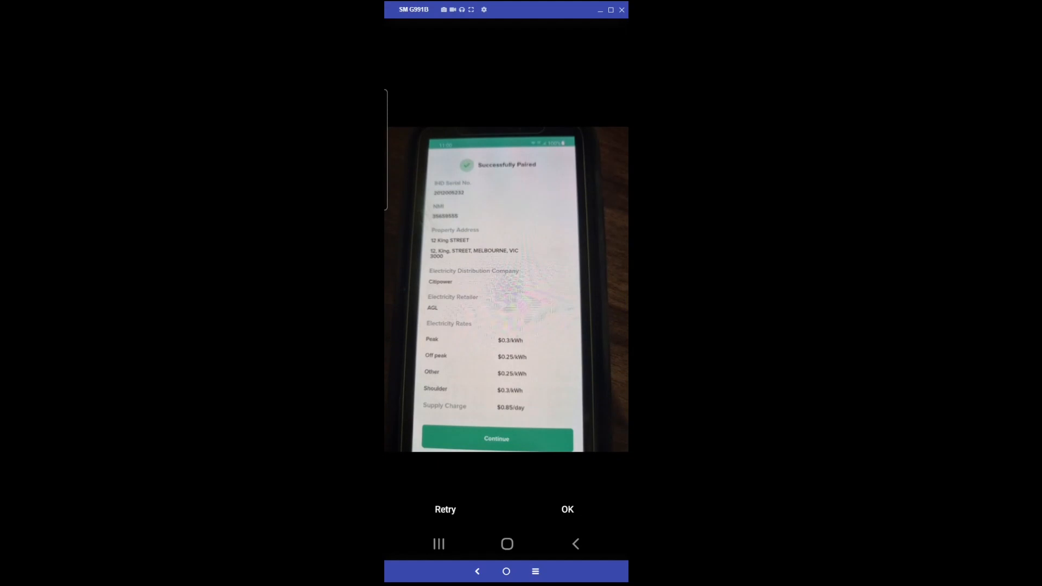
left_click(566, 509)
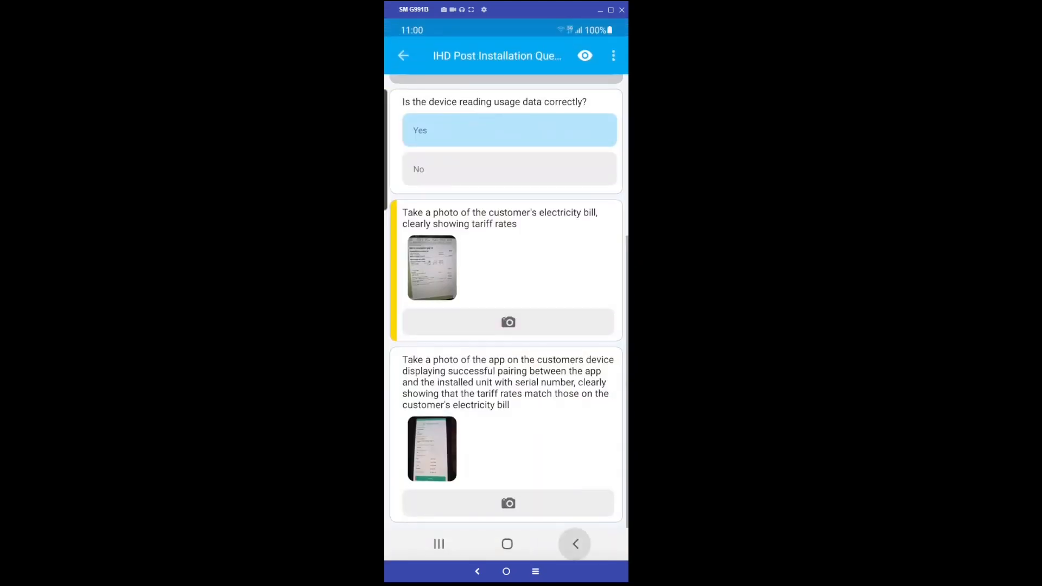
left_click(404, 55)
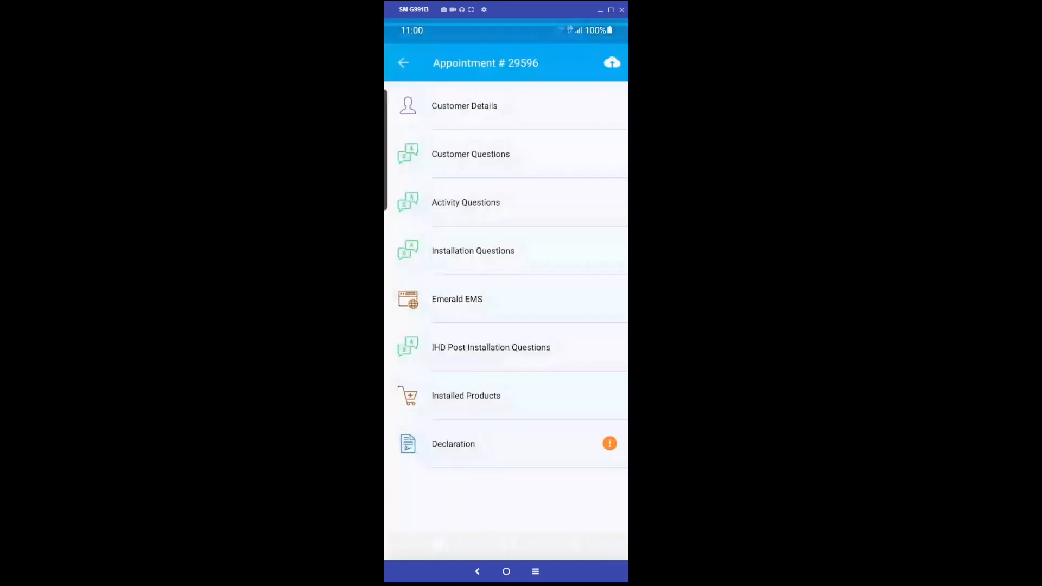
Step: Review the VEEC assignment declaration form and return to the checklist
left_click(453, 444)
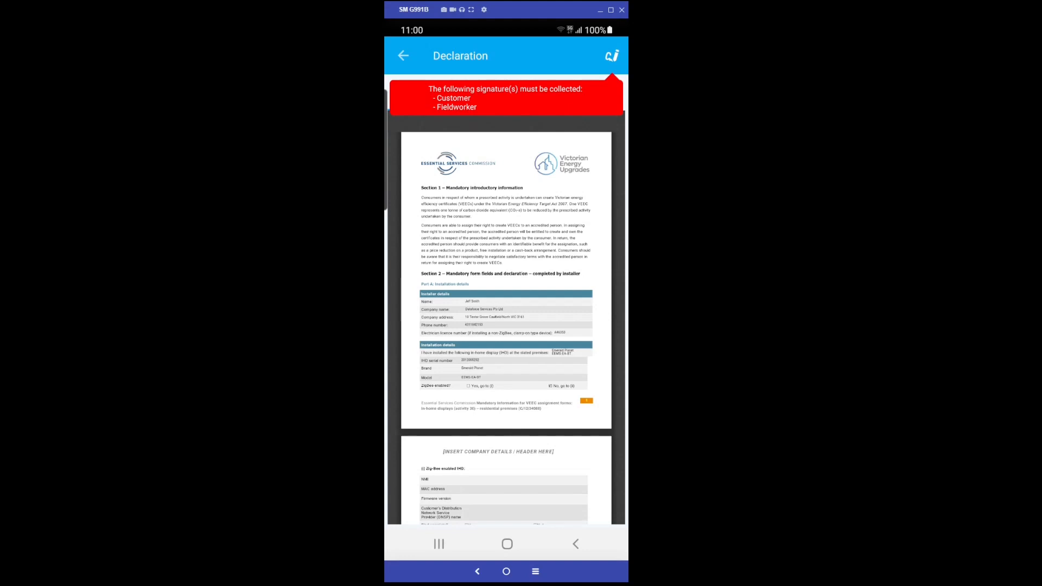
scroll("down", 3)
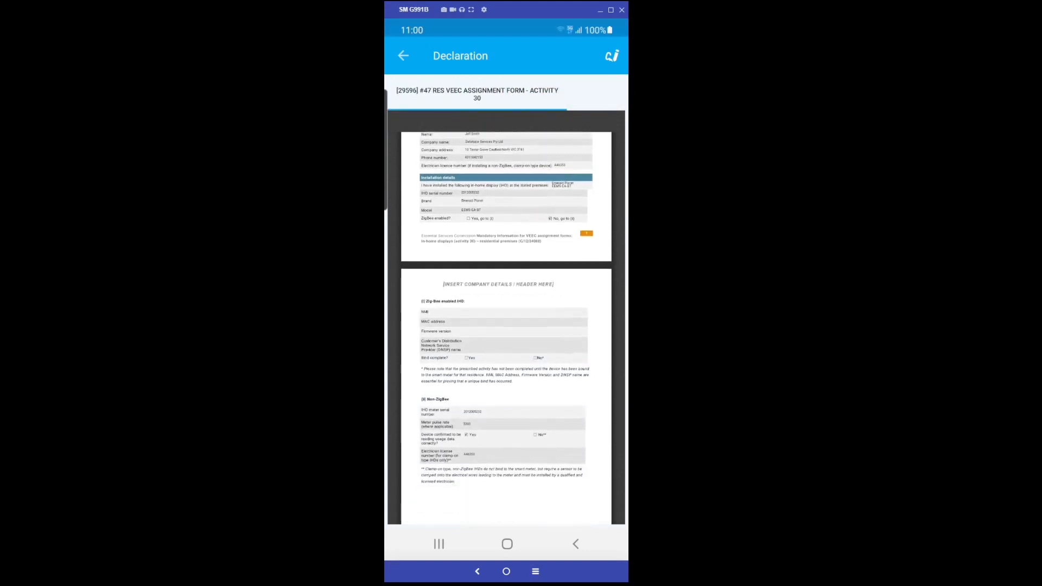
scroll("down", 3)
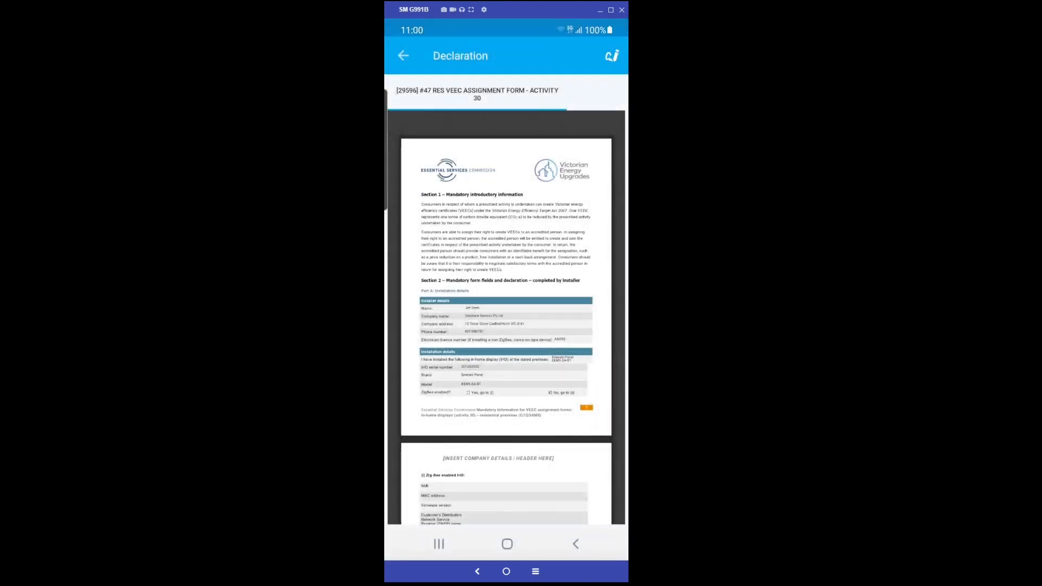
left_click(403, 55)
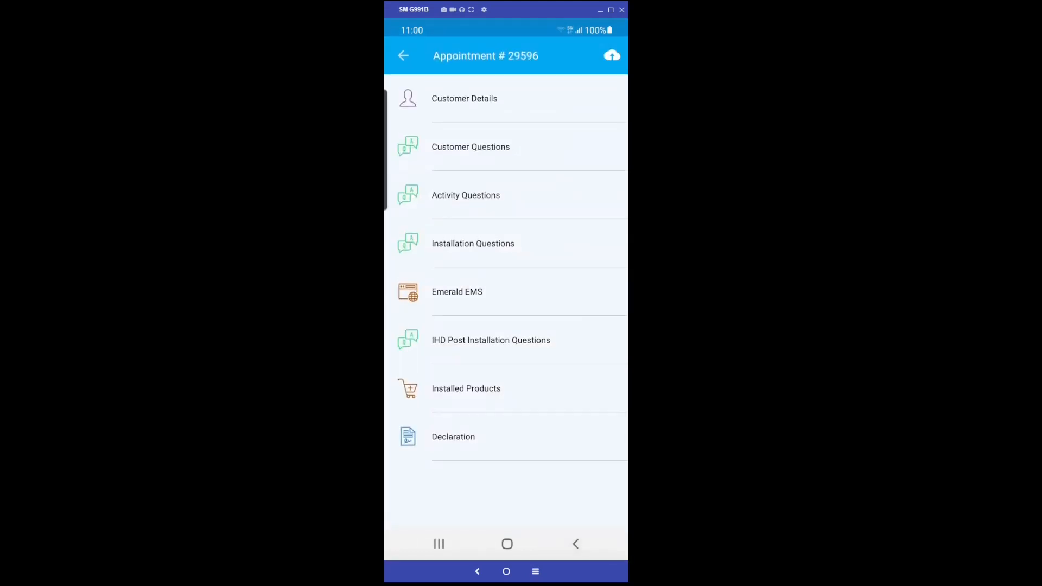
Step: Sync appointment A-29596 and return to the Wed 22 Sep 2021 schedule
left_click(611, 55)
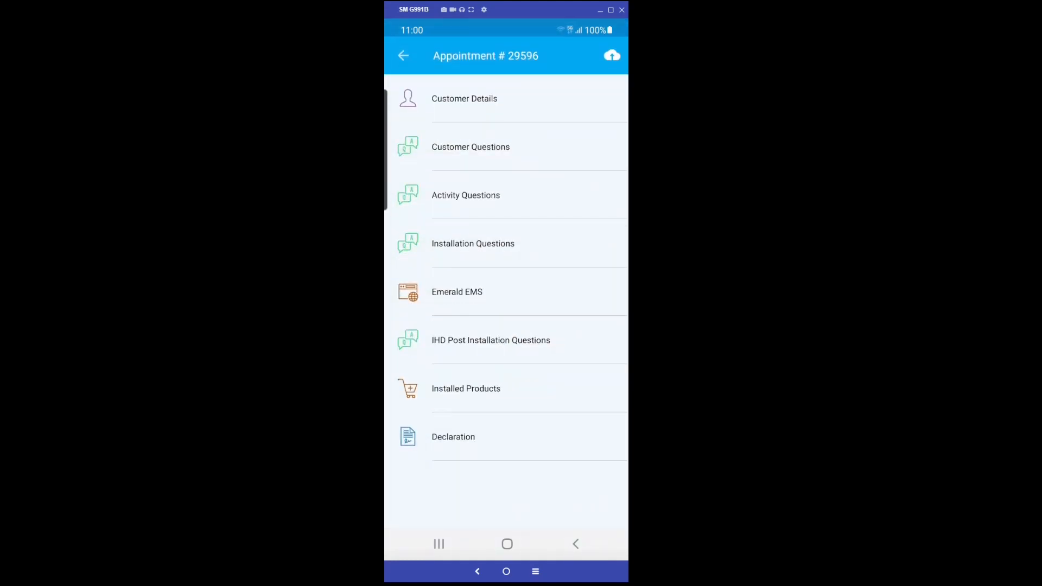
left_click(402, 56)
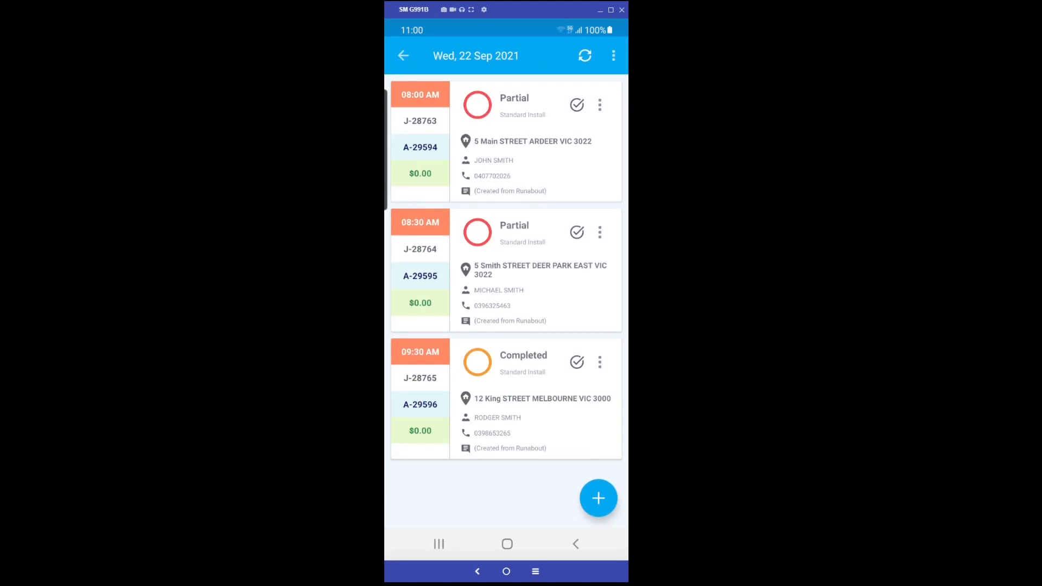